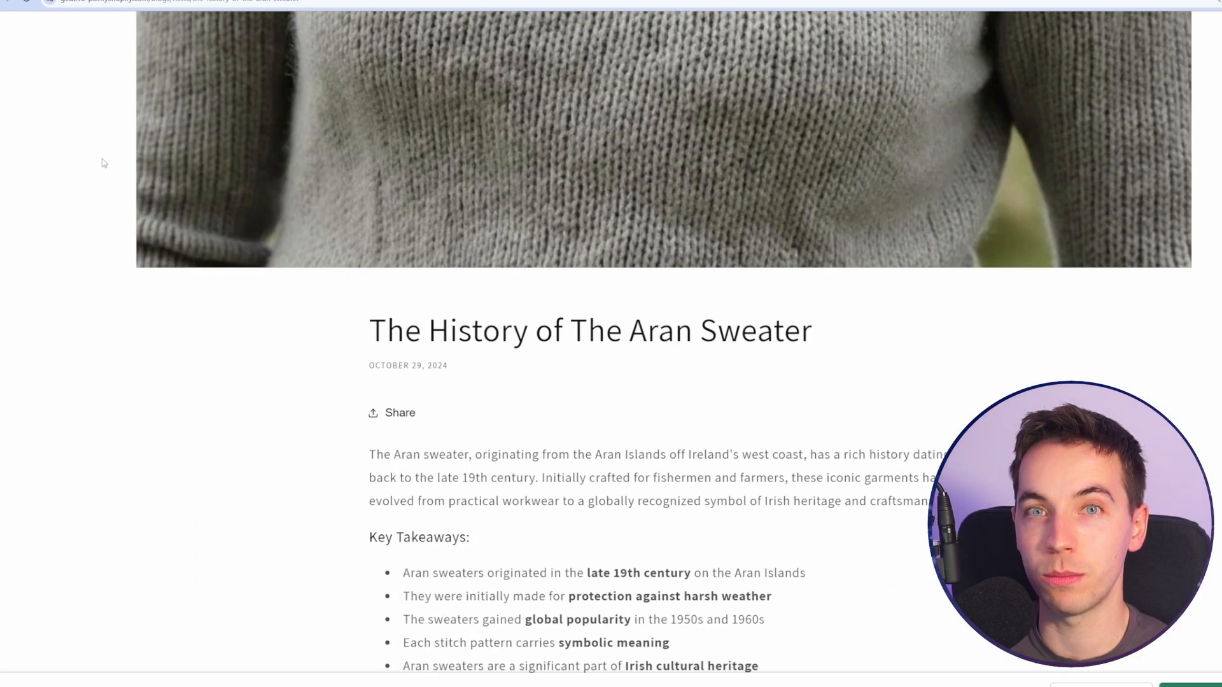
Scroll down through The AI Automators community's system template page
{"action": "scroll", "scroll_direction": "down", "scroll_amount": 3}
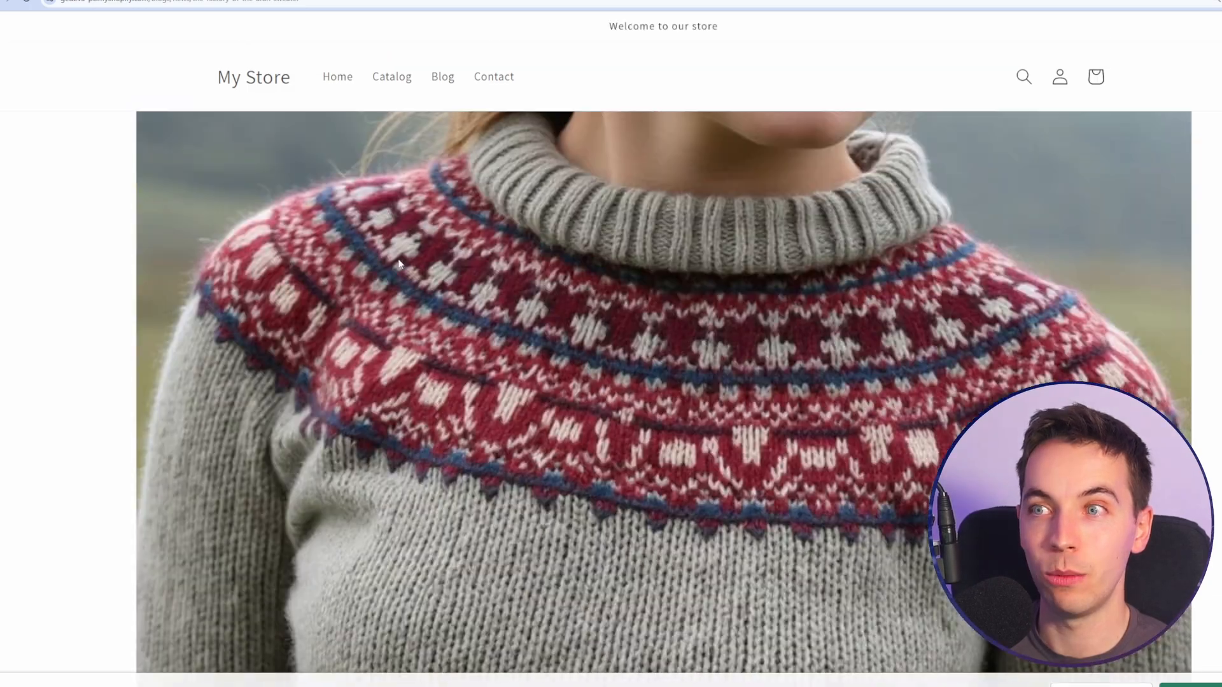
{"action": "scroll", "scroll_direction": "down", "scroll_amount": 3}
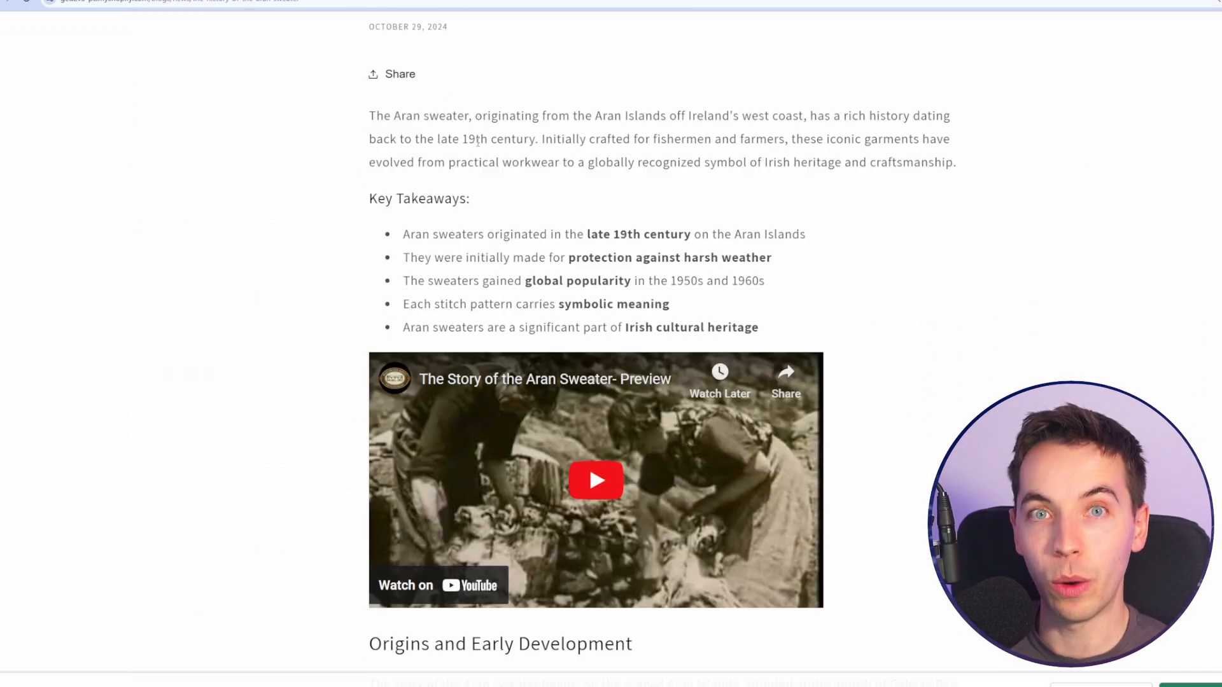
{"action": "scroll", "scroll_direction": "down", "scroll_amount": 3}
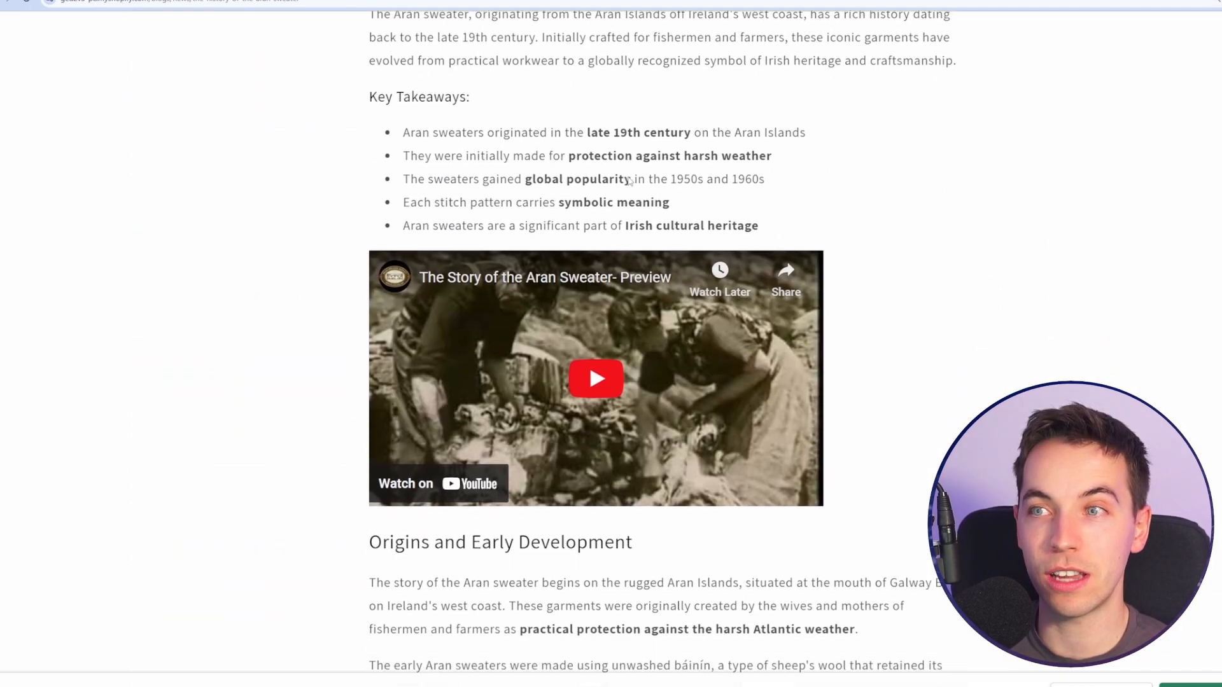
{"action": "scroll", "scroll_direction": "down", "scroll_amount": 3}
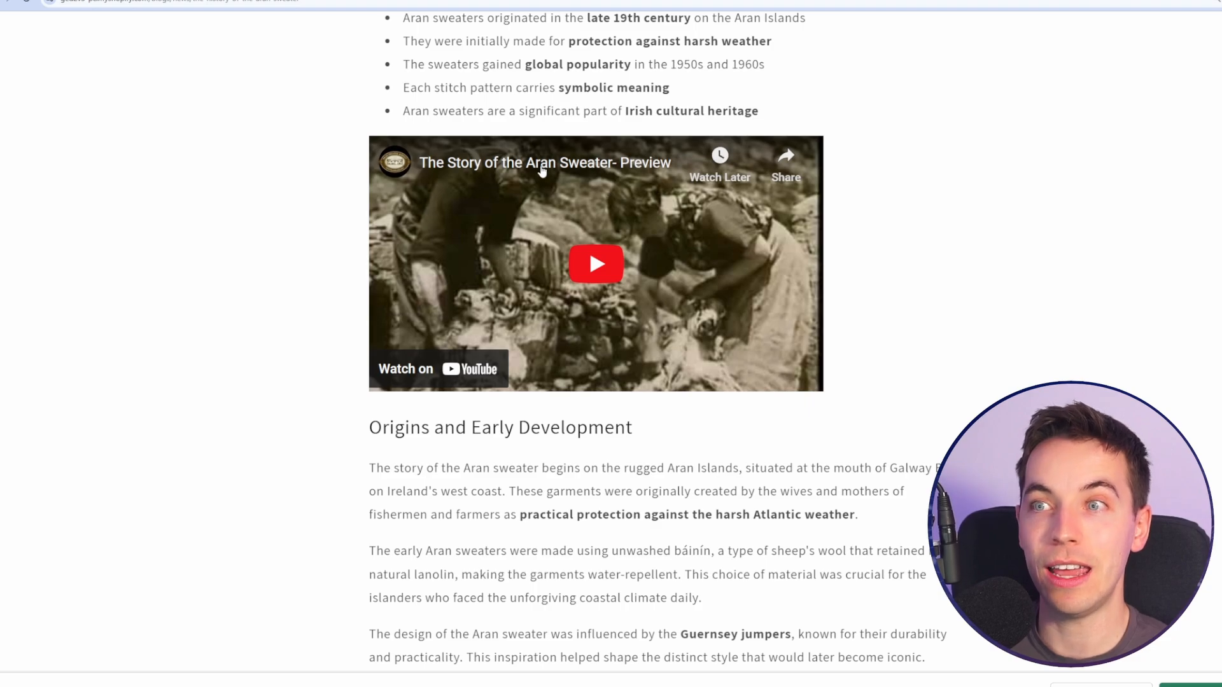
{"action": "scroll", "scroll_direction": "down", "scroll_amount": 3}
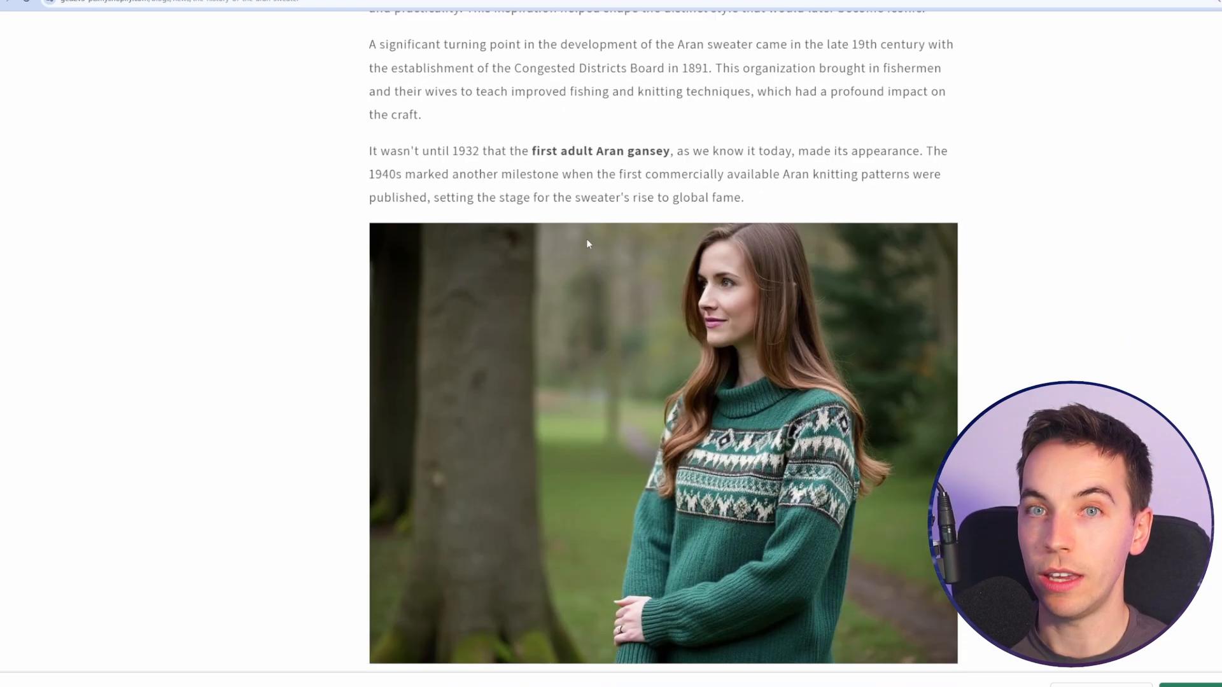
{"action": "scroll", "scroll_direction": "down", "scroll_amount": 3}
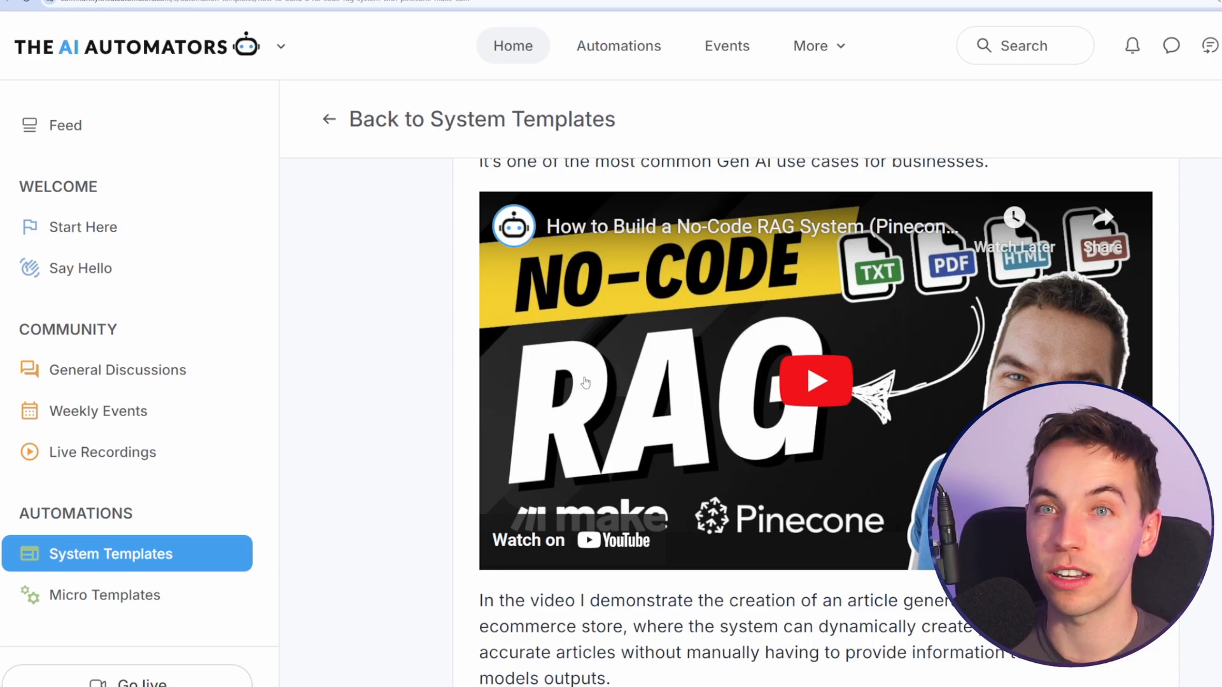
{"action": "mouse_move", "coordinate": [456, 289]}
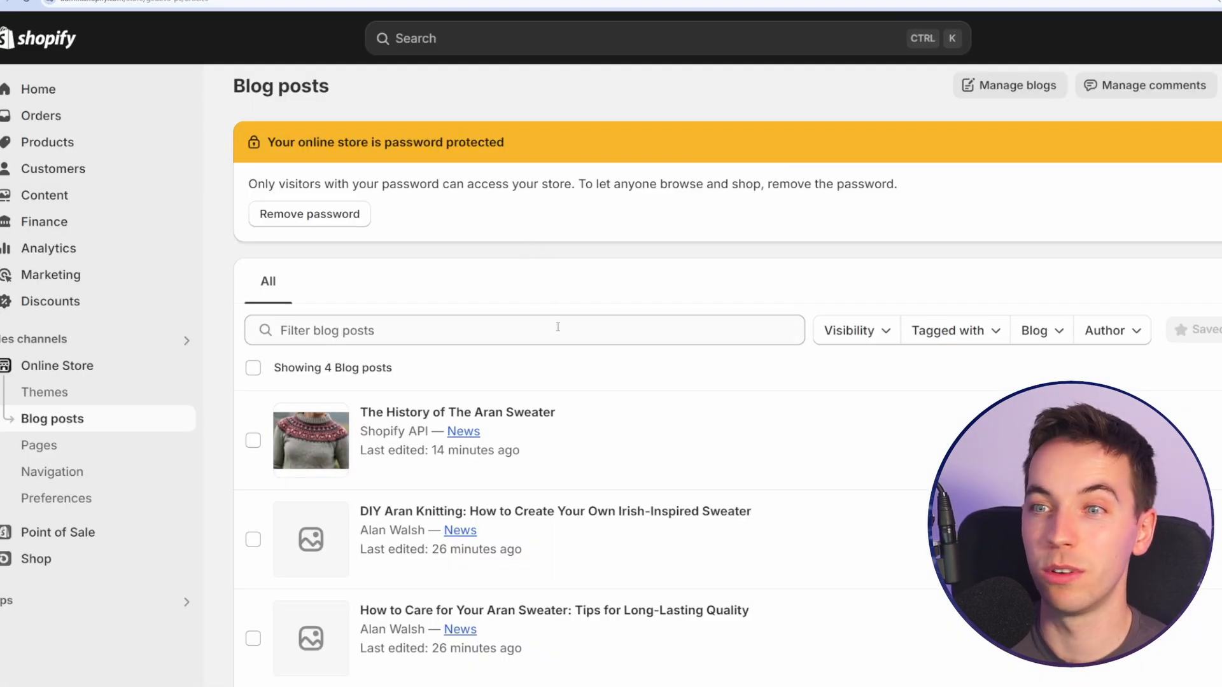
Open The History of The Aran Sweater post and scroll through its generated content
{"action": "scroll", "scroll_direction": "down", "scroll_amount": 3}
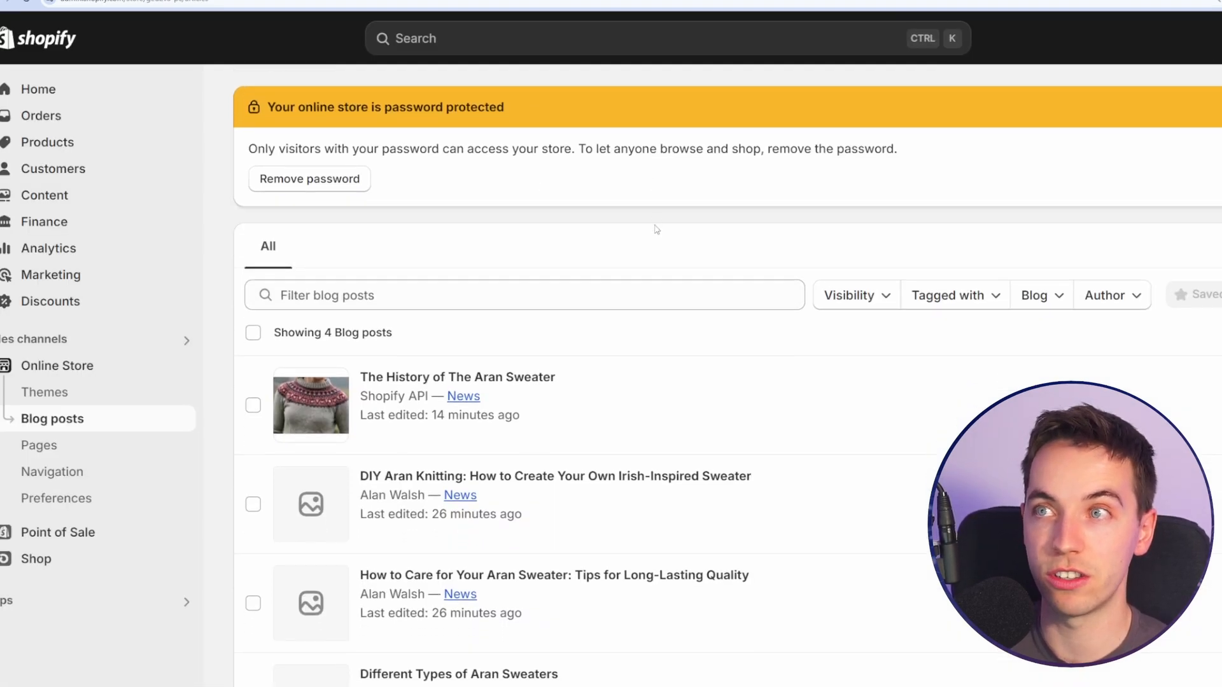
{"action": "left_click", "coordinate": [458, 377]}
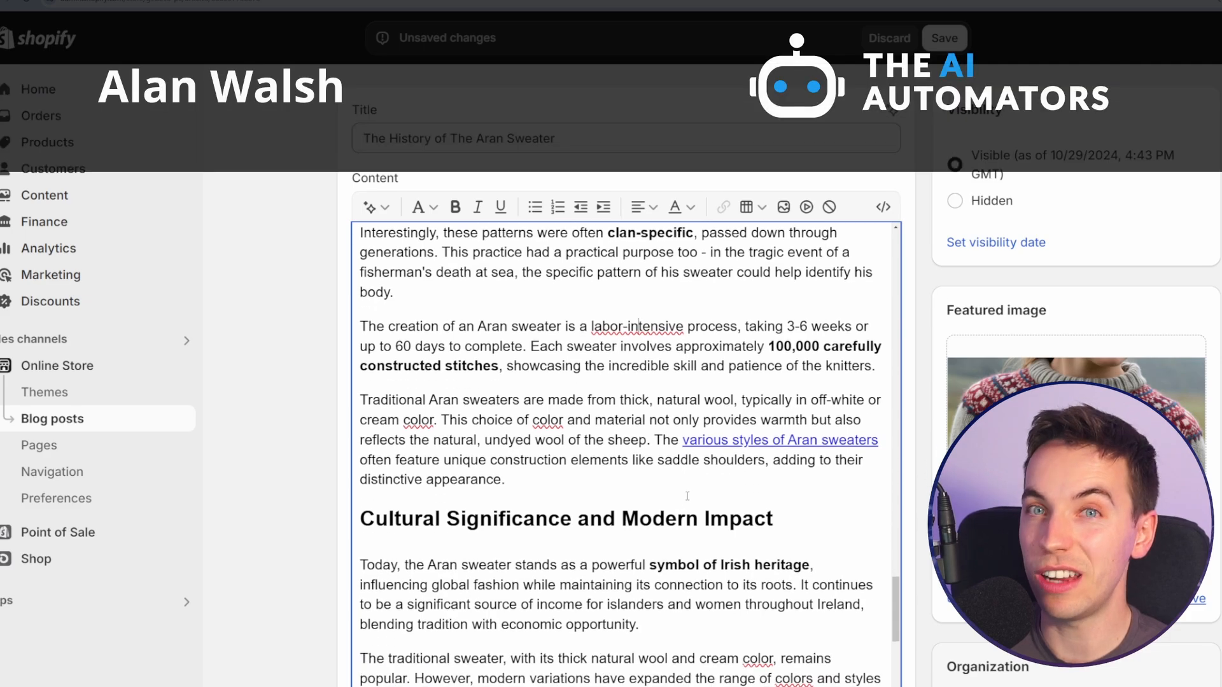
{"action": "scroll", "scroll_direction": "down", "scroll_amount": 3}
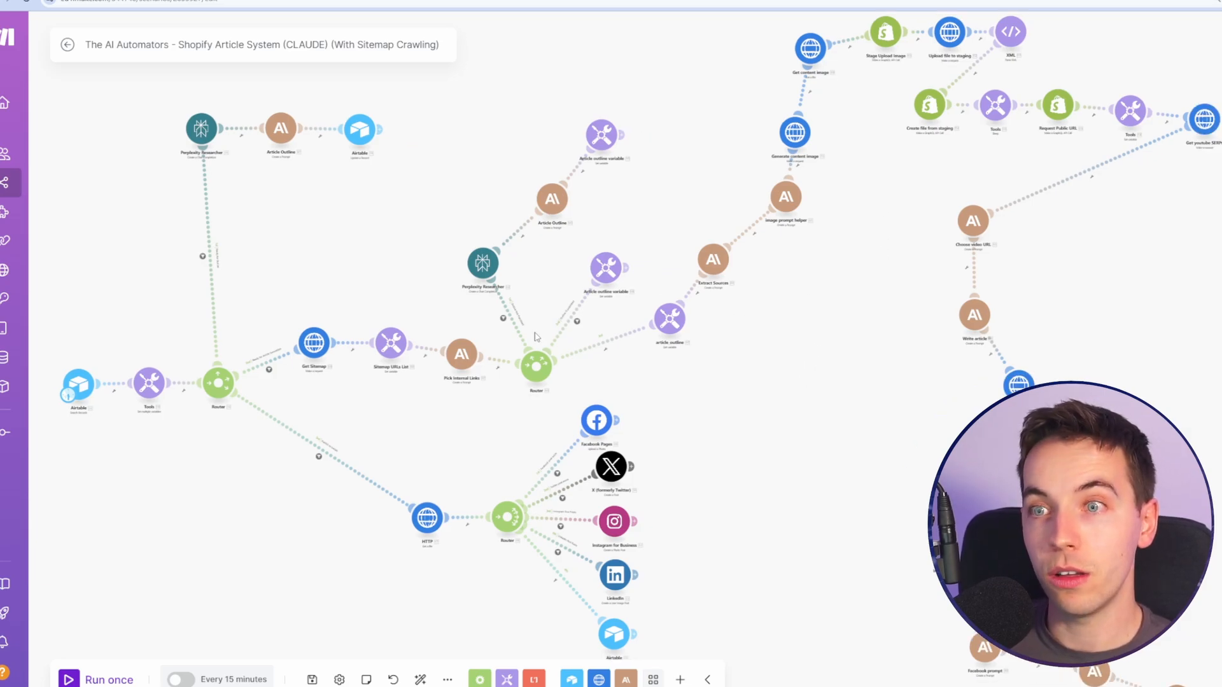
{"action": "mouse_move", "coordinate": [887, 294]}
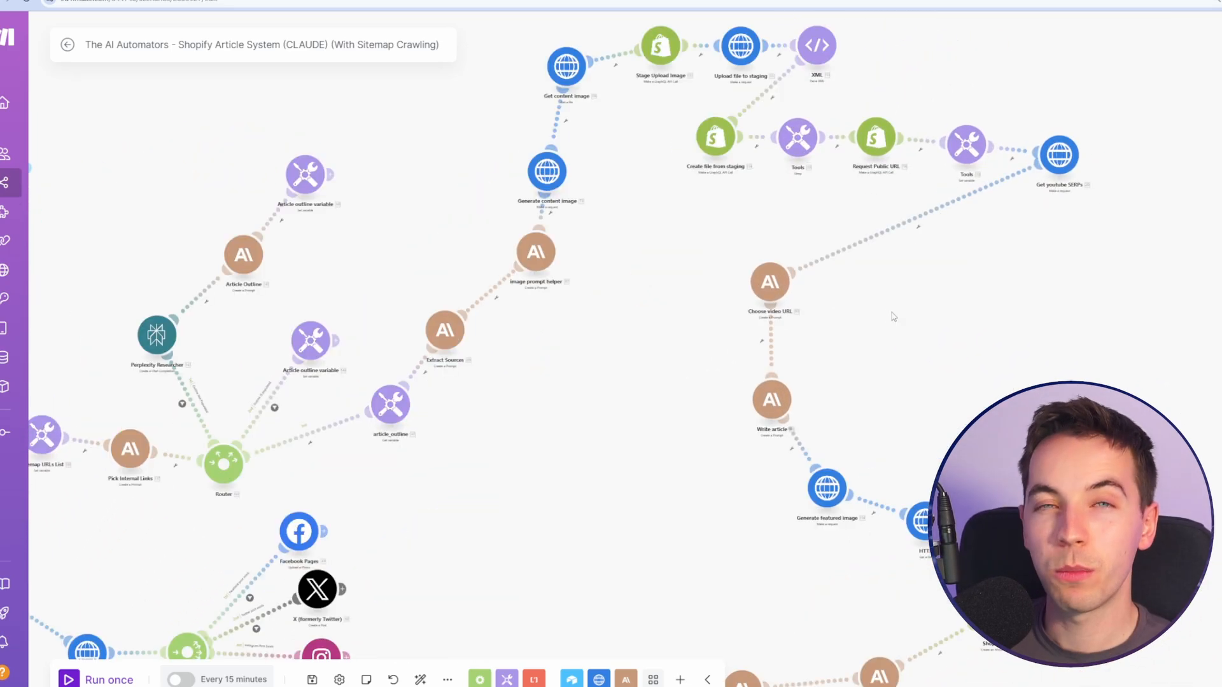
{"action": "mouse_move", "coordinate": [777, 173]}
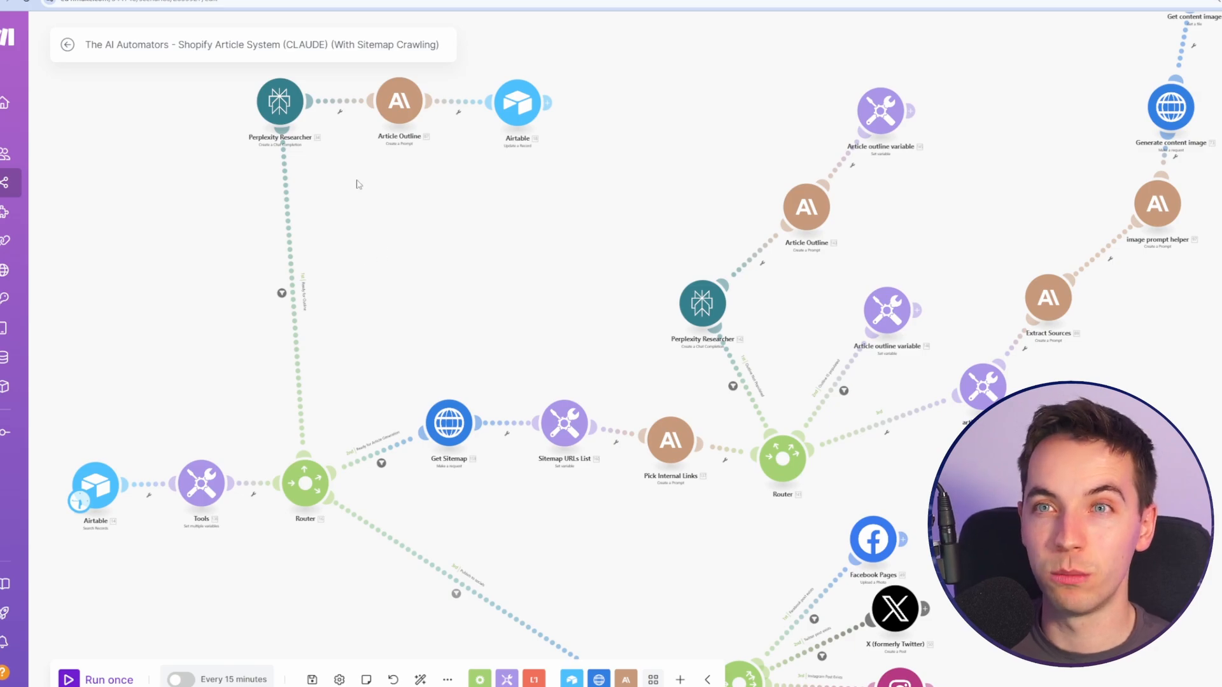
{"action": "mouse_move", "coordinate": [400, 101]}
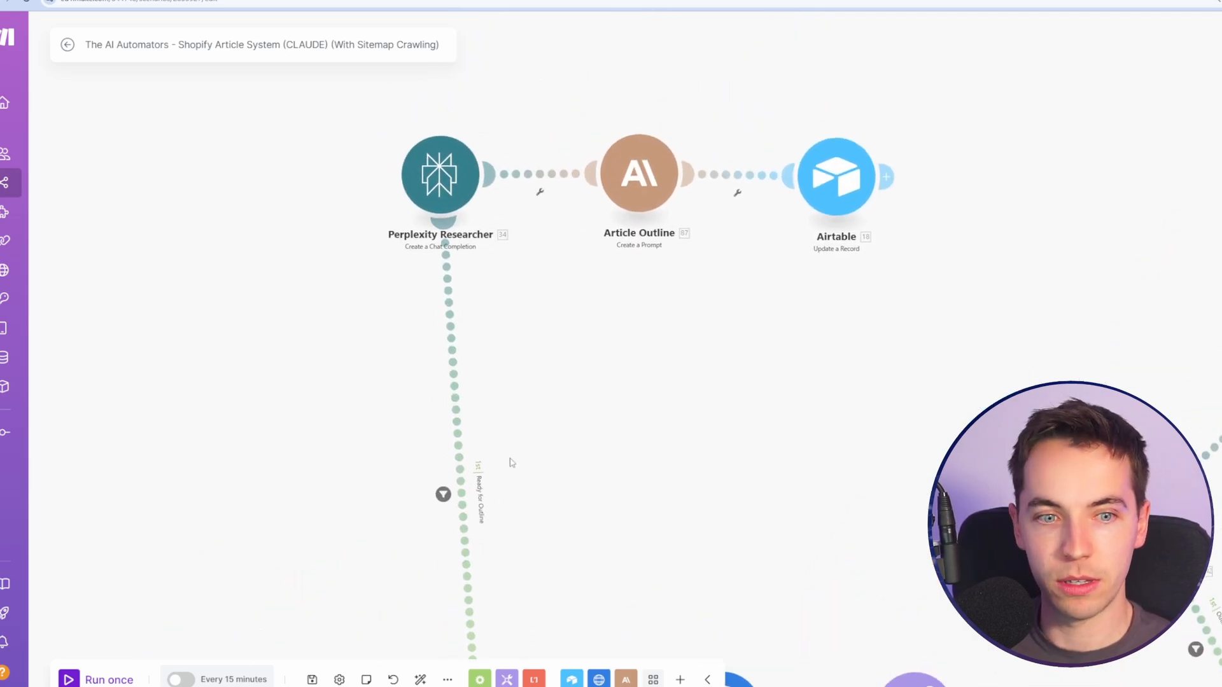
Review the Perplexity Researcher's research prompts, then open the Article Outline module's Claude prompt
{"action": "left_click", "coordinate": [440, 173]}
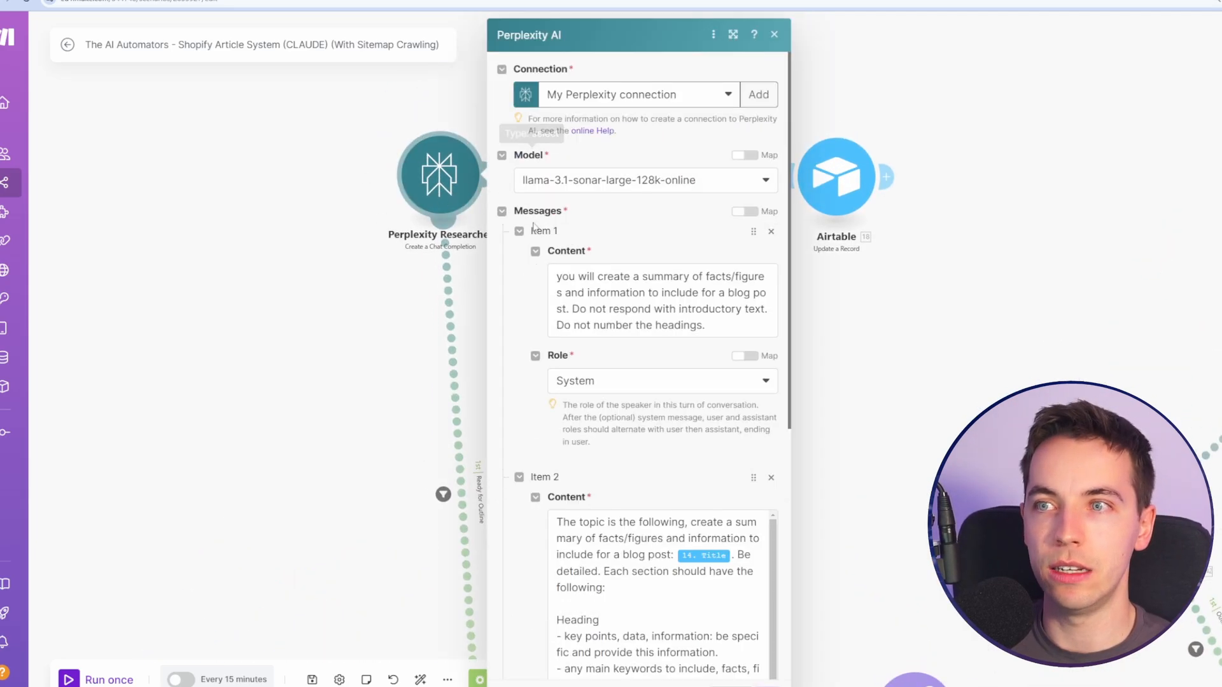
{"action": "scroll", "scroll_direction": "down", "scroll_amount": 3}
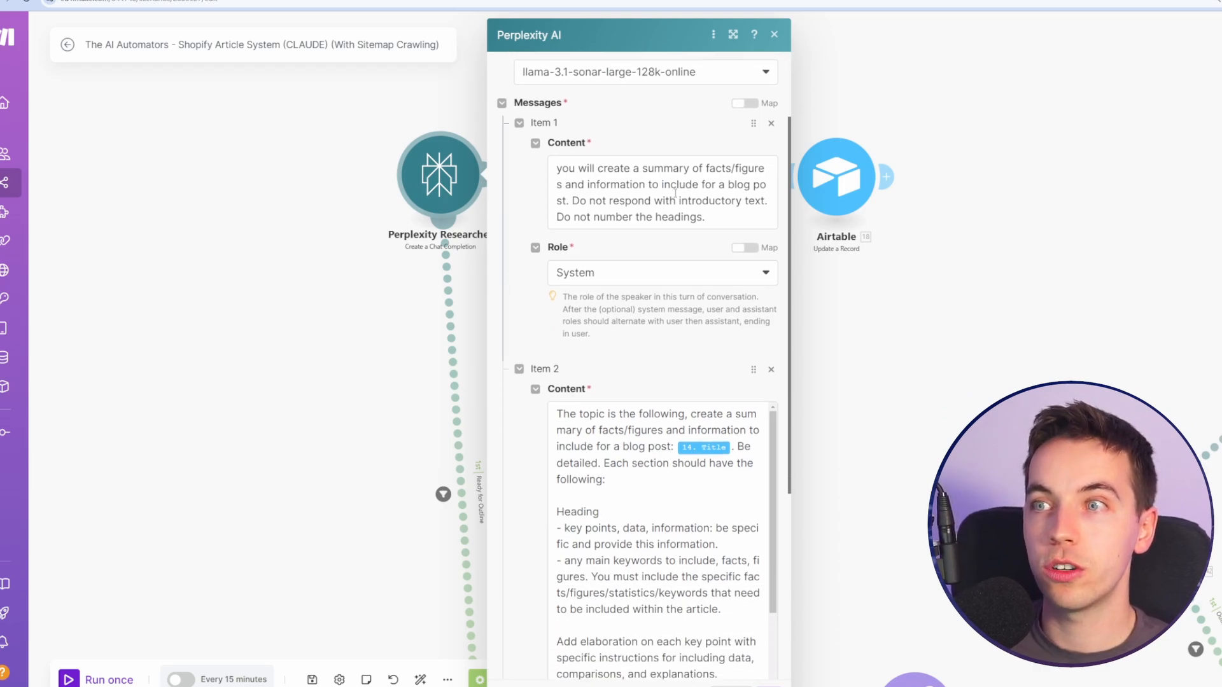
{"action": "mouse_move", "coordinate": [689, 336]}
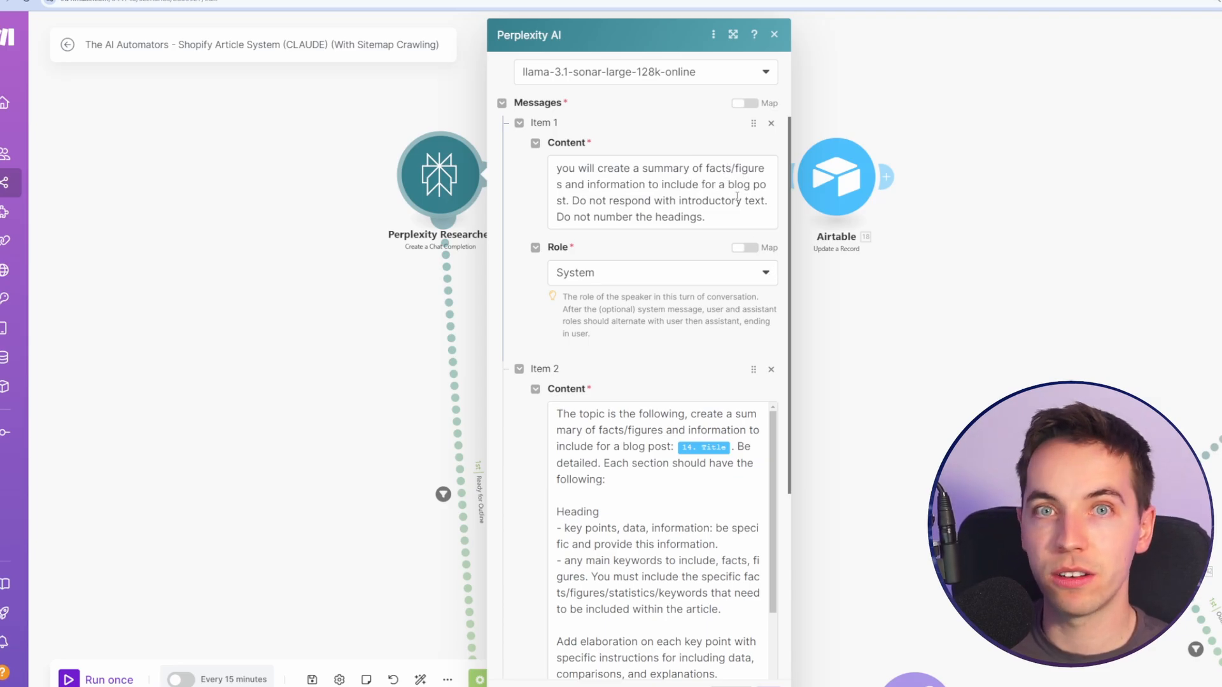
{"action": "scroll", "scroll_direction": "down", "scroll_amount": 3}
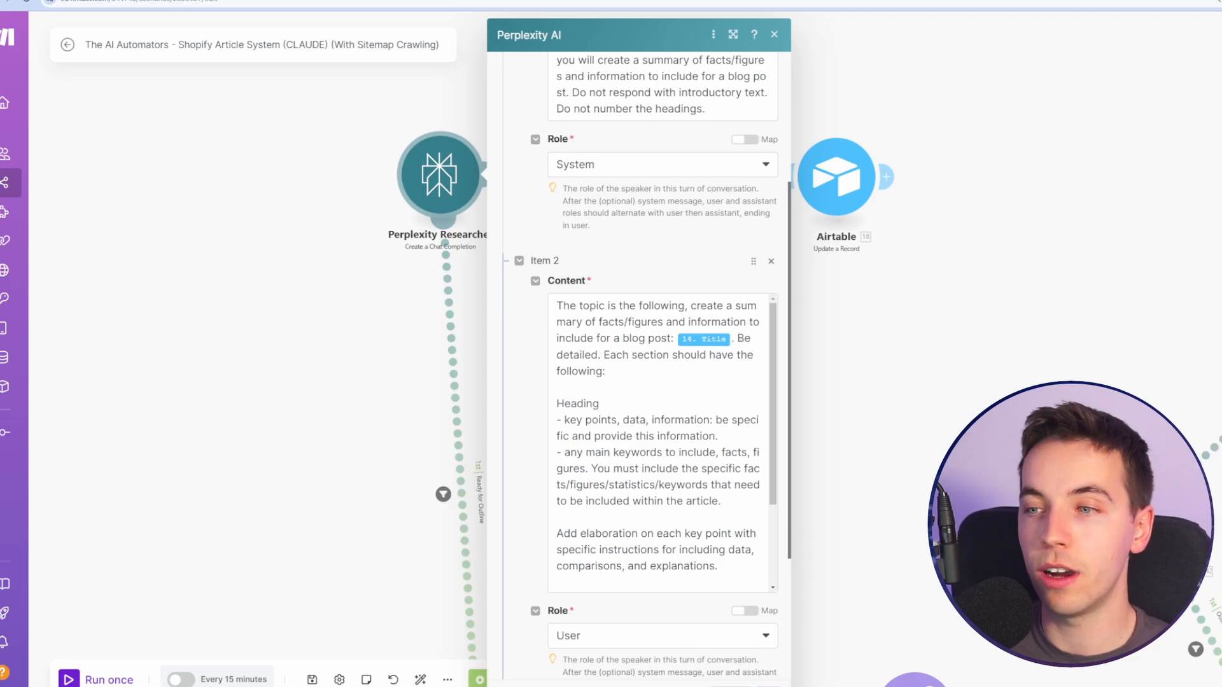
{"action": "left_click", "coordinate": [774, 34]}
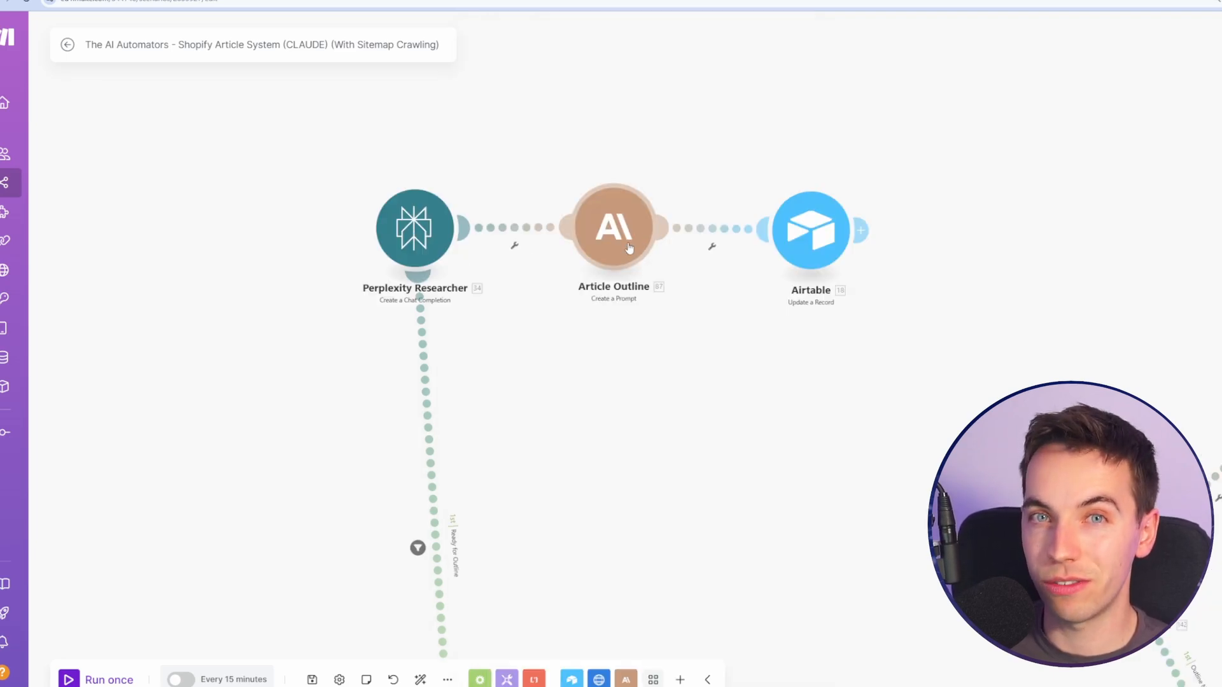
{"action": "left_click", "coordinate": [614, 228]}
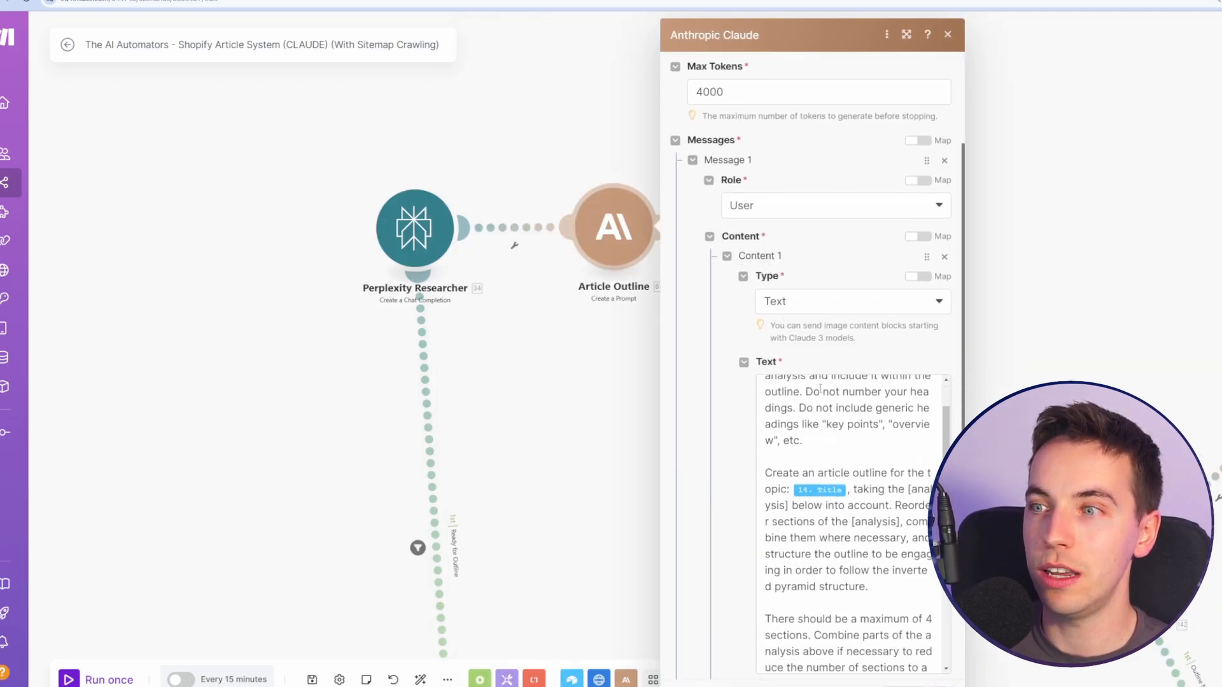
{"action": "left_click", "coordinate": [747, 194]}
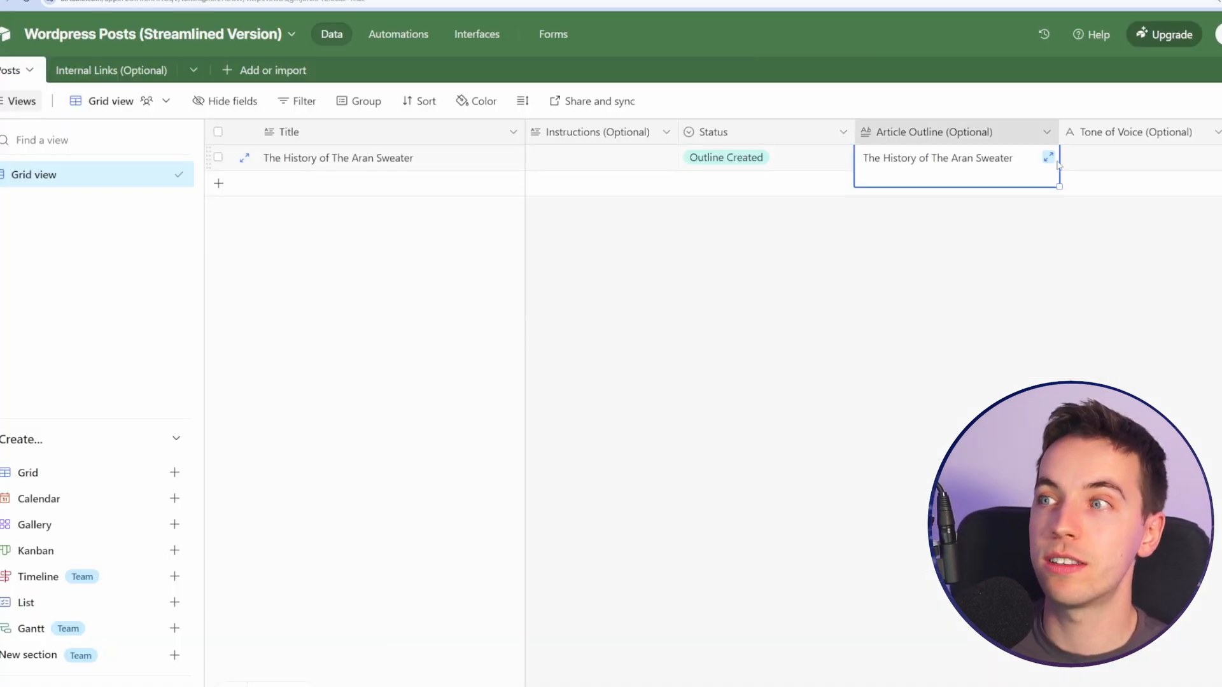
Expand the Aran Sweater record's Article Outline (Optional) cell to read the outline
{"action": "left_click", "coordinate": [1049, 157]}
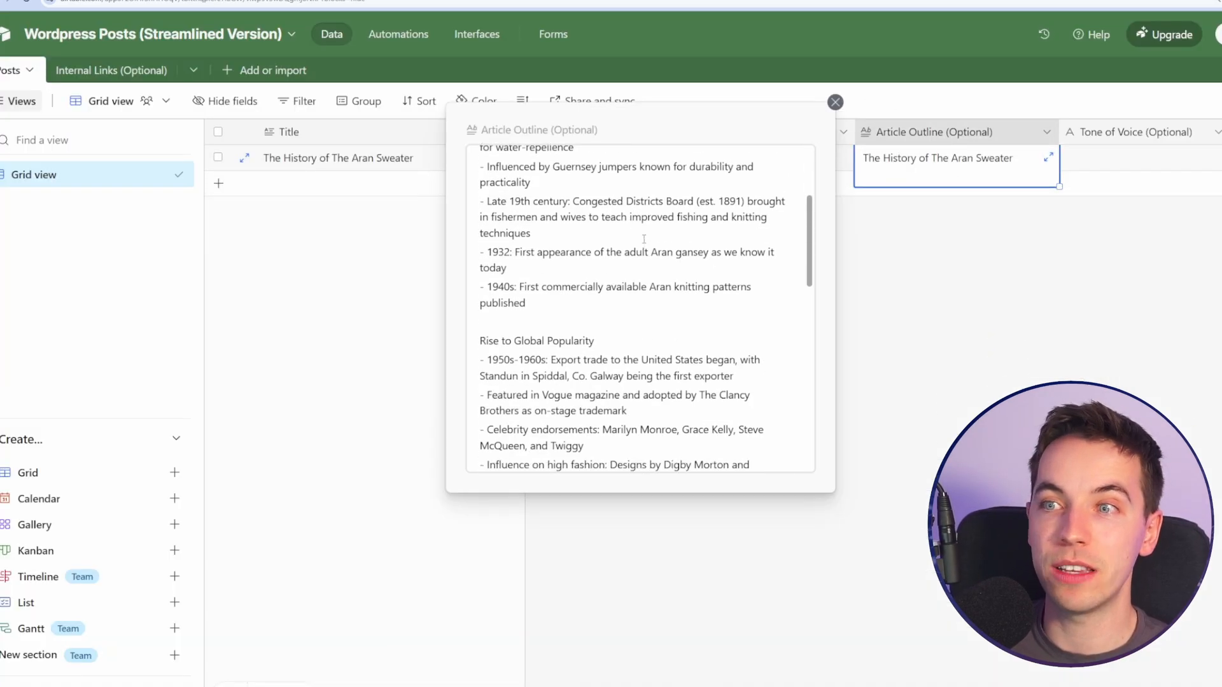
{"action": "left_click", "coordinate": [835, 102]}
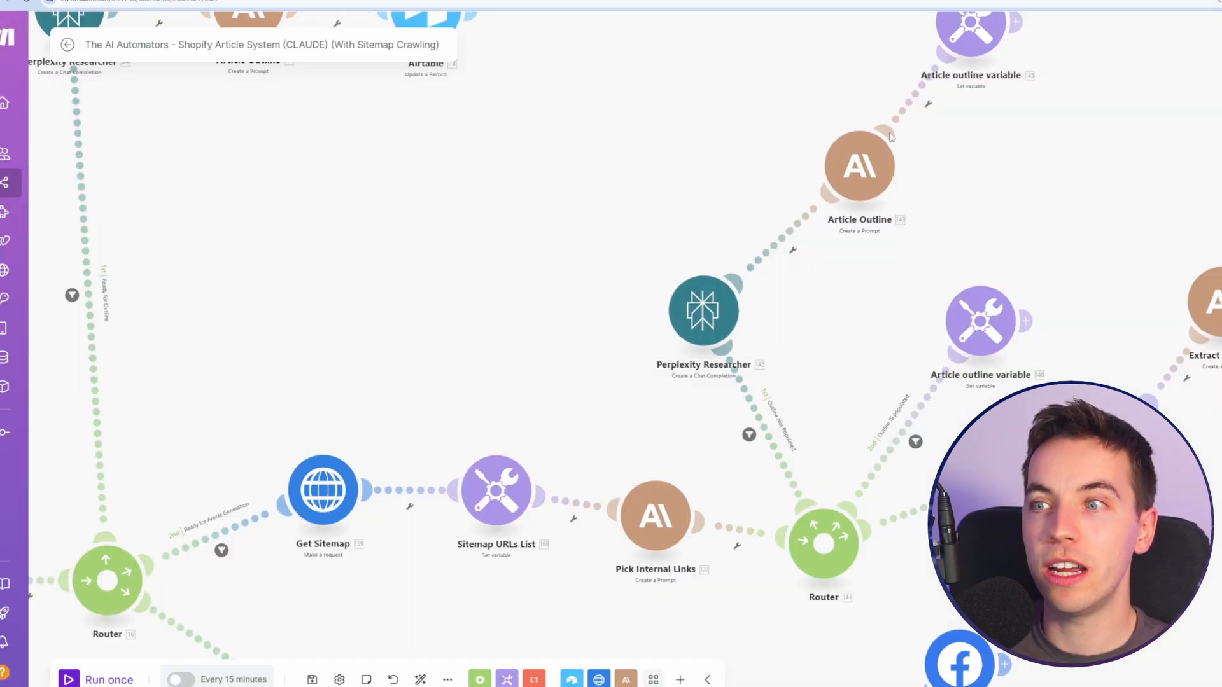
{"action": "mouse_move", "coordinate": [358, 377]}
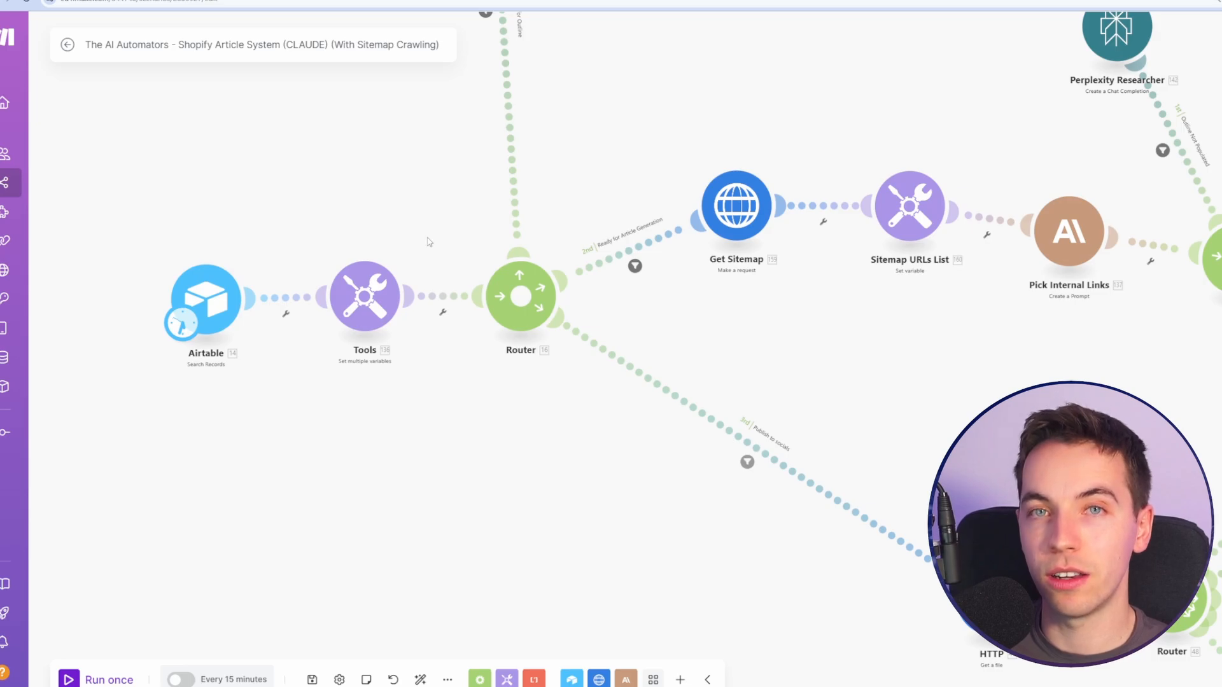
Inspect the Tools module's model name, Shopify blog URL and sitemap URL variables
{"action": "left_click", "coordinate": [365, 296]}
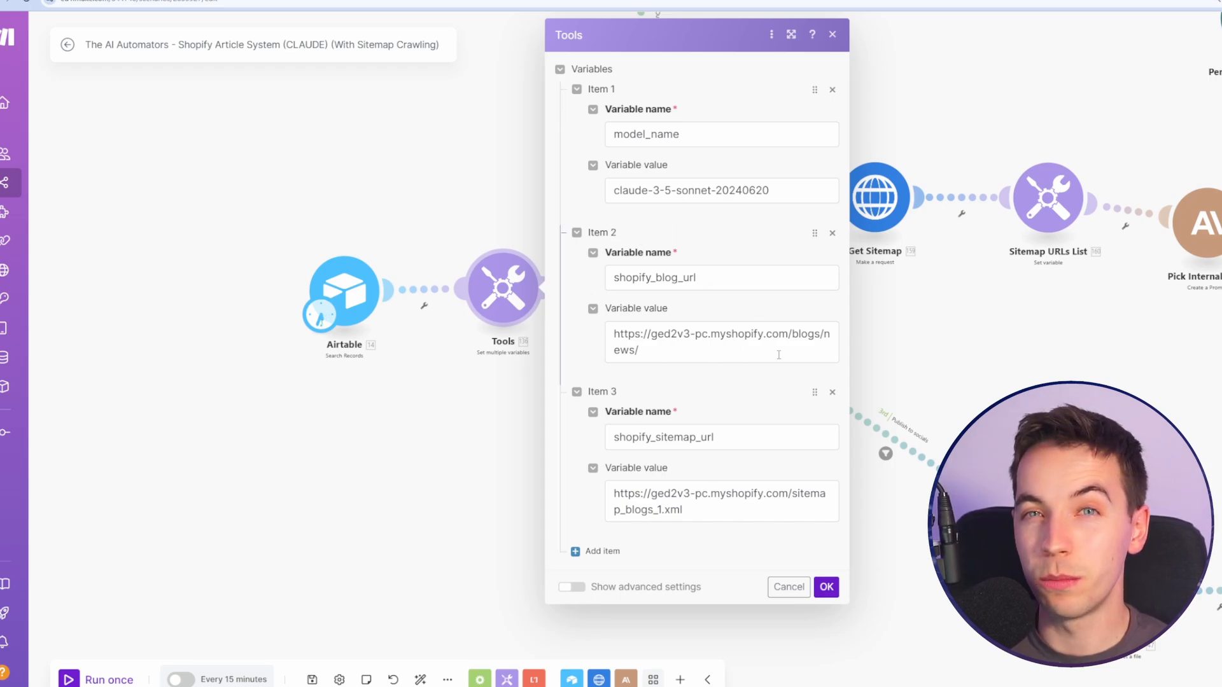
{"action": "mouse_move", "coordinate": [721, 409]}
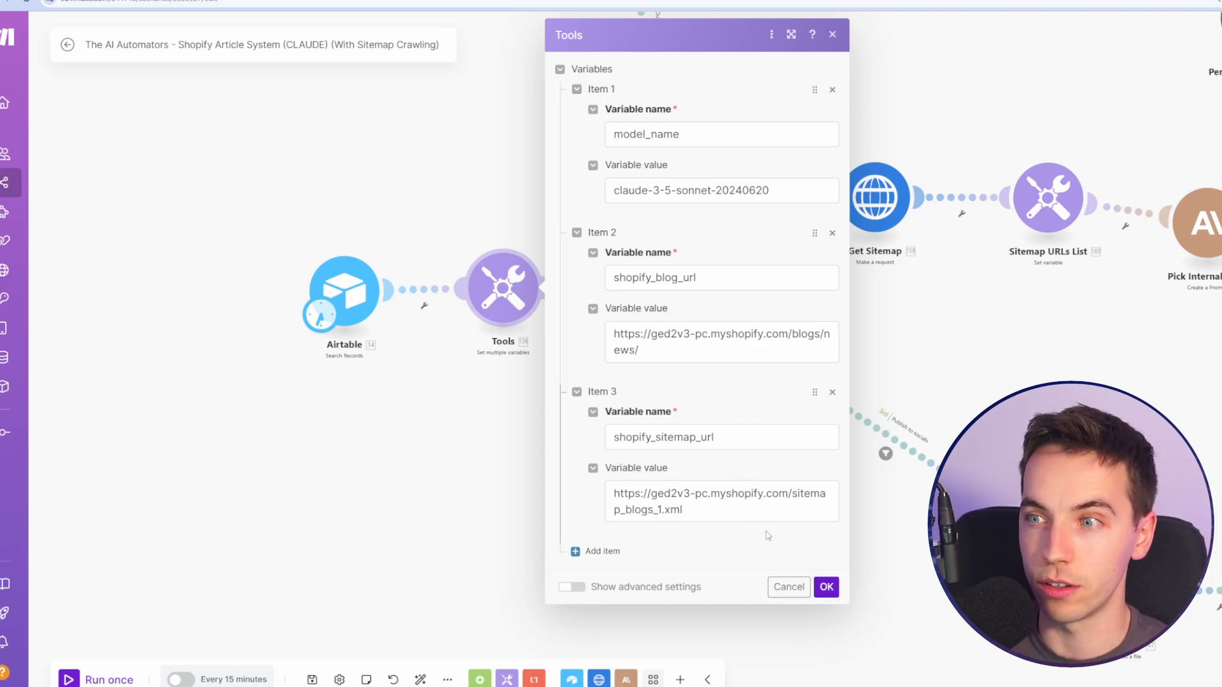
{"action": "left_click", "coordinate": [825, 587]}
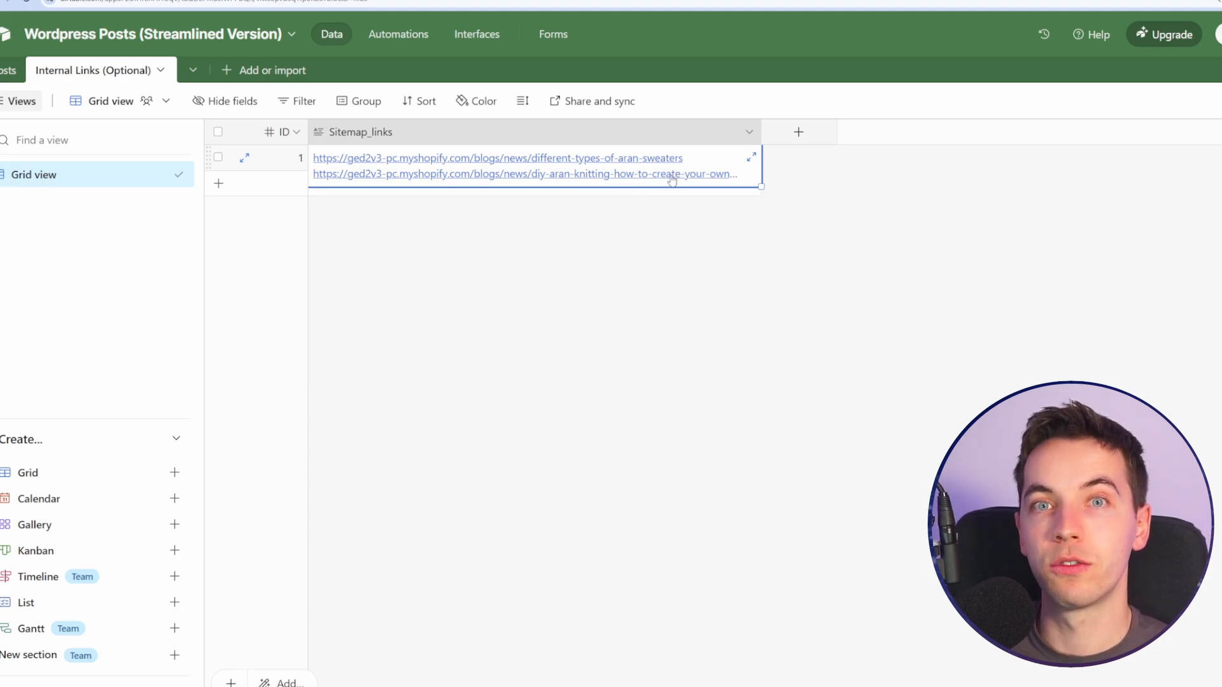
{"action": "mouse_move", "coordinate": [718, 191]}
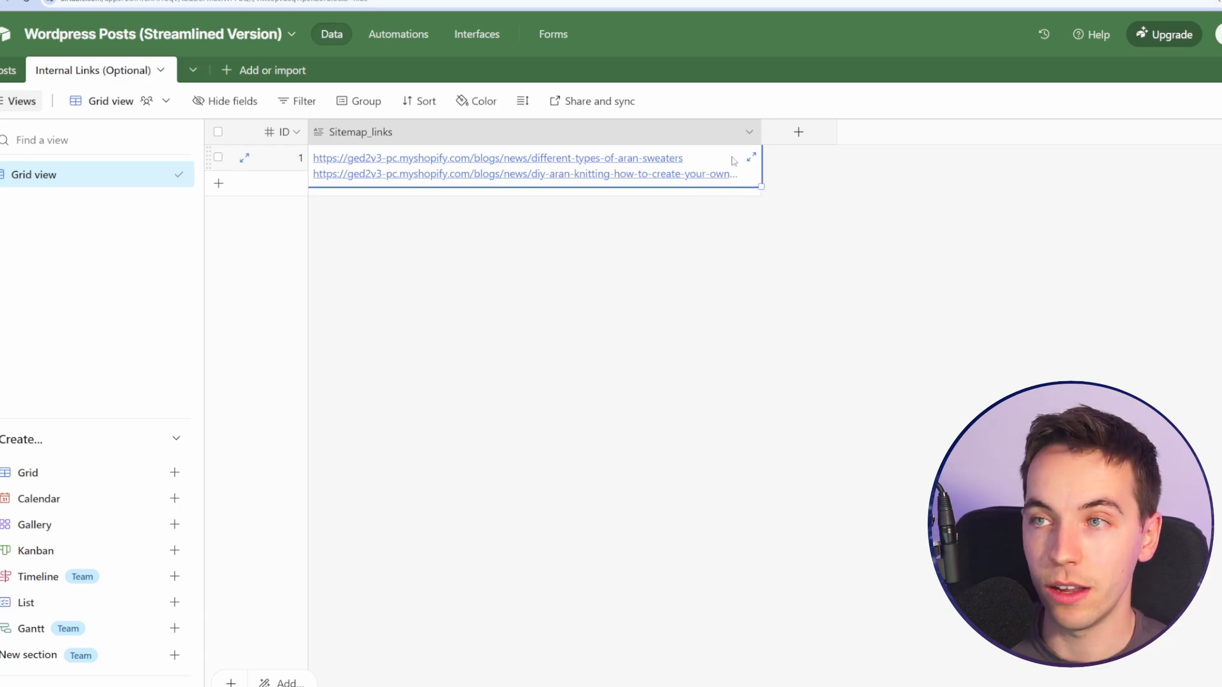
{"action": "mouse_move", "coordinate": [727, 148]}
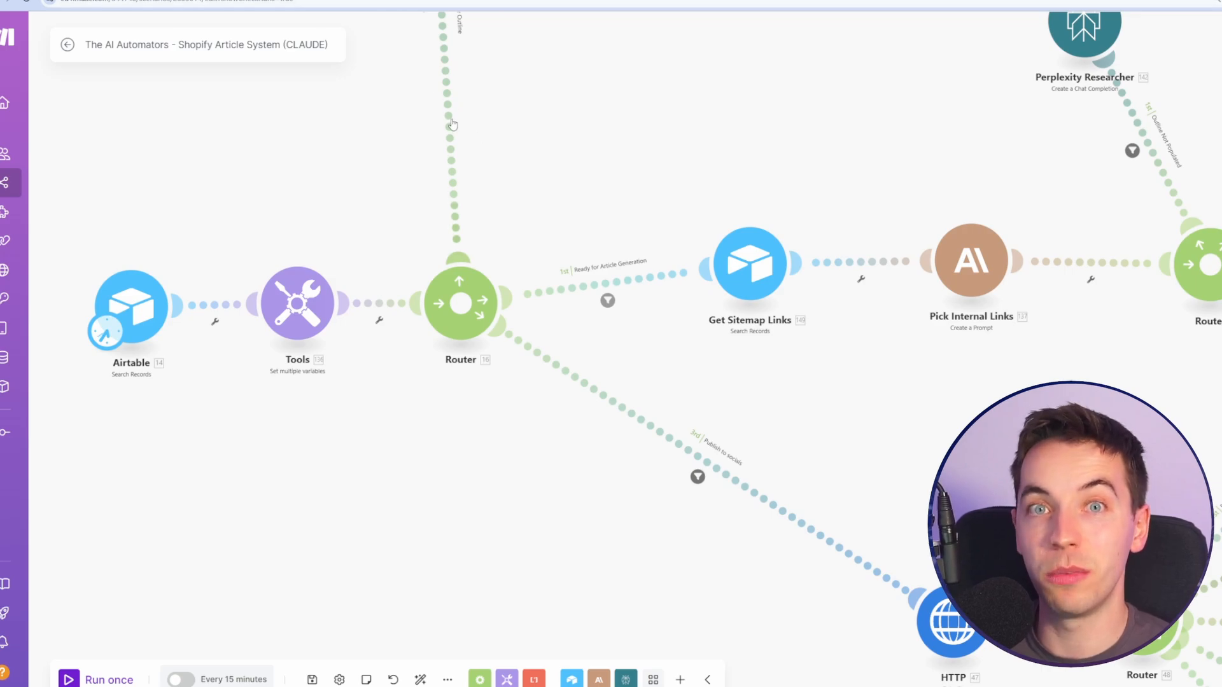
{"action": "mouse_move", "coordinate": [589, 216]}
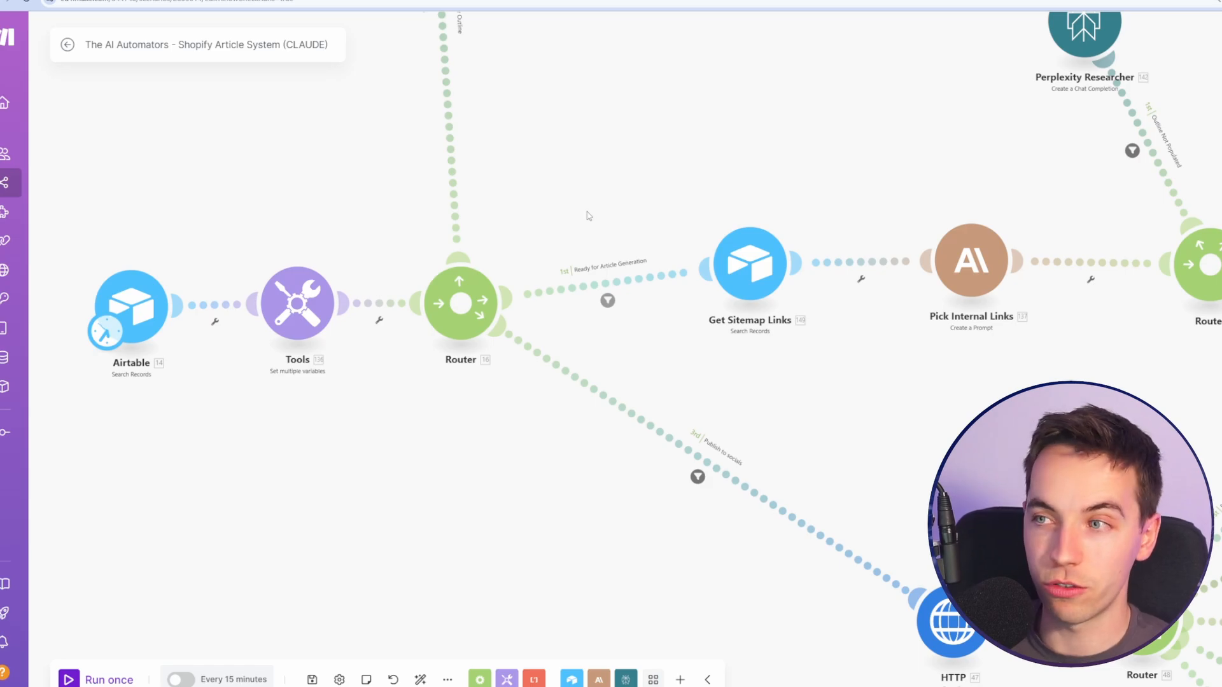
{"action": "mouse_move", "coordinate": [792, 197]}
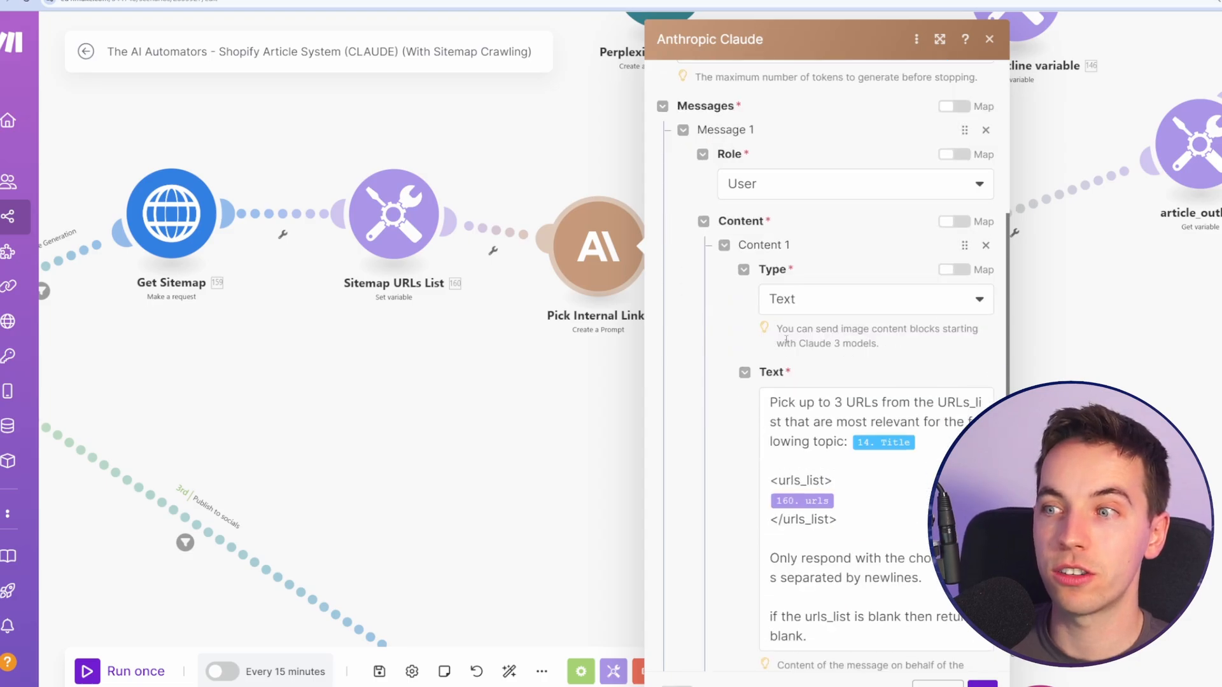
Scroll the Pick Internal Links prompt, then open the Extract Sources Claude module
{"action": "scroll", "scroll_direction": "down", "scroll_amount": 3}
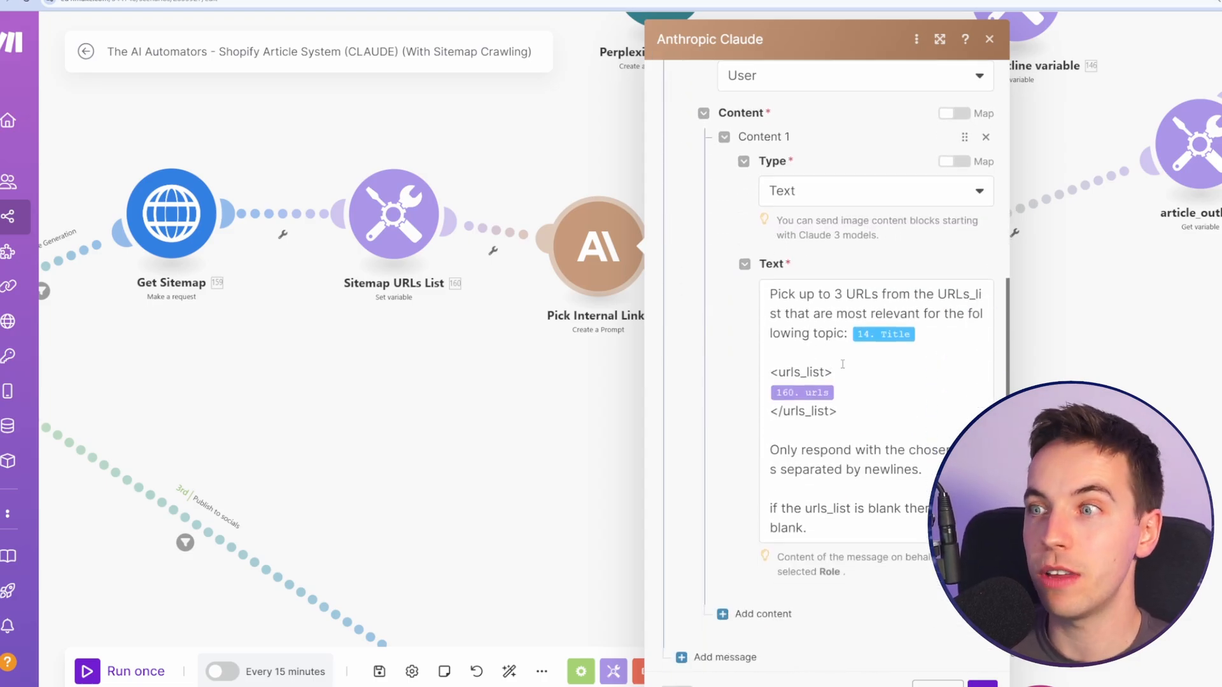
{"action": "scroll", "scroll_direction": "down", "scroll_amount": 3}
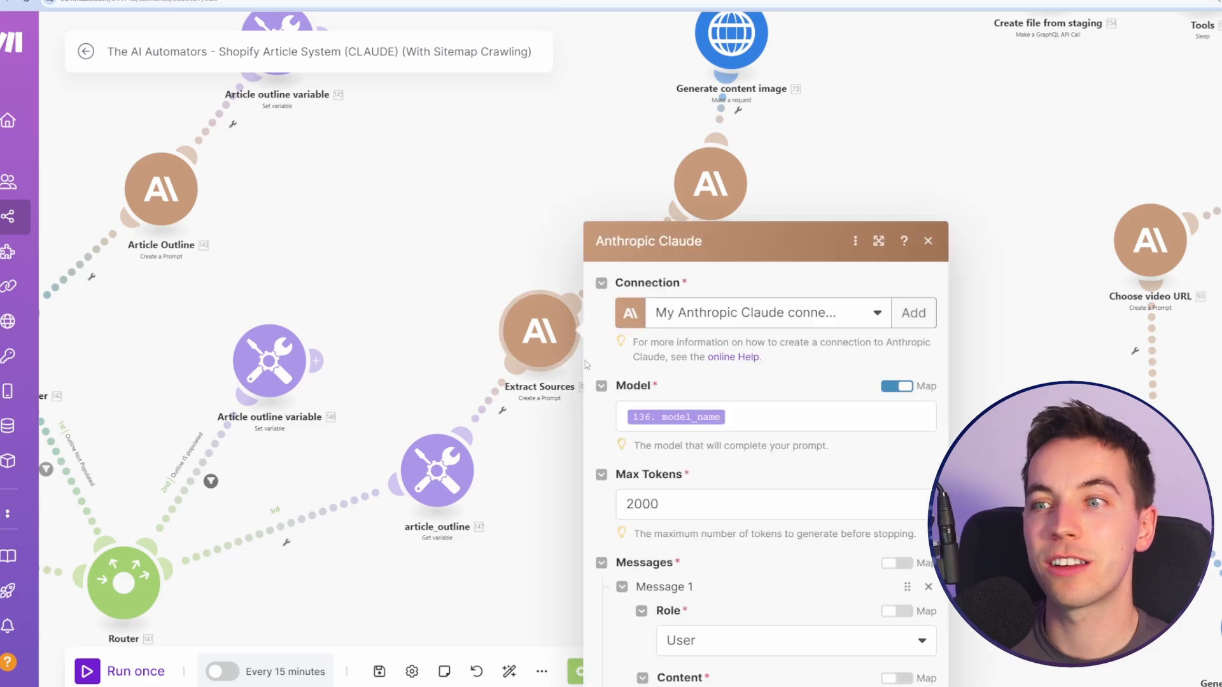
{"action": "left_click", "coordinate": [927, 241]}
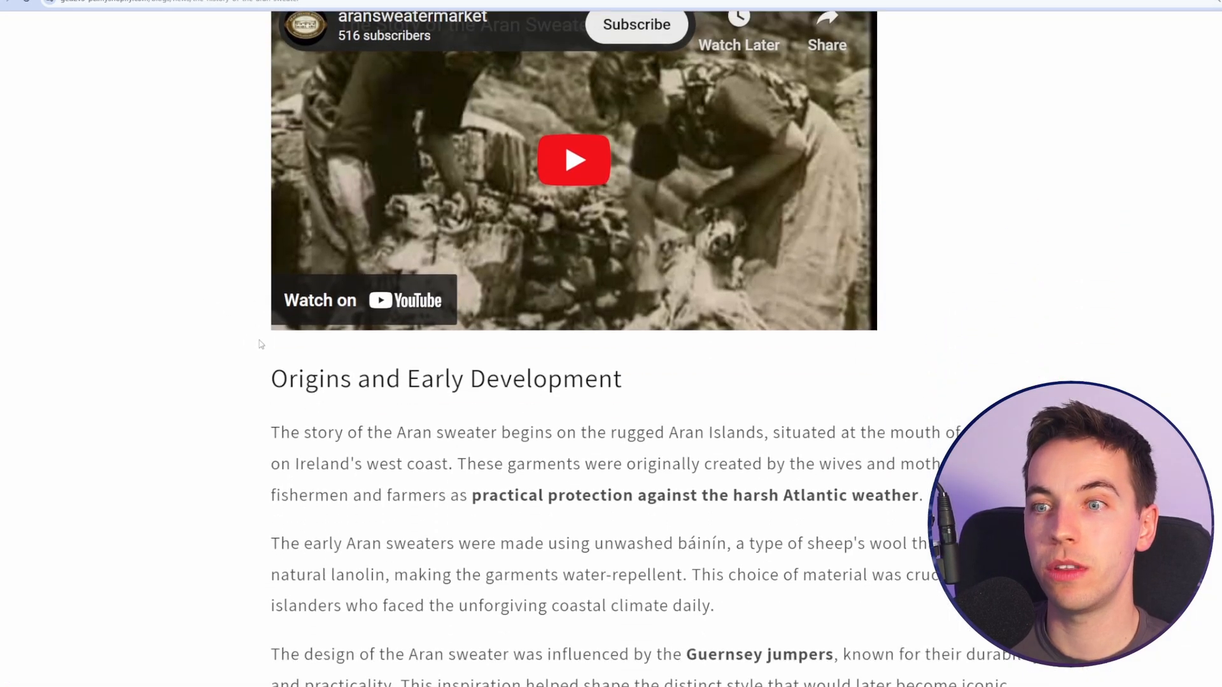
Scroll the Aran sweater article past the YouTube embed to the green-sweater image
{"action": "scroll", "scroll_direction": "down", "scroll_amount": 3}
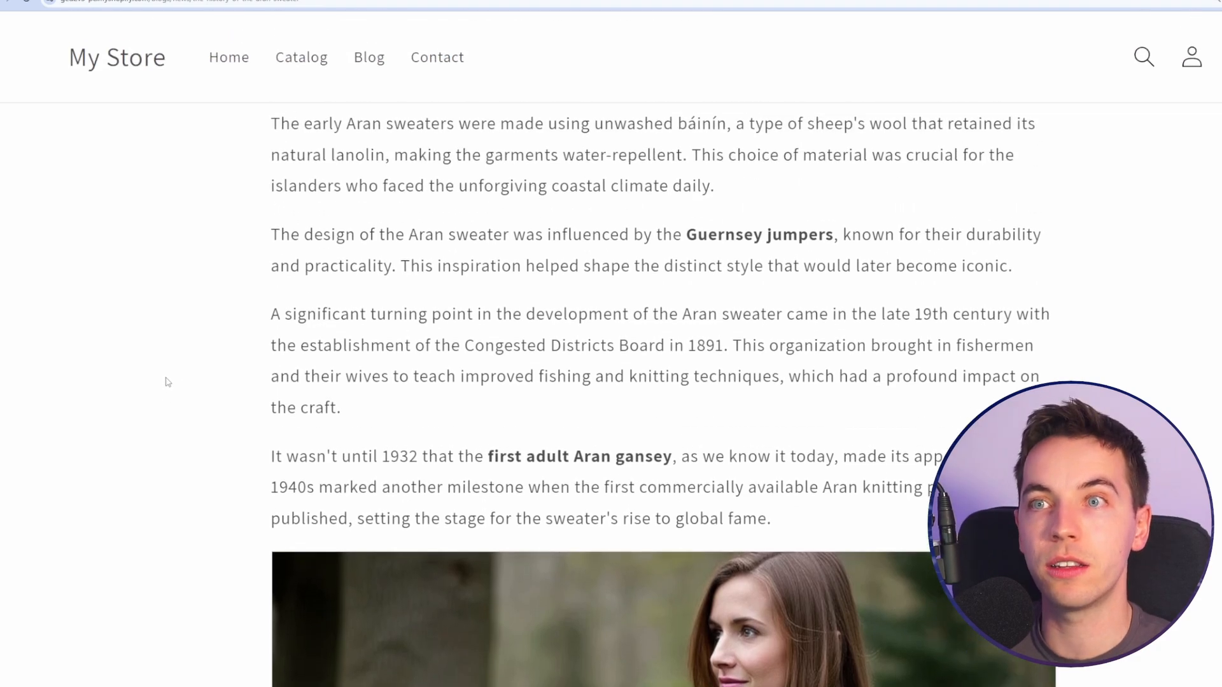
{"action": "scroll", "scroll_direction": "down", "scroll_amount": 3}
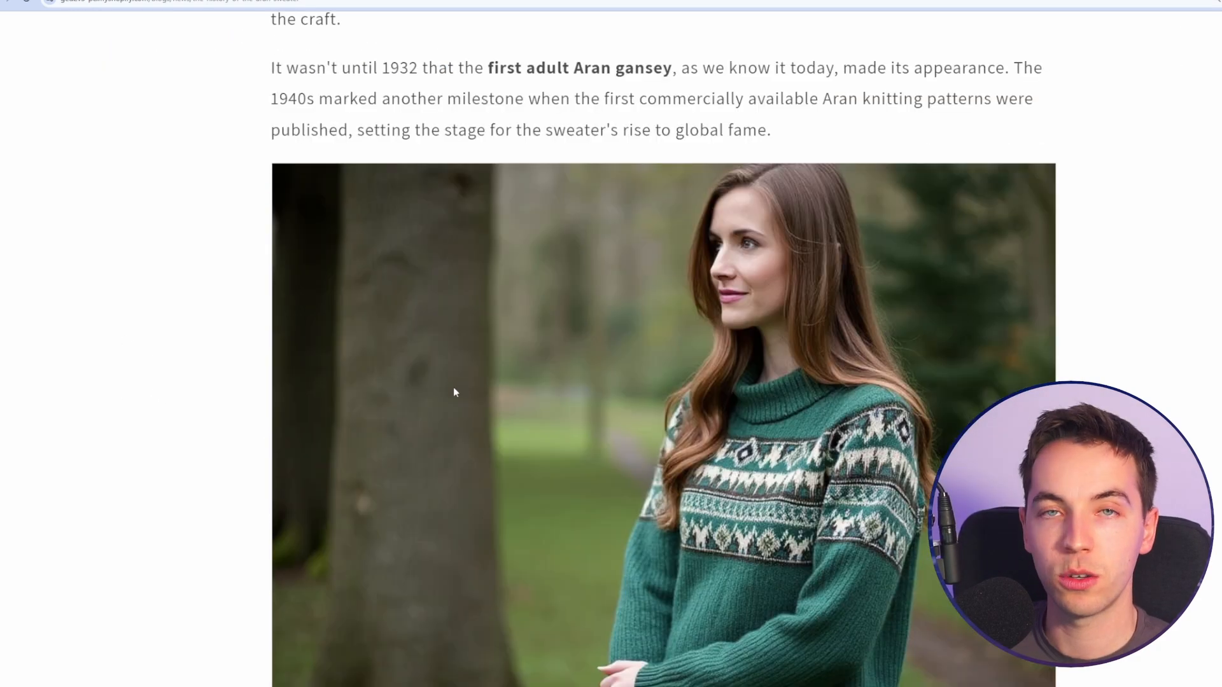
{"action": "scroll", "scroll_direction": "down", "scroll_amount": 3}
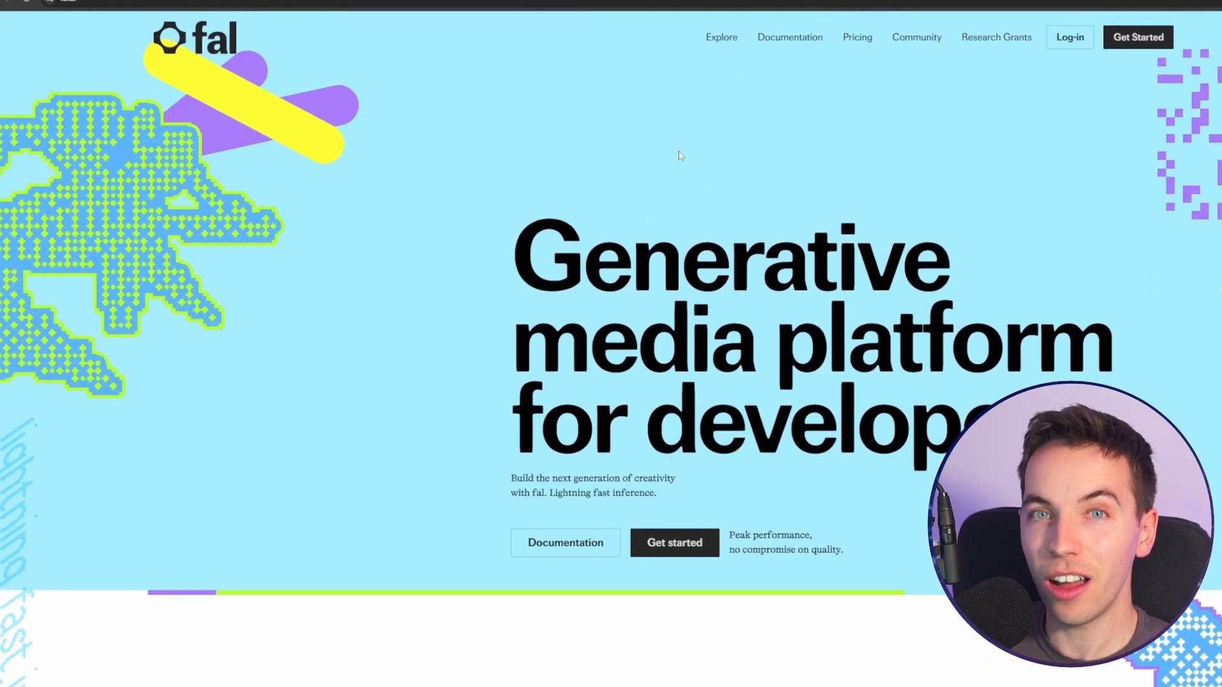
{"action": "mouse_move", "coordinate": [526, 194]}
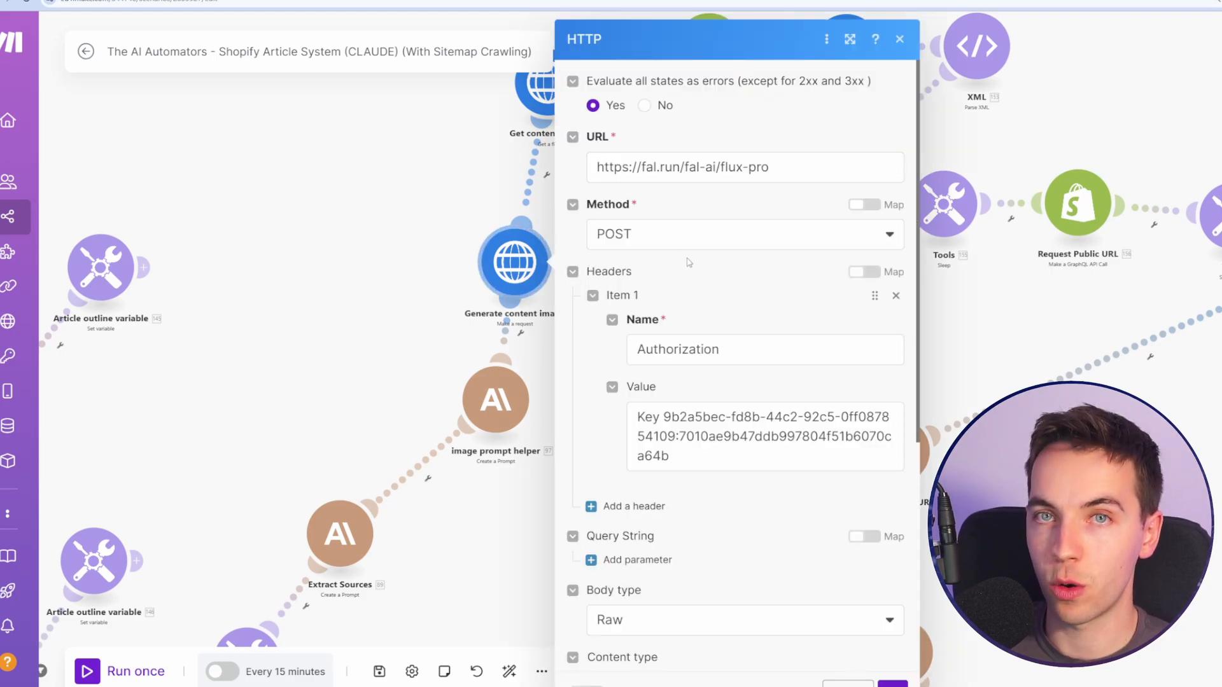
{"action": "scroll", "scroll_direction": "down", "scroll_amount": 3}
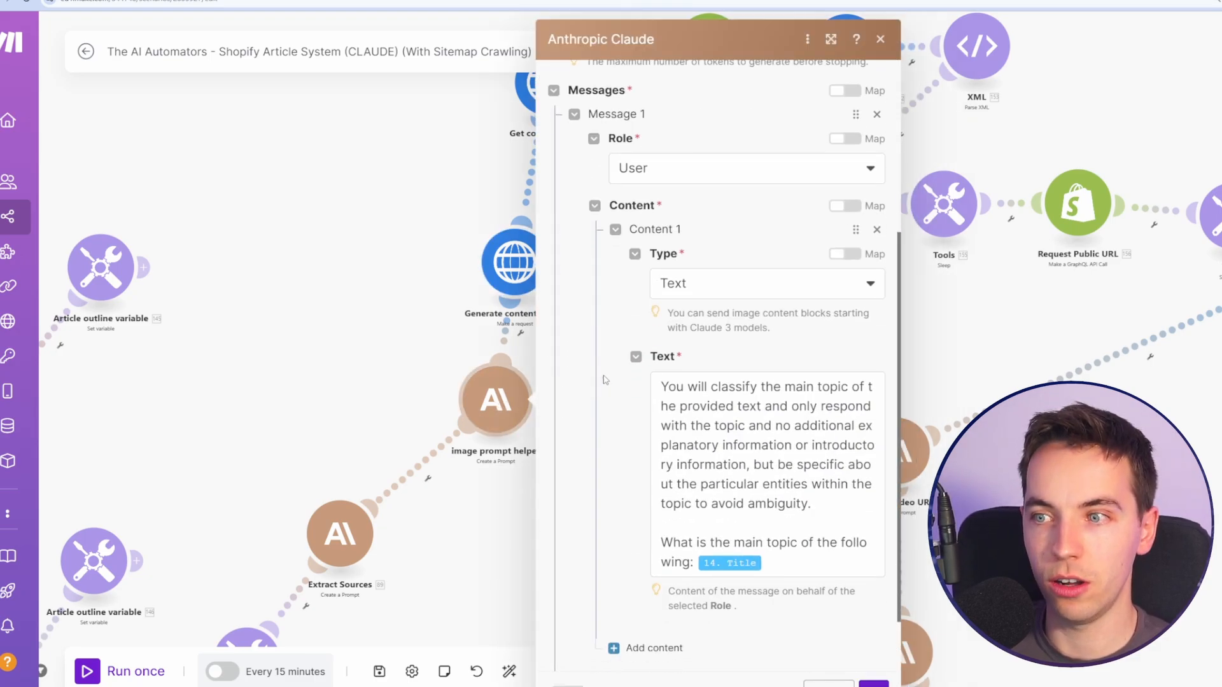
{"action": "scroll", "scroll_direction": "down", "scroll_amount": 3}
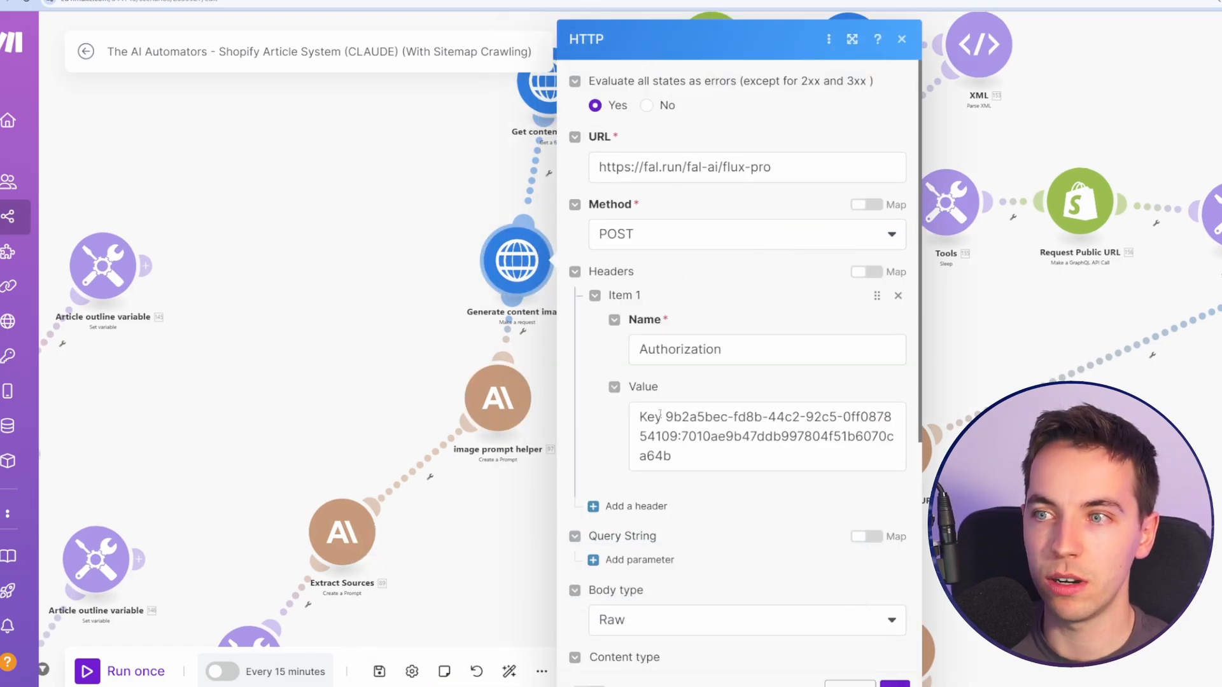
{"action": "scroll", "scroll_direction": "down", "scroll_amount": 3}
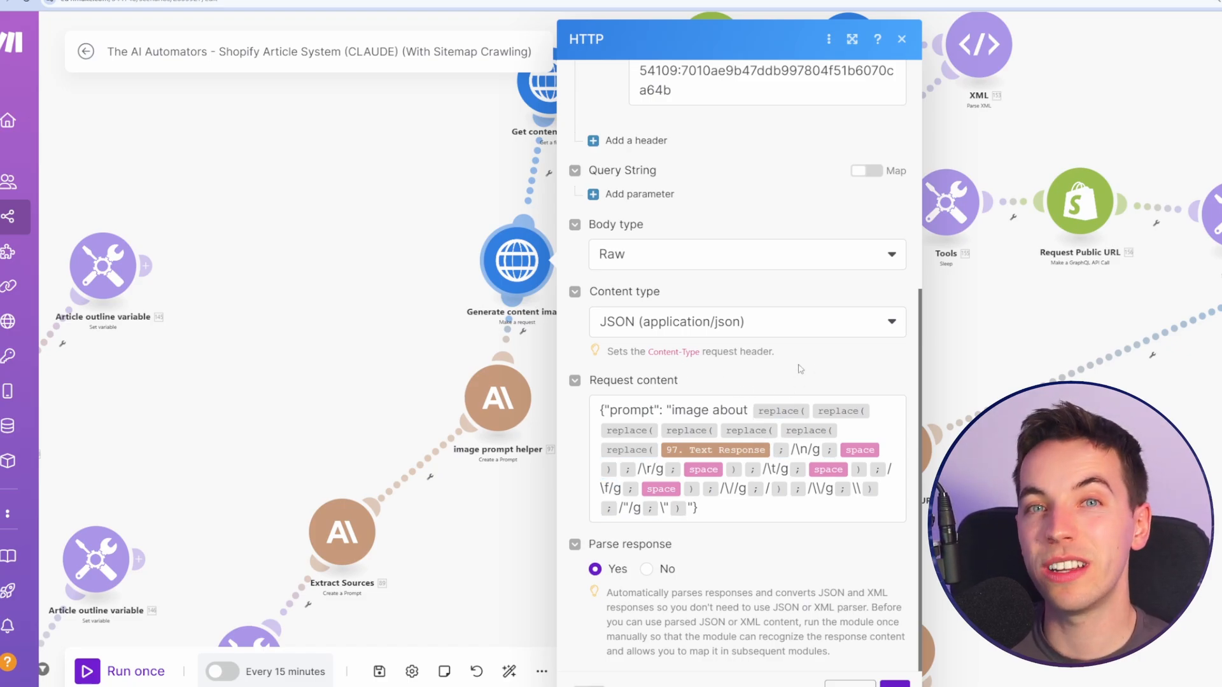
{"action": "mouse_move", "coordinate": [795, 368]}
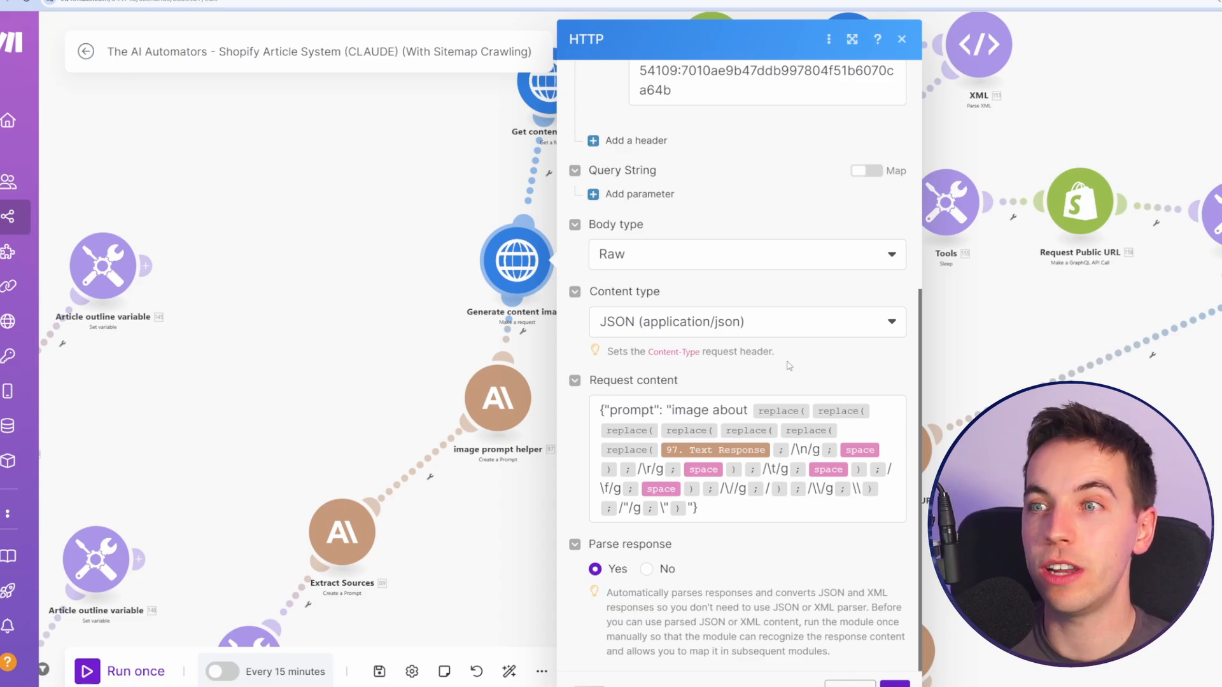
{"action": "mouse_move", "coordinate": [942, 146]}
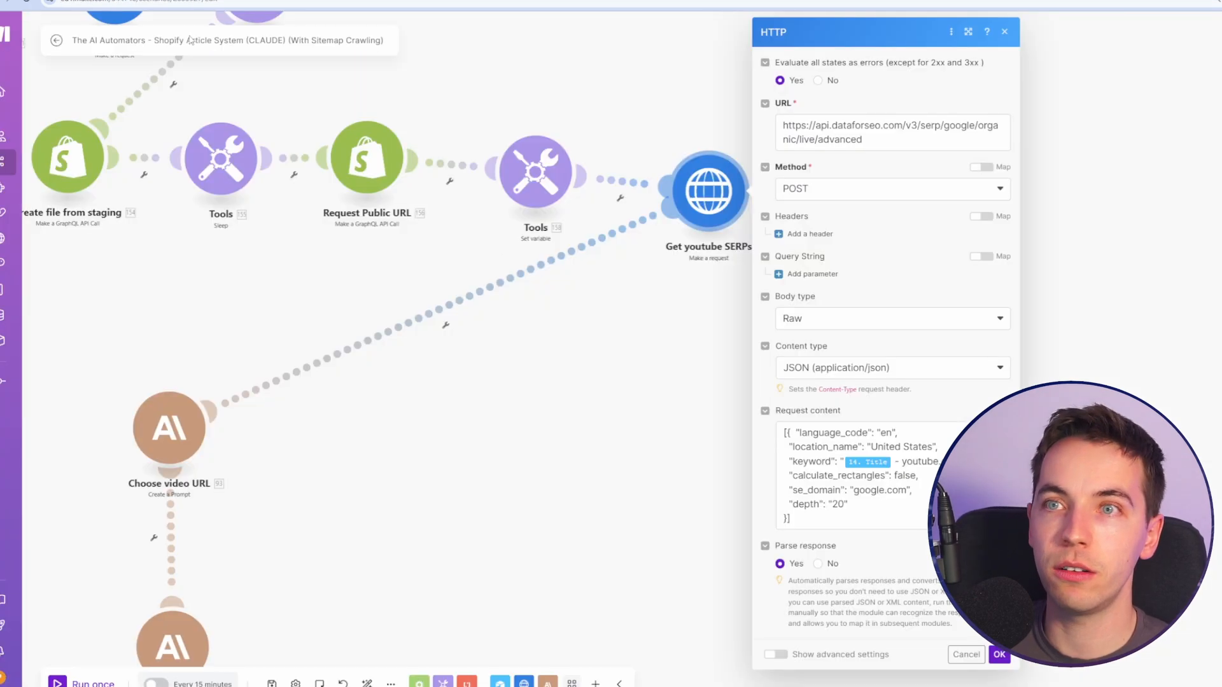
{"action": "mouse_move", "coordinate": [910, 211]}
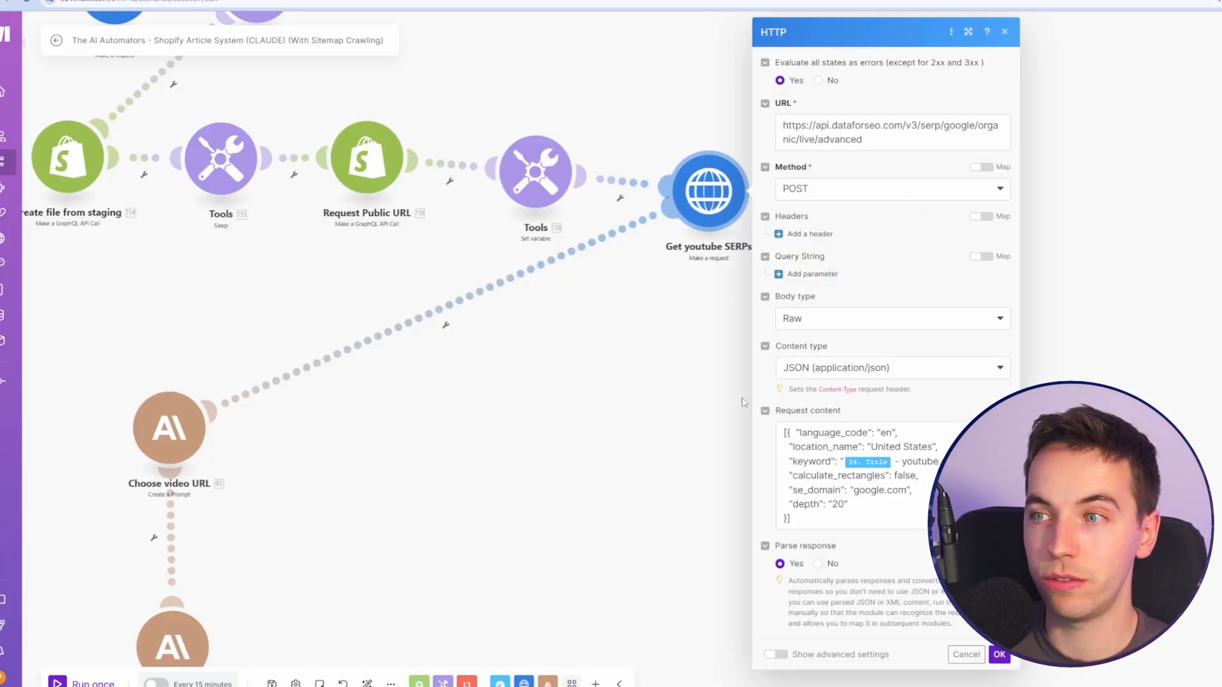
{"action": "mouse_move", "coordinate": [818, 318]}
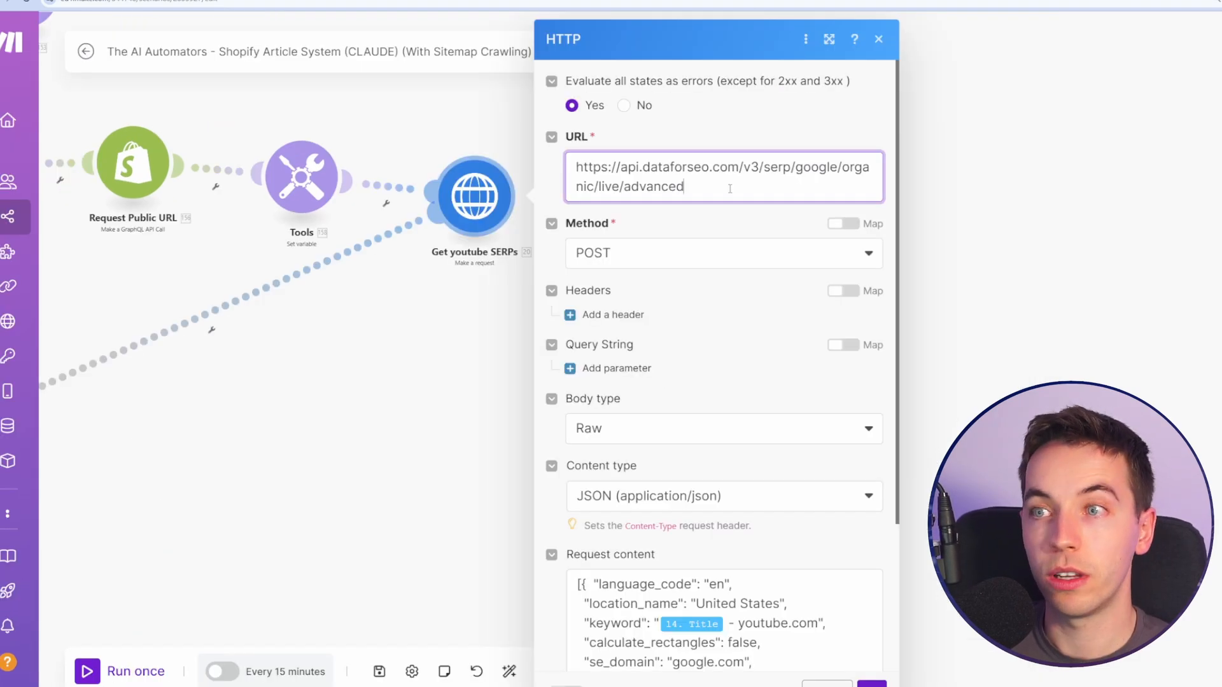
{"action": "scroll", "scroll_direction": "down", "scroll_amount": 3}
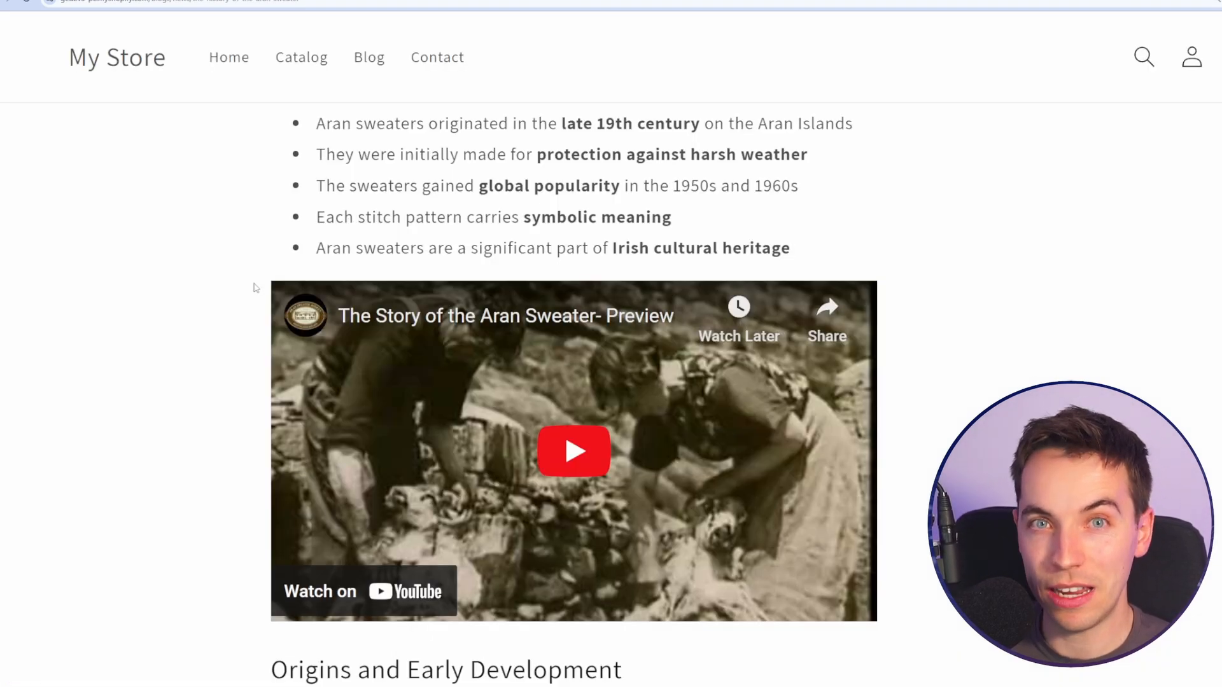
{"action": "mouse_move", "coordinate": [348, 284]}
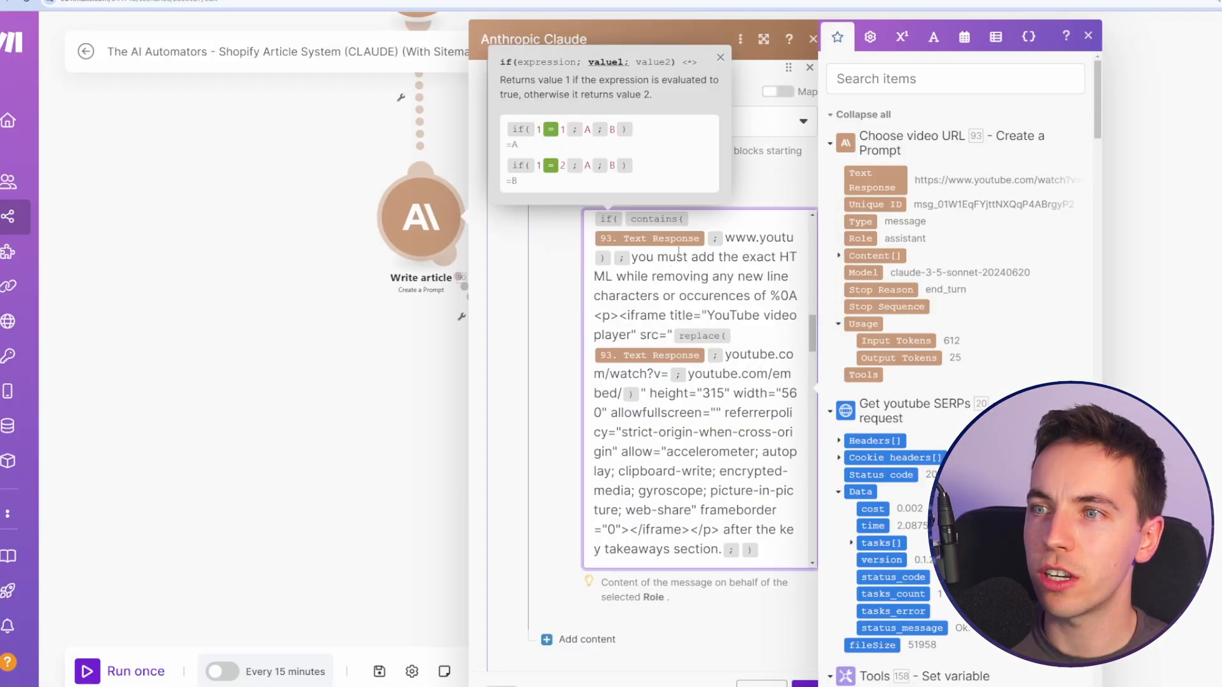
Open the Write article Claude module and scroll its YouTube iframe embedding prompt
{"action": "double_click", "coordinate": [634, 316]}
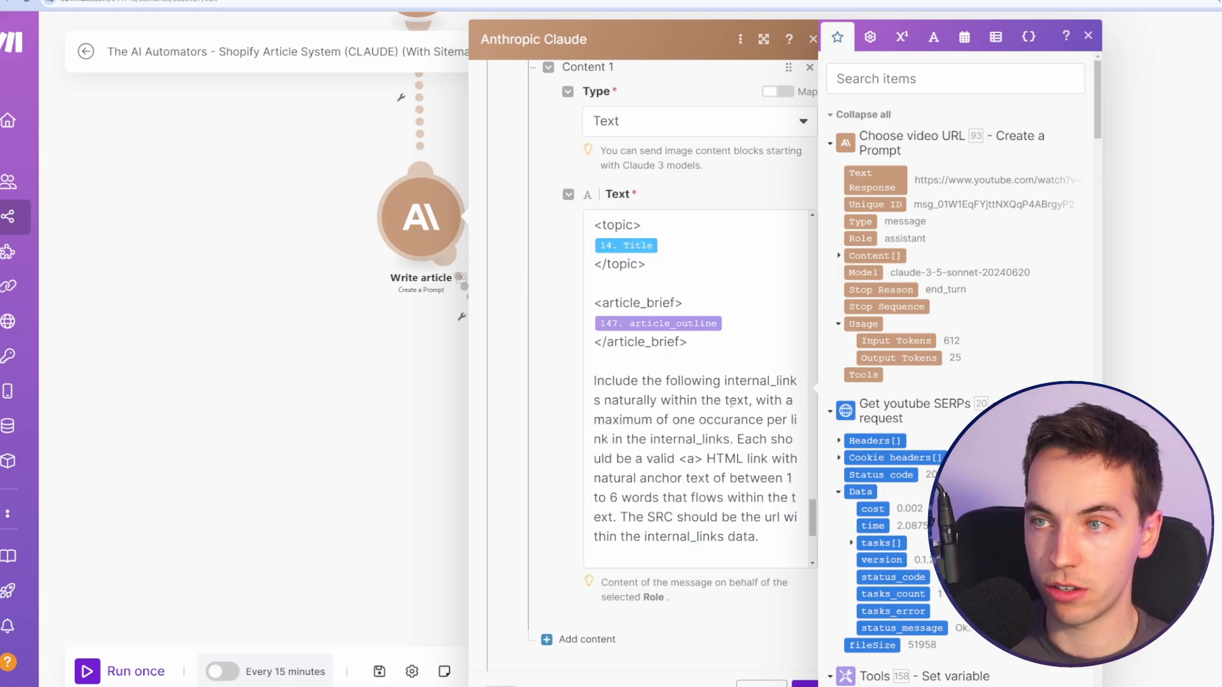
{"action": "scroll", "scroll_direction": "down", "scroll_amount": 3}
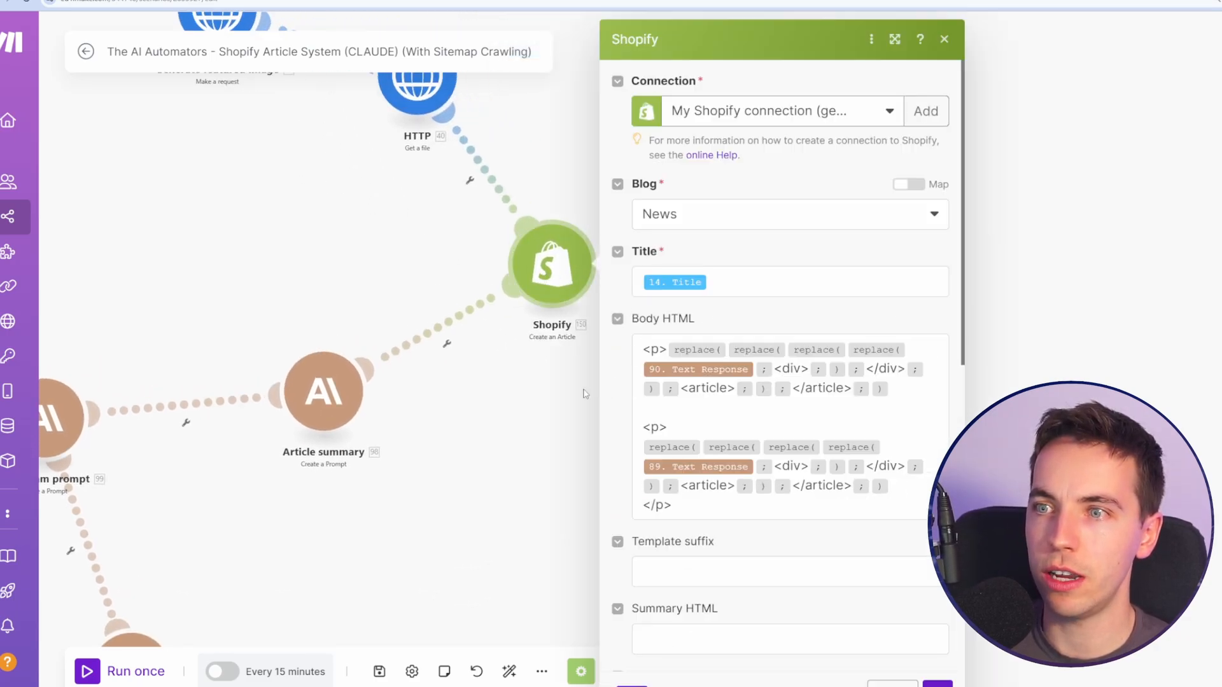
Review the Create an Article module and save its My Shopify store connection
{"action": "left_click", "coordinate": [944, 39]}
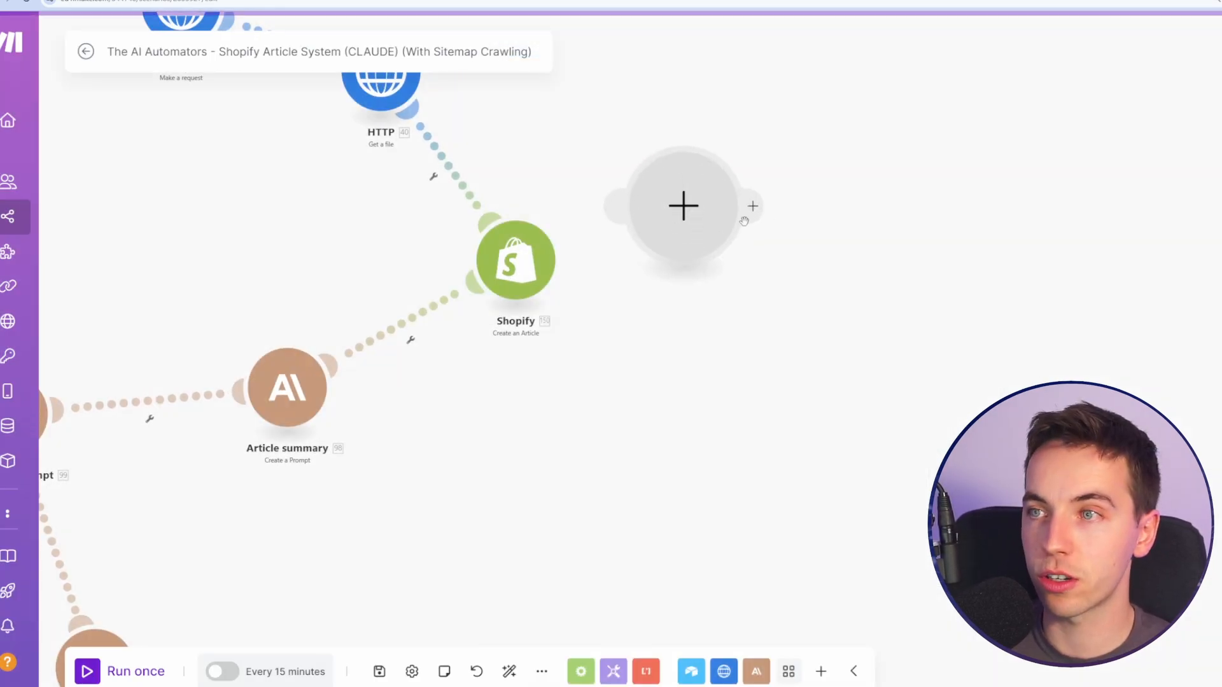
{"action": "left_click", "coordinate": [684, 205]}
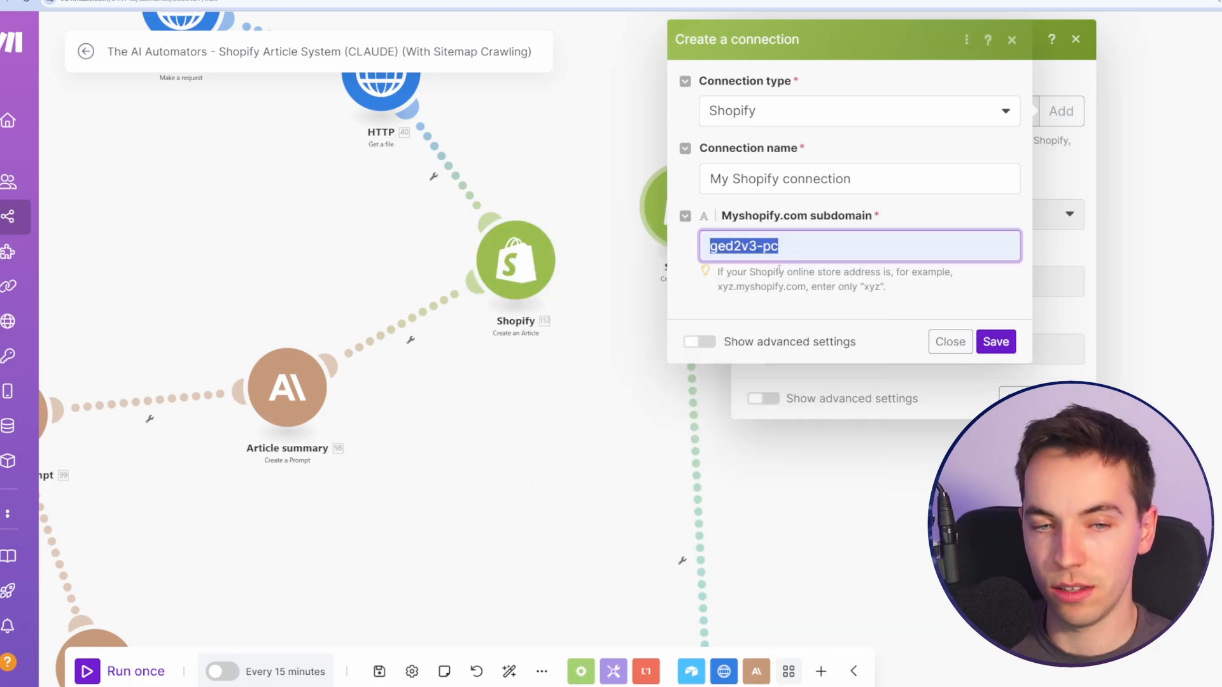
{"action": "mouse_move", "coordinate": [995, 341]}
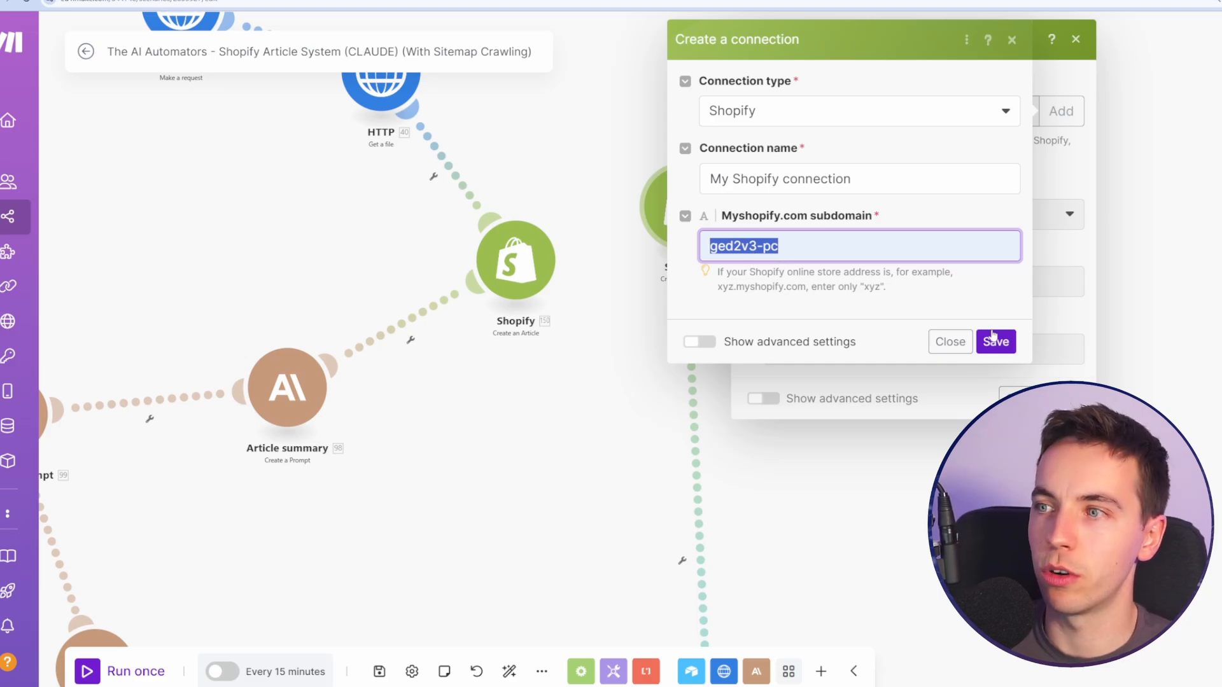
{"action": "left_click", "coordinate": [996, 341]}
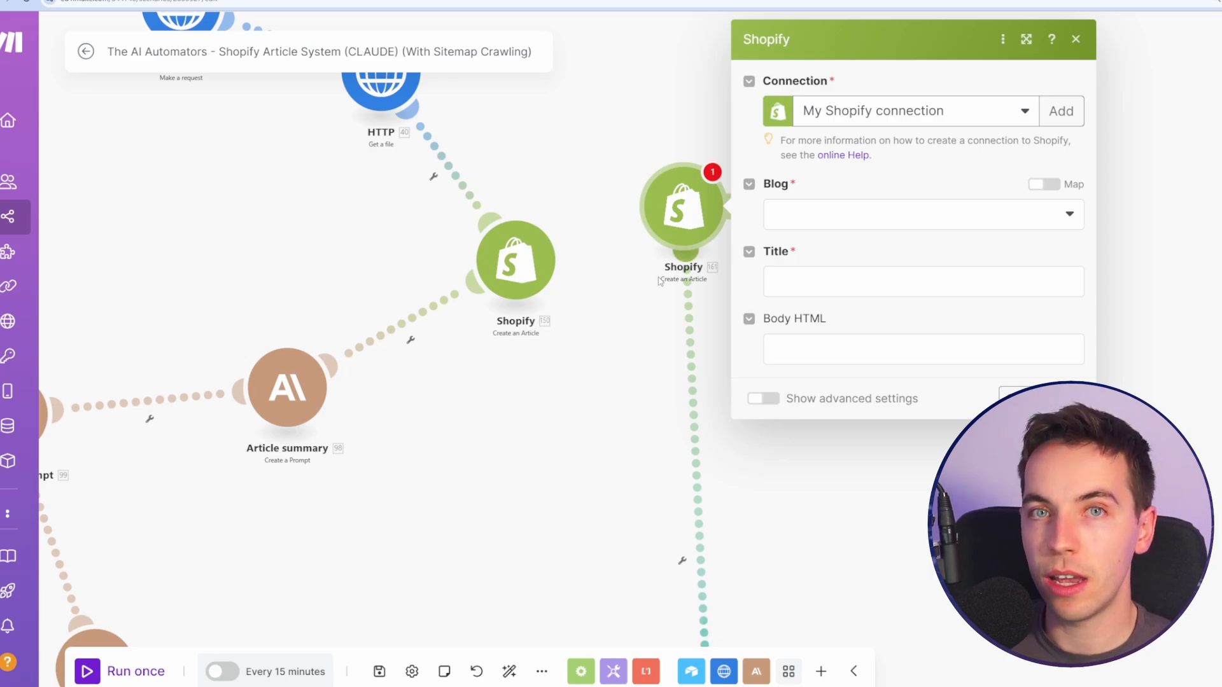
{"action": "mouse_move", "coordinate": [466, 374]}
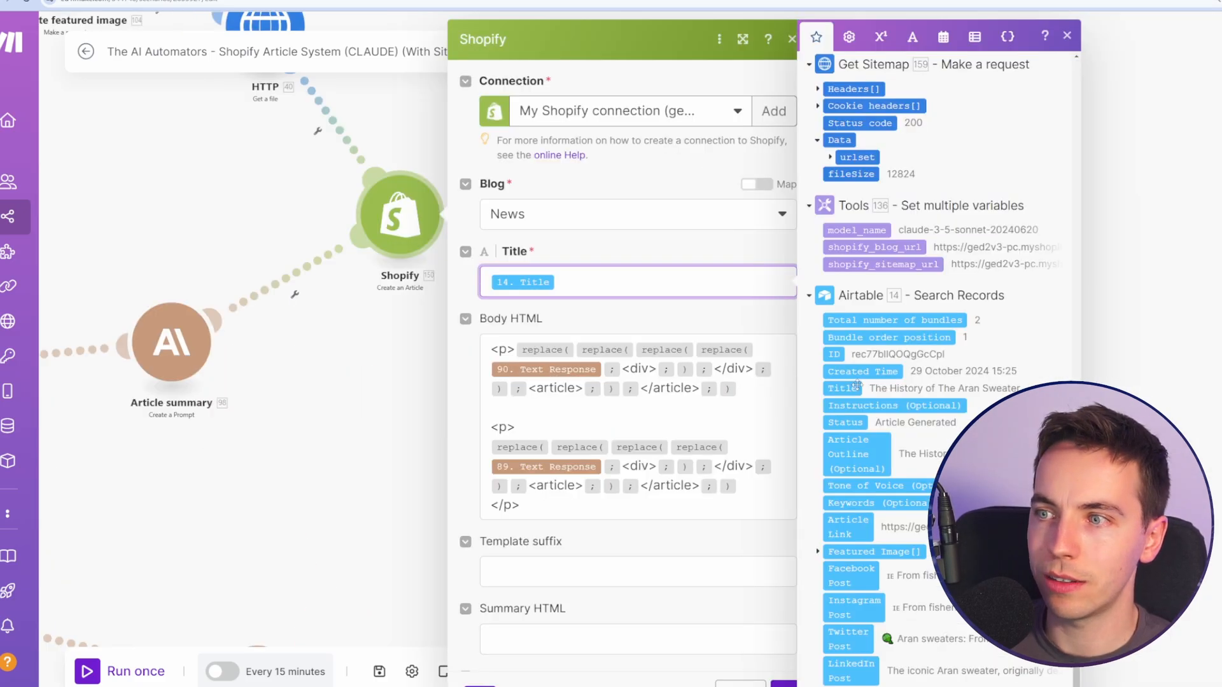
{"action": "mouse_move", "coordinate": [653, 303]}
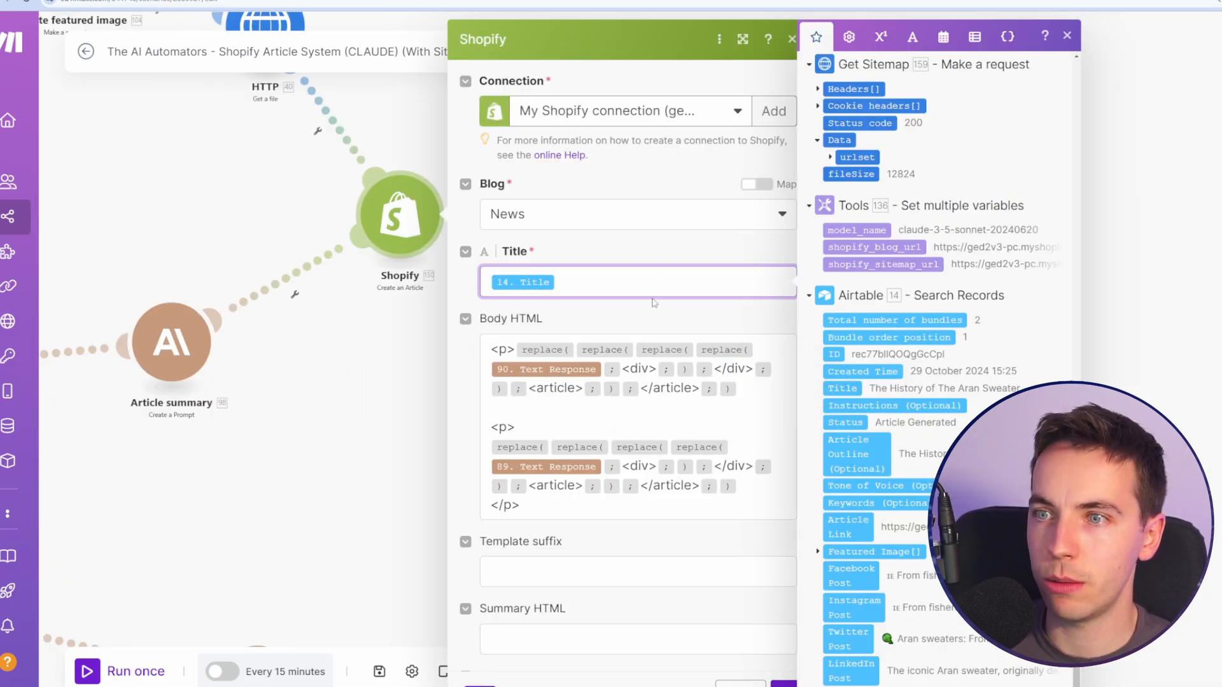
{"action": "scroll", "scroll_direction": "down", "scroll_amount": 3}
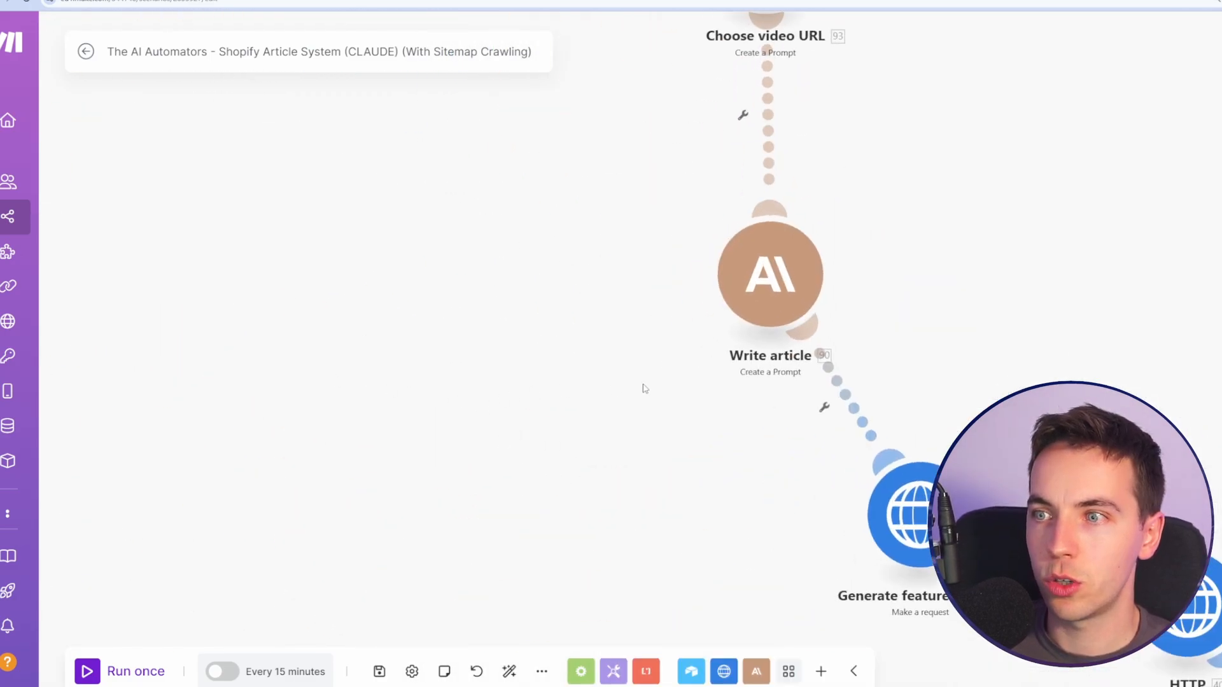
Review the Create an Article image Data and Alt mappings, then view Shopify's blog list
{"action": "left_click", "coordinate": [376, 268]}
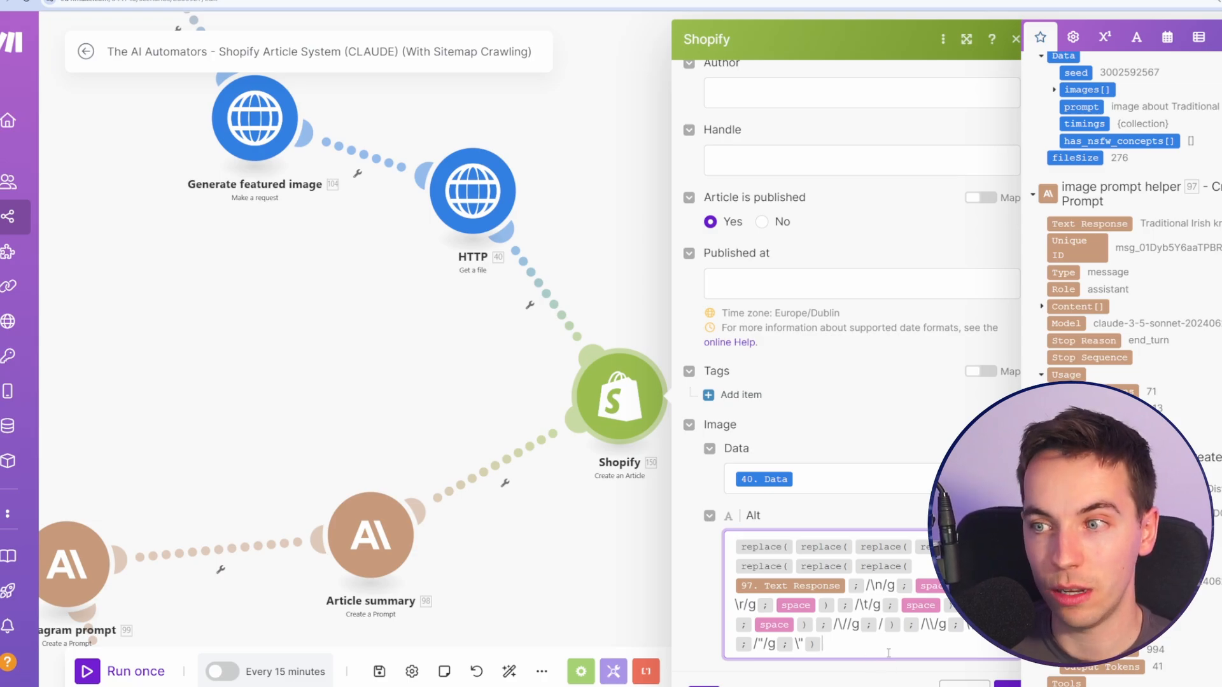
{"action": "left_click", "coordinate": [1016, 39]}
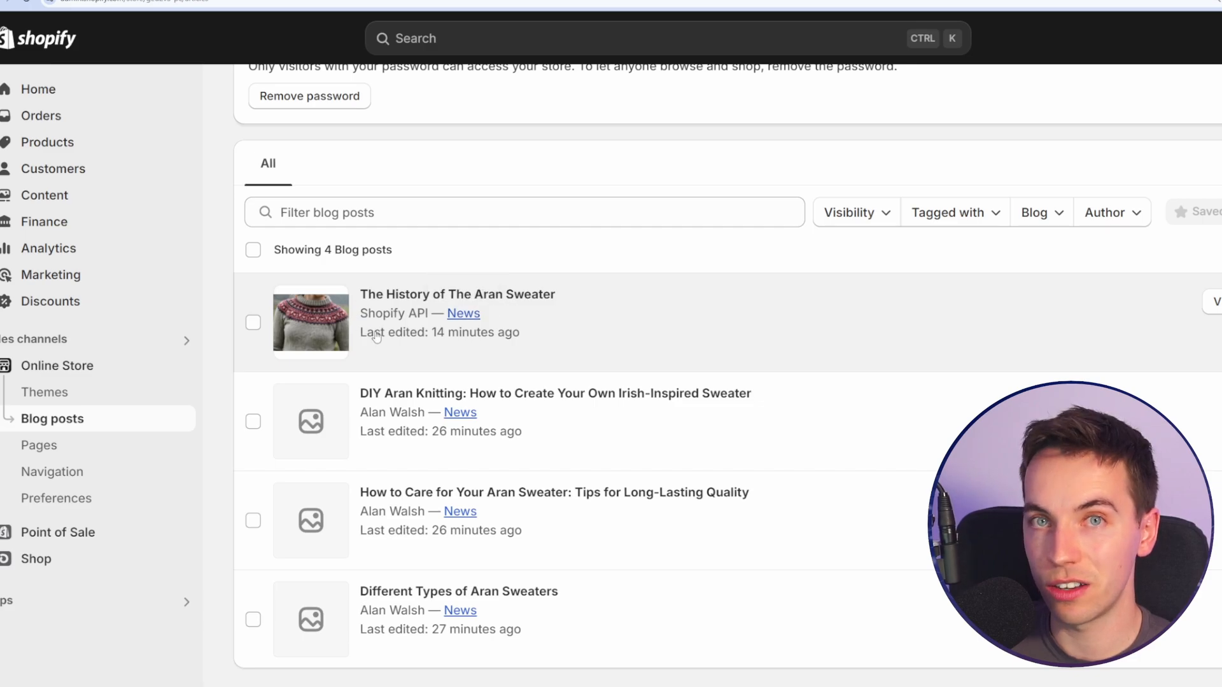
Check The History of The Aran Sweater post in Shopify, then open Airtable Update a Record
{"action": "scroll", "scroll_direction": "up", "scroll_amount": 3}
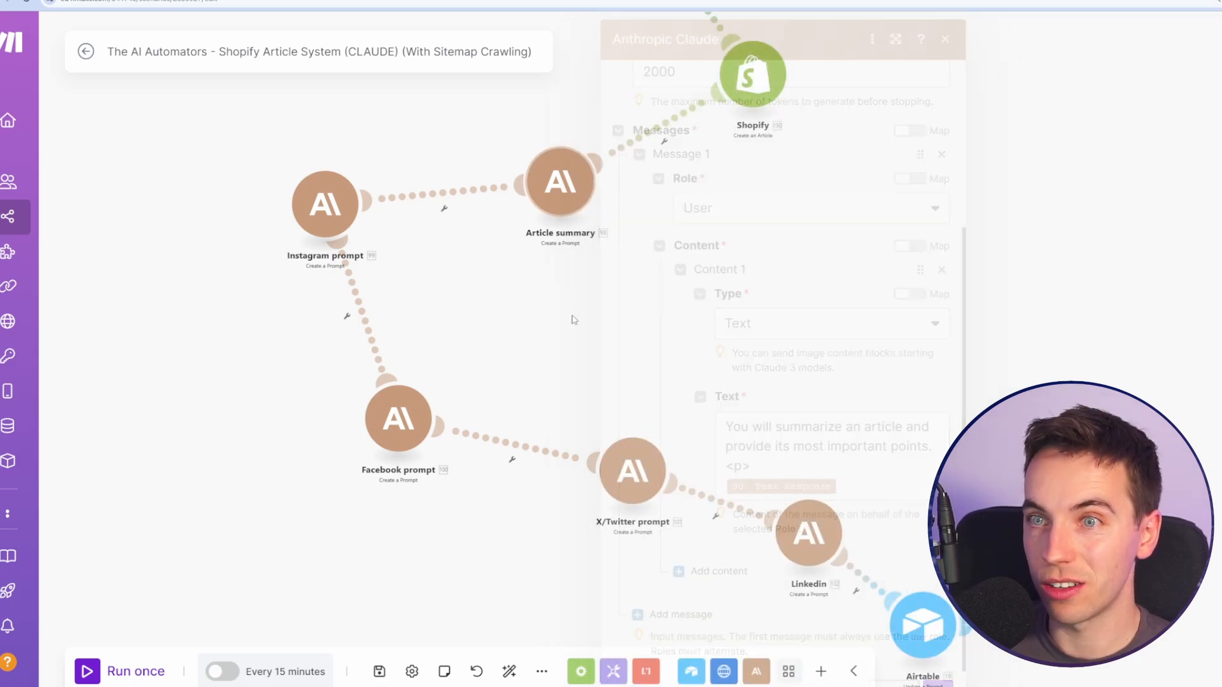
{"action": "left_click", "coordinate": [944, 39]}
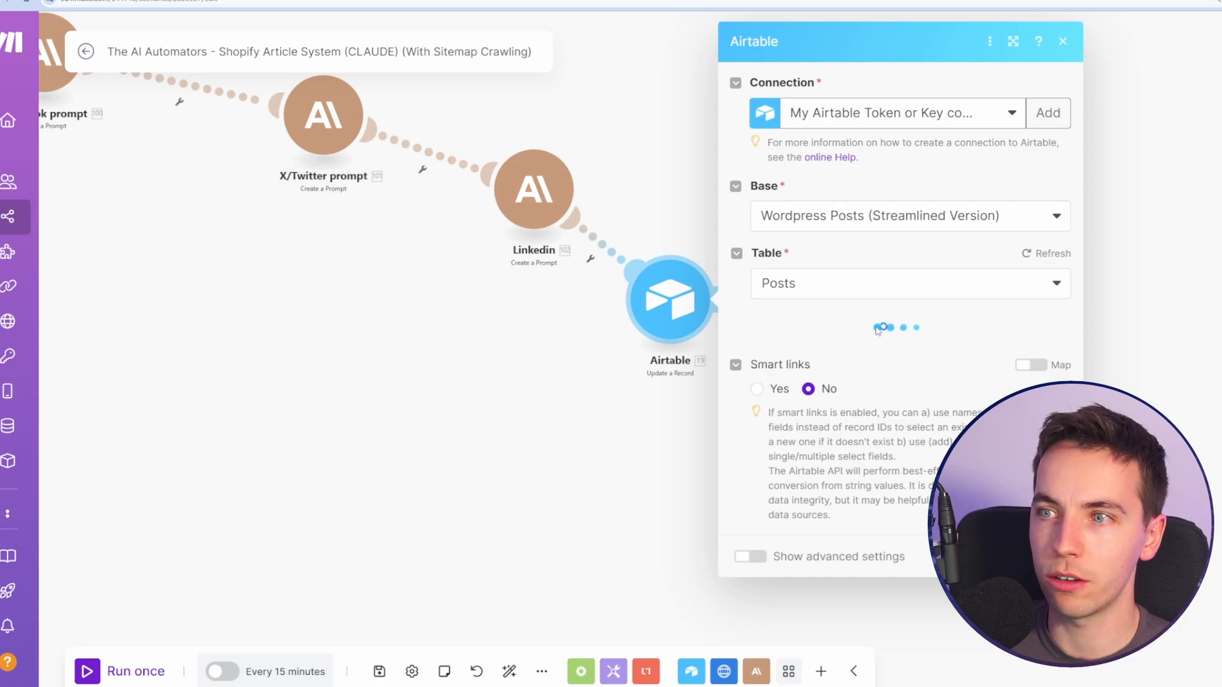
Scroll through the Article Link, Featured Image and social post mappings in the Airtable update
{"action": "scroll", "scroll_direction": "down", "scroll_amount": 3}
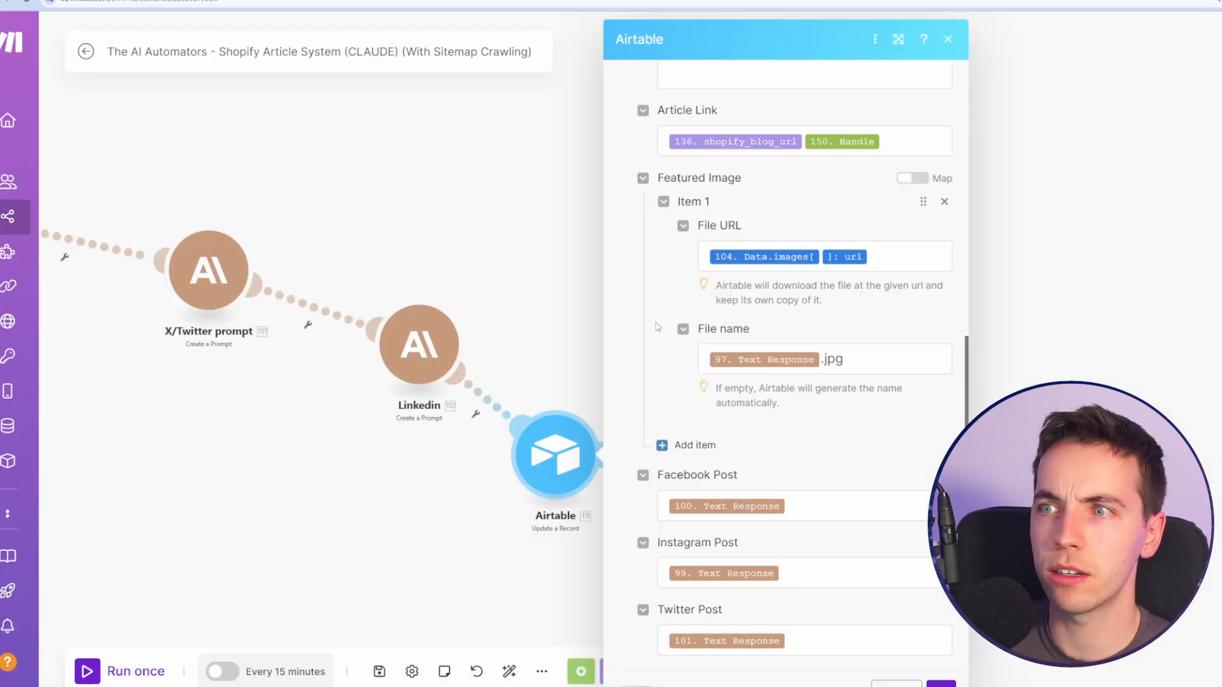
{"action": "scroll", "scroll_direction": "down", "scroll_amount": 3}
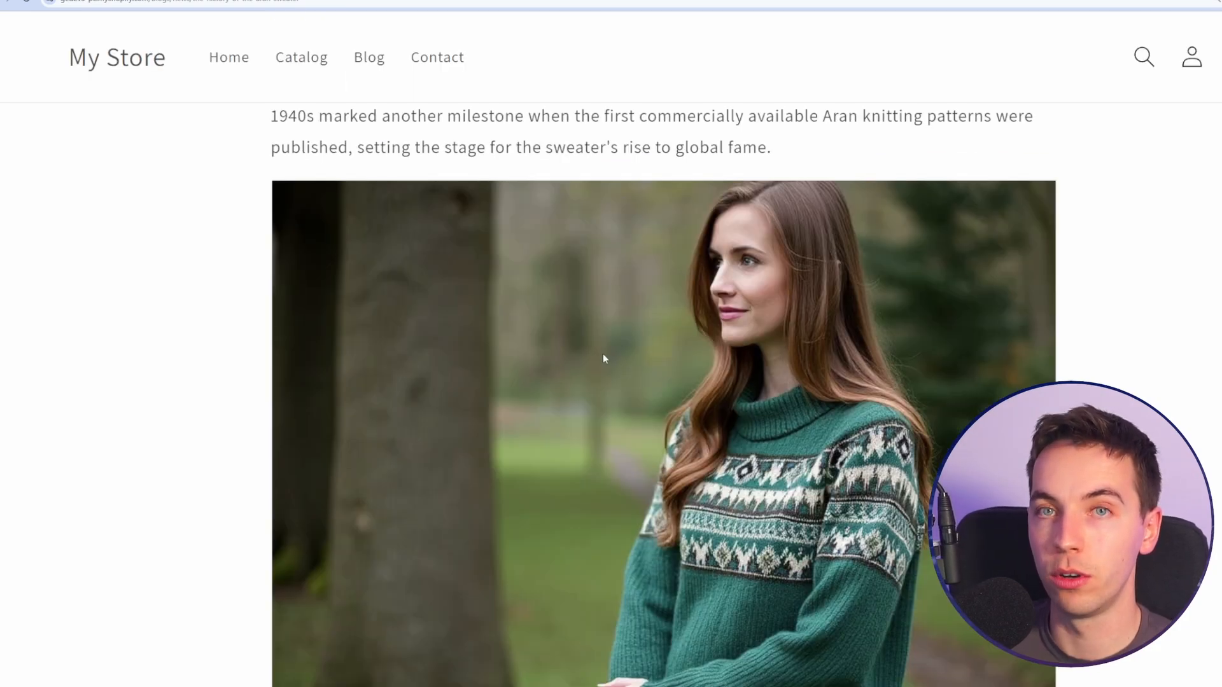
Scroll the published article, then pan the canvas to the Stage Upload Image through Request Public URL modules
{"action": "scroll", "scroll_direction": "down", "scroll_amount": 3}
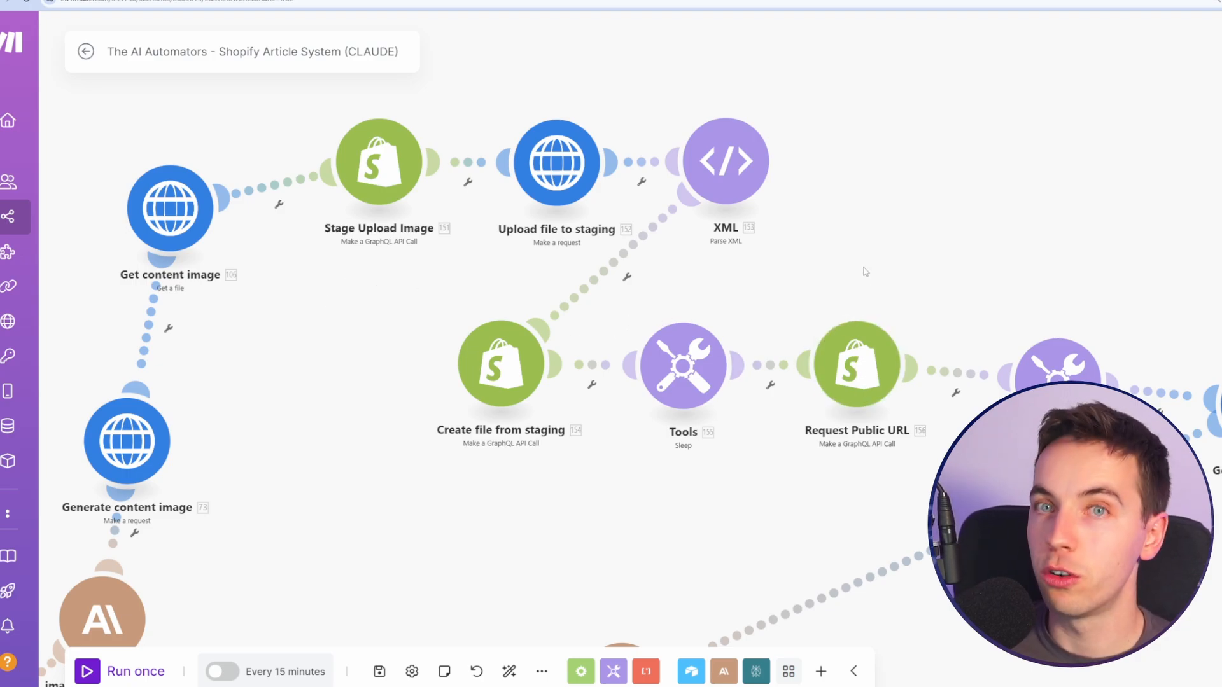
{"action": "mouse_move", "coordinate": [877, 259]}
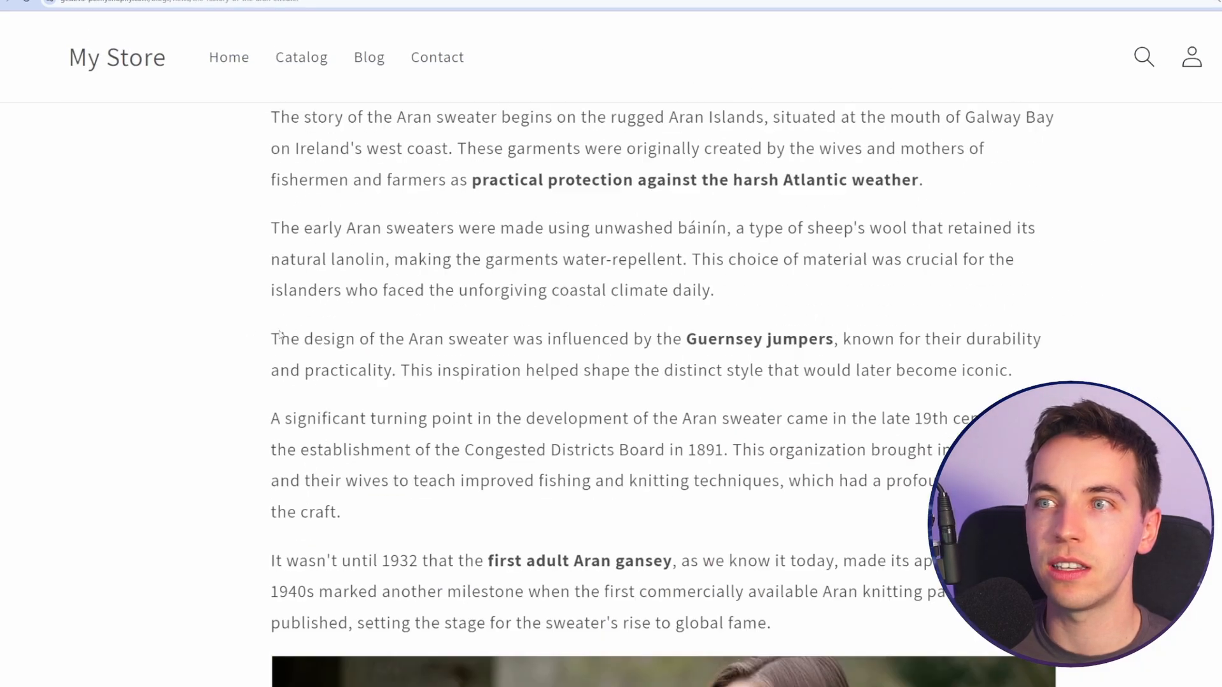
{"action": "scroll", "scroll_direction": "down", "scroll_amount": 3}
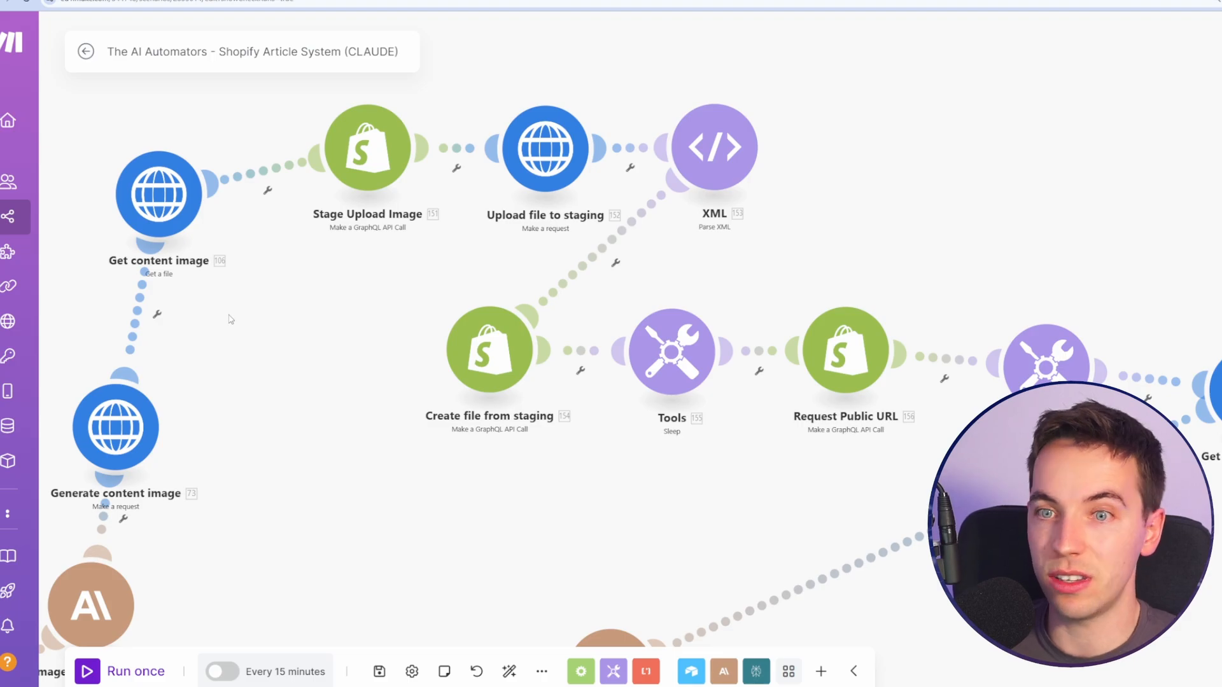
{"action": "left_click_drag", "start_coordinate": [229, 320], "coordinate": [364, 389]}
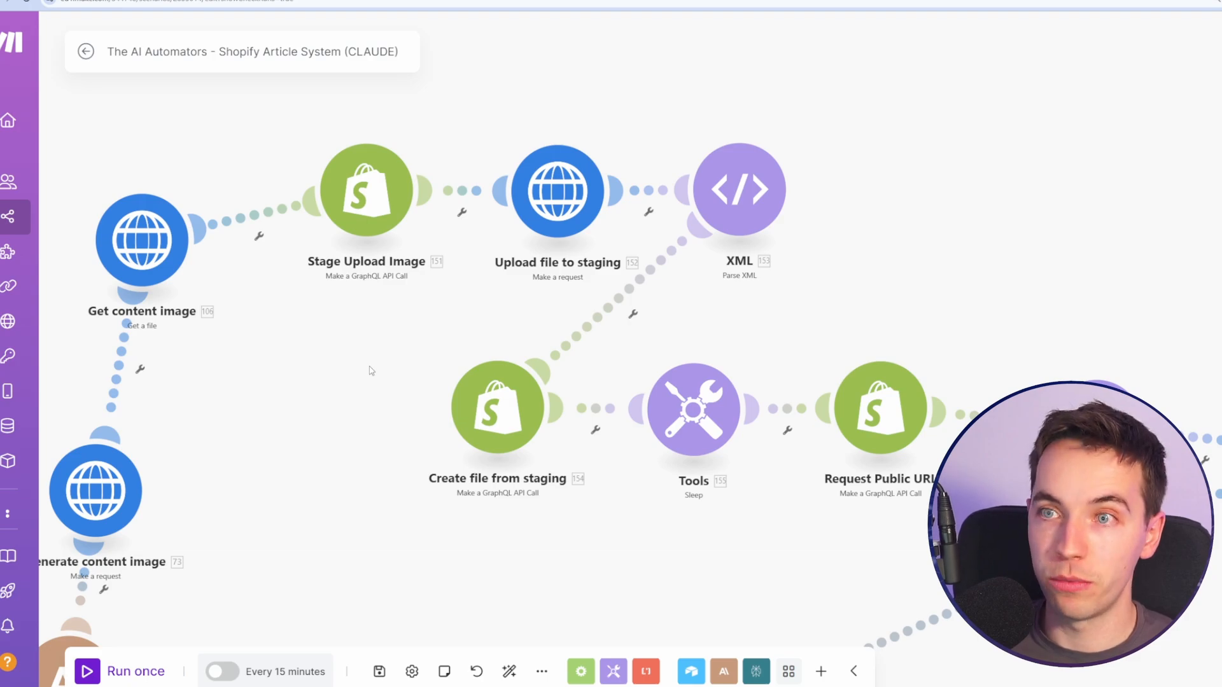
{"action": "mouse_move", "coordinate": [357, 295]}
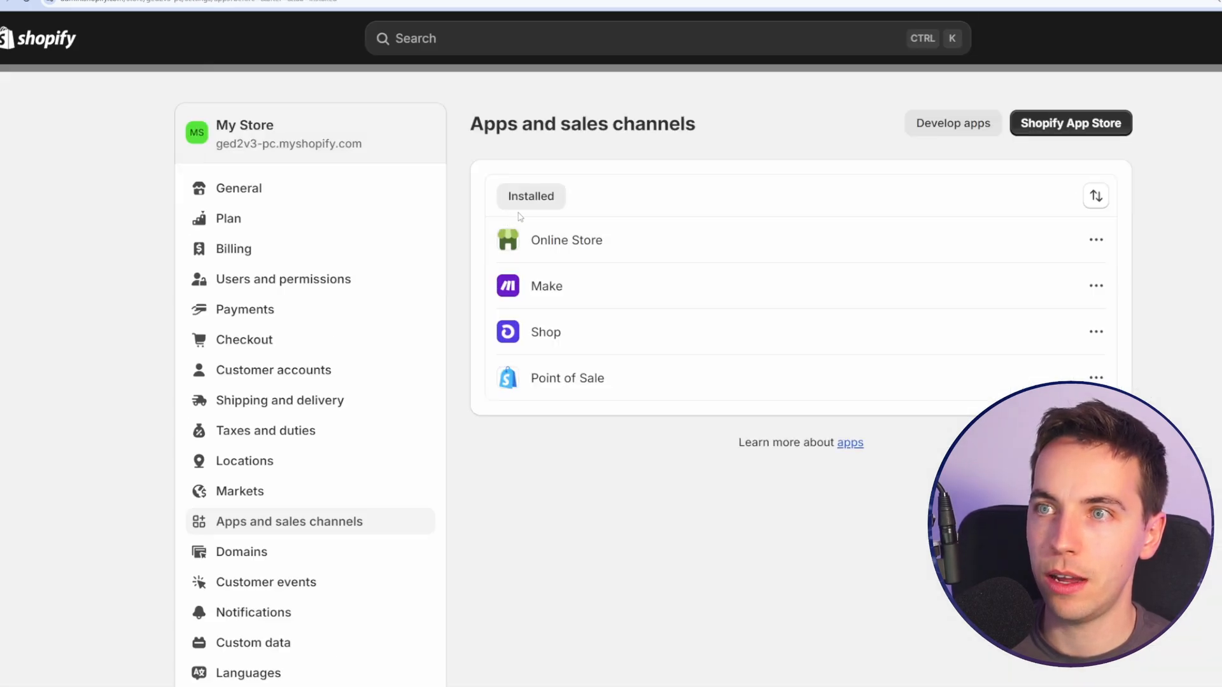
{"action": "mouse_move", "coordinate": [952, 123]}
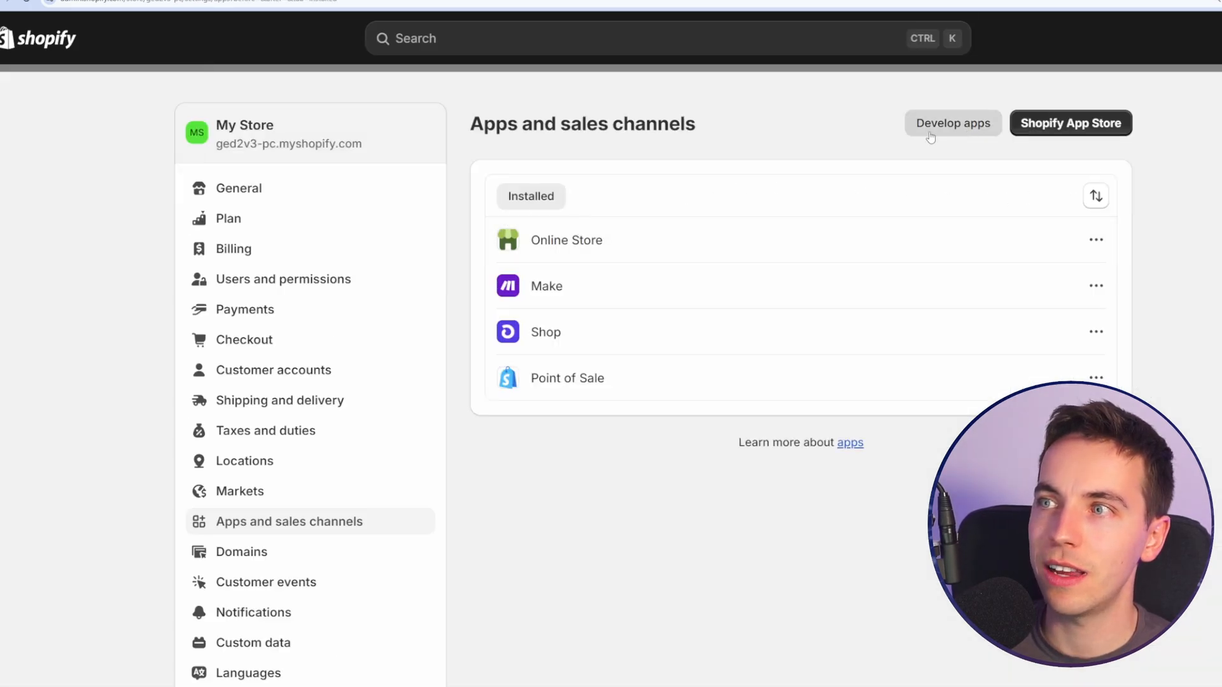
Create a custom Make.com app with write_files and read_files scopes and install it on My Store
{"action": "left_click", "coordinate": [952, 123]}
{"action": "type", "text": "Make."}
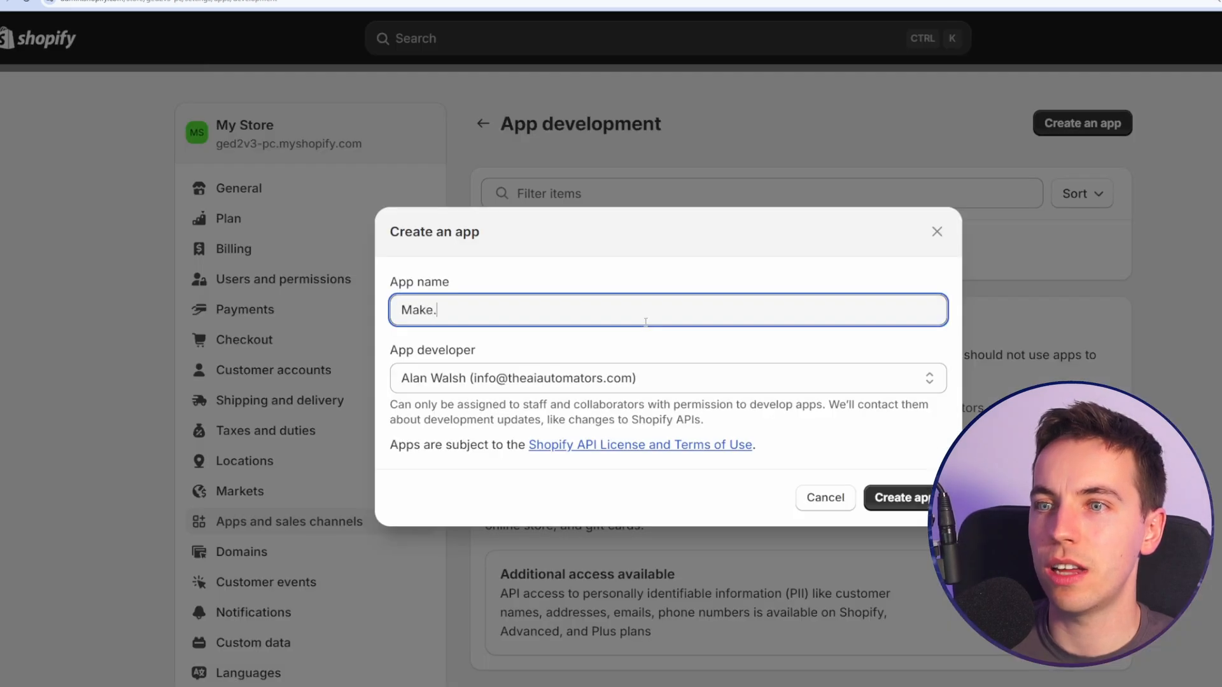
{"action": "left_click", "coordinate": [900, 497]}
{"action": "type", "text": "files"}
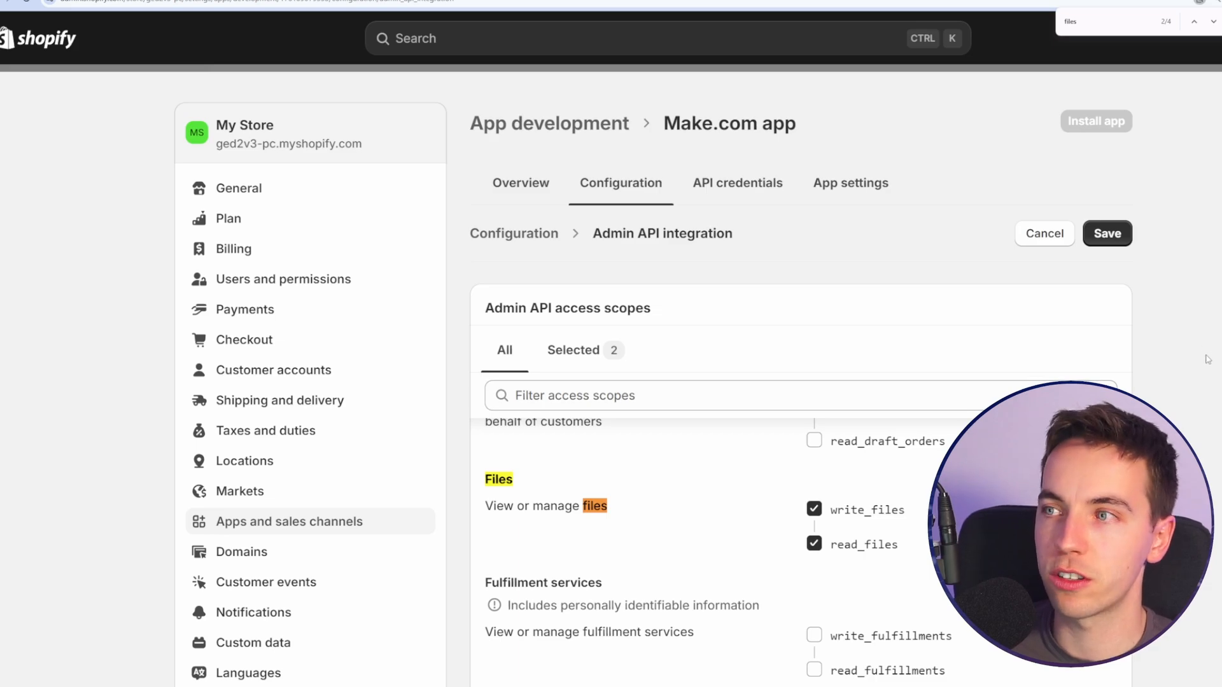
{"action": "left_click", "coordinate": [736, 183]}
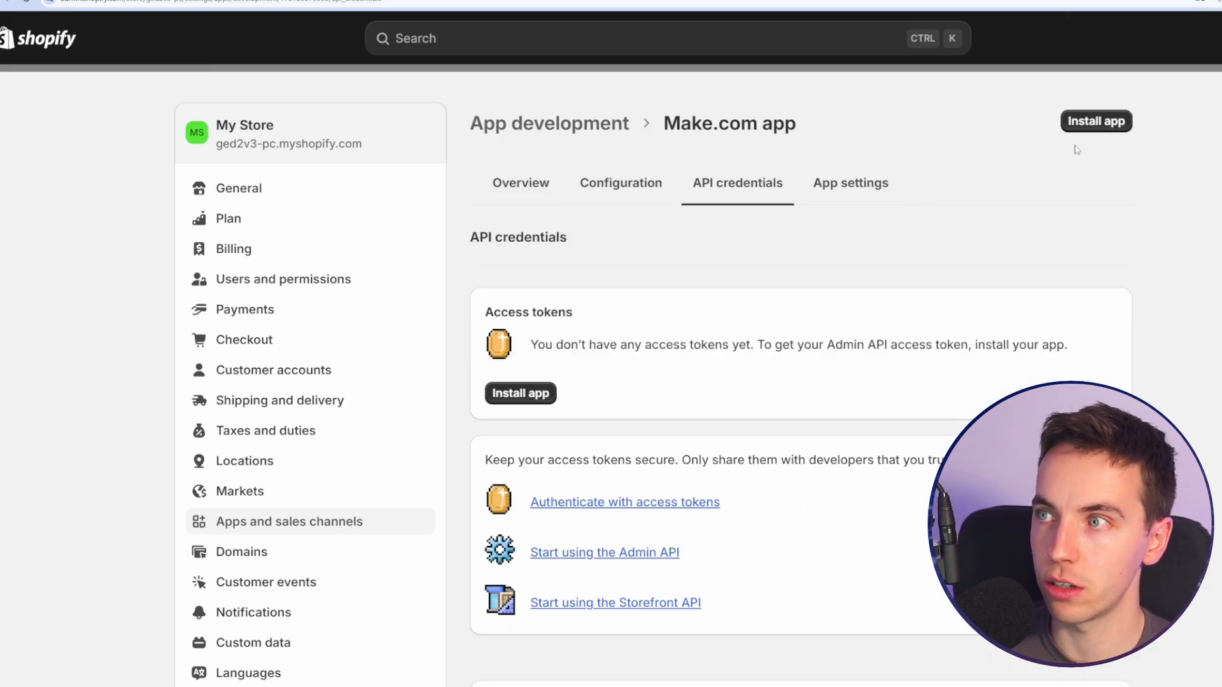
{"action": "left_click", "coordinate": [521, 392]}
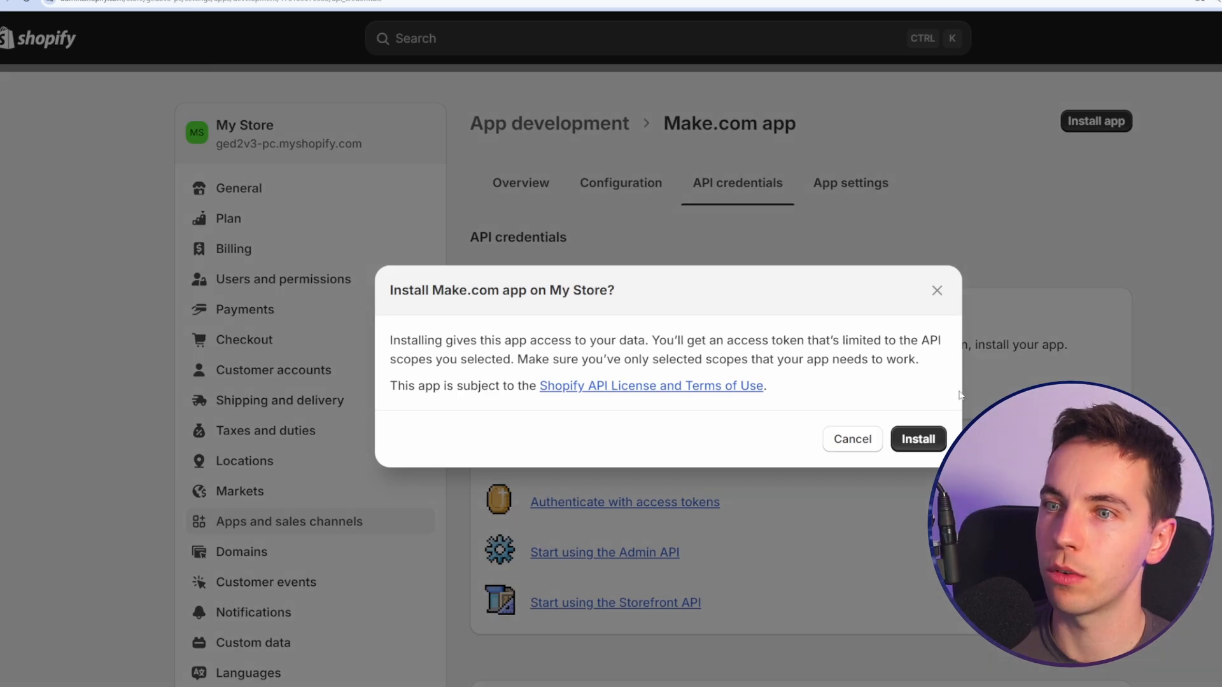
{"action": "left_click", "coordinate": [918, 439]}
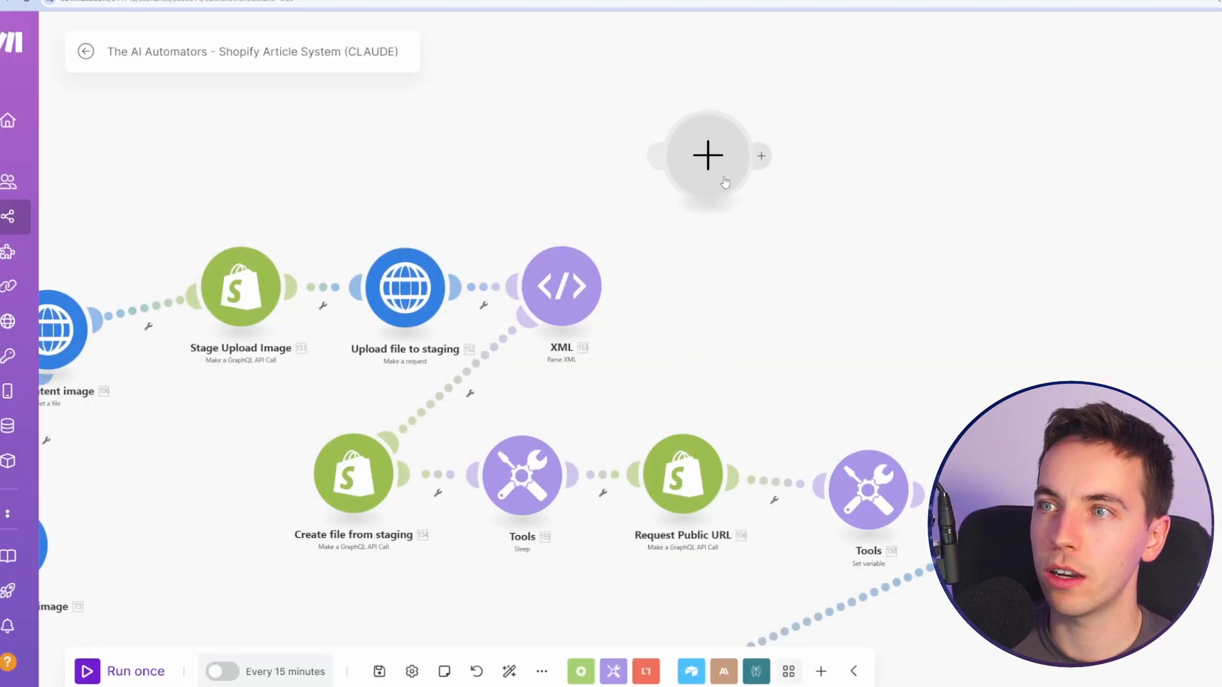
{"action": "left_click", "coordinate": [707, 156]}
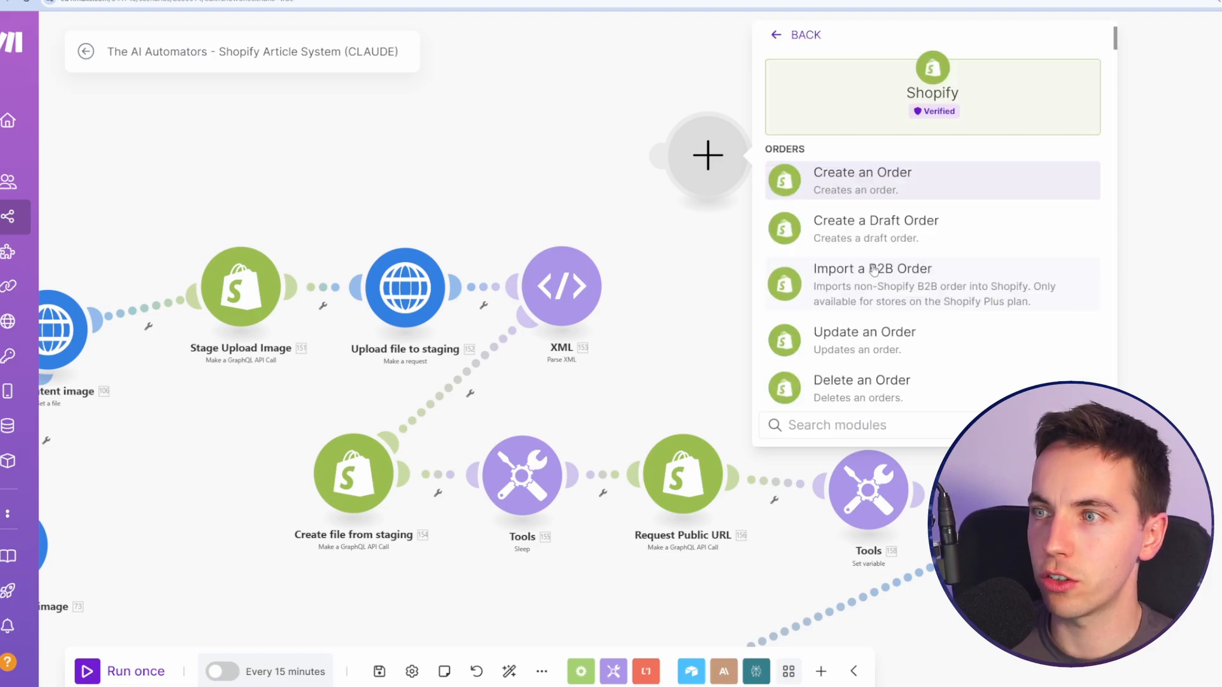
{"action": "scroll", "scroll_direction": "down", "scroll_amount": 3}
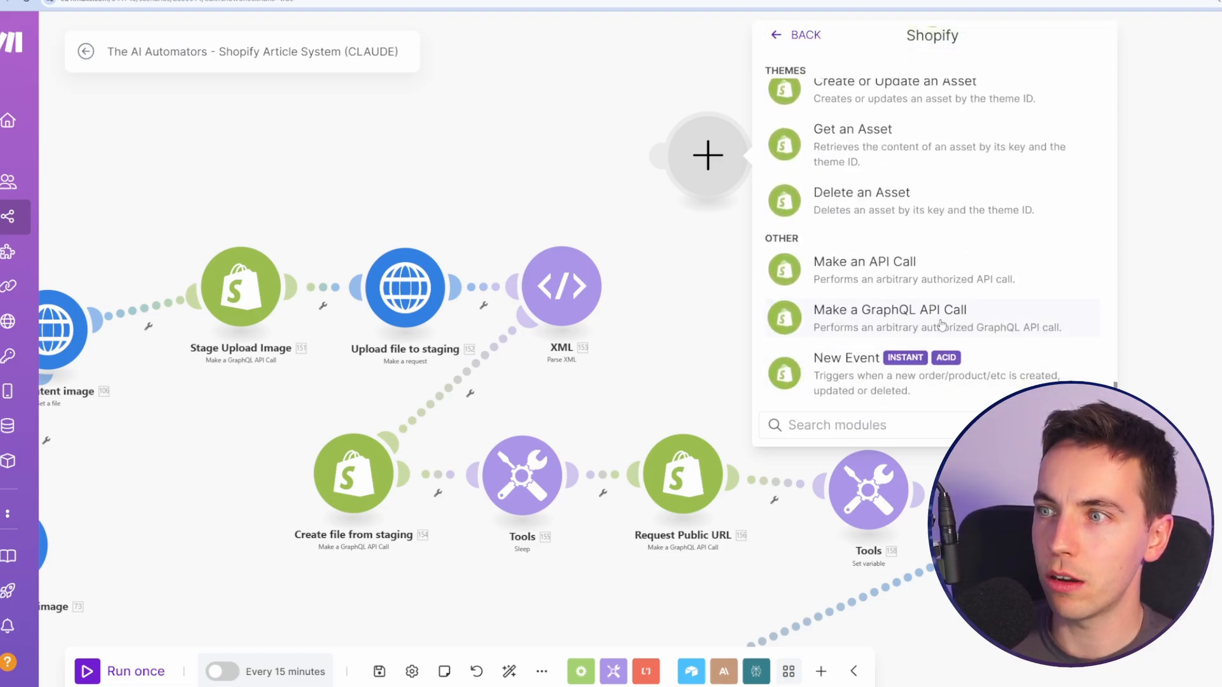
{"action": "left_click", "coordinate": [891, 309]}
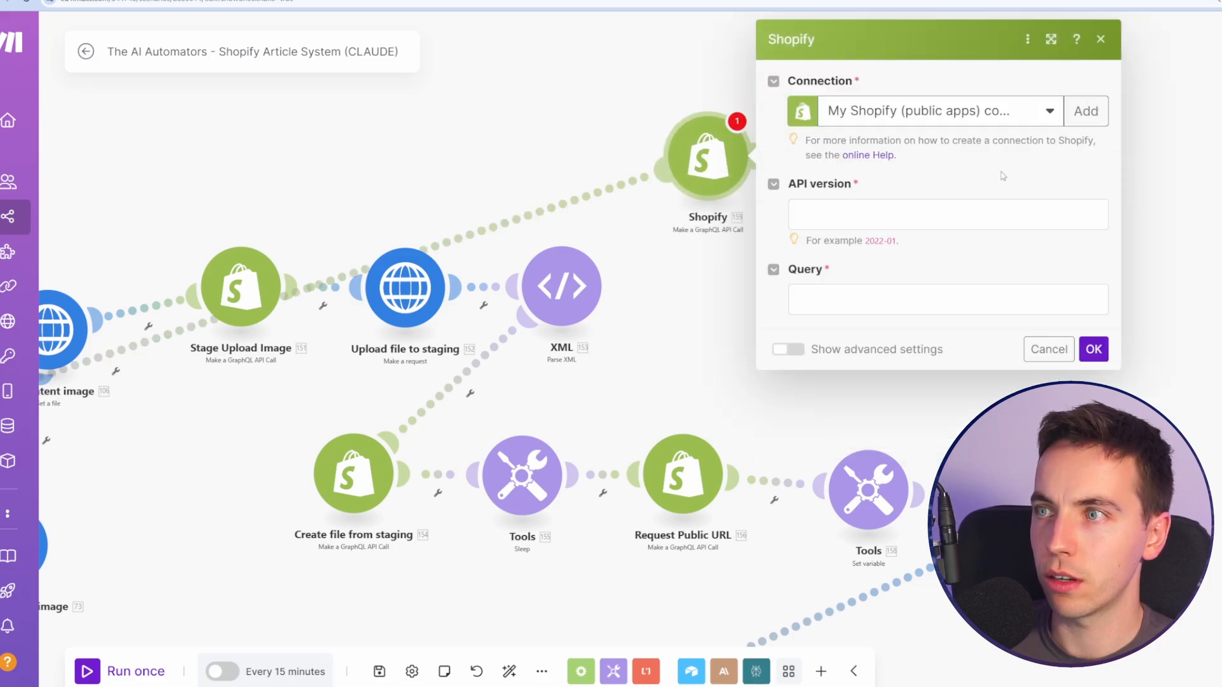
{"action": "left_click", "coordinate": [1085, 111]}
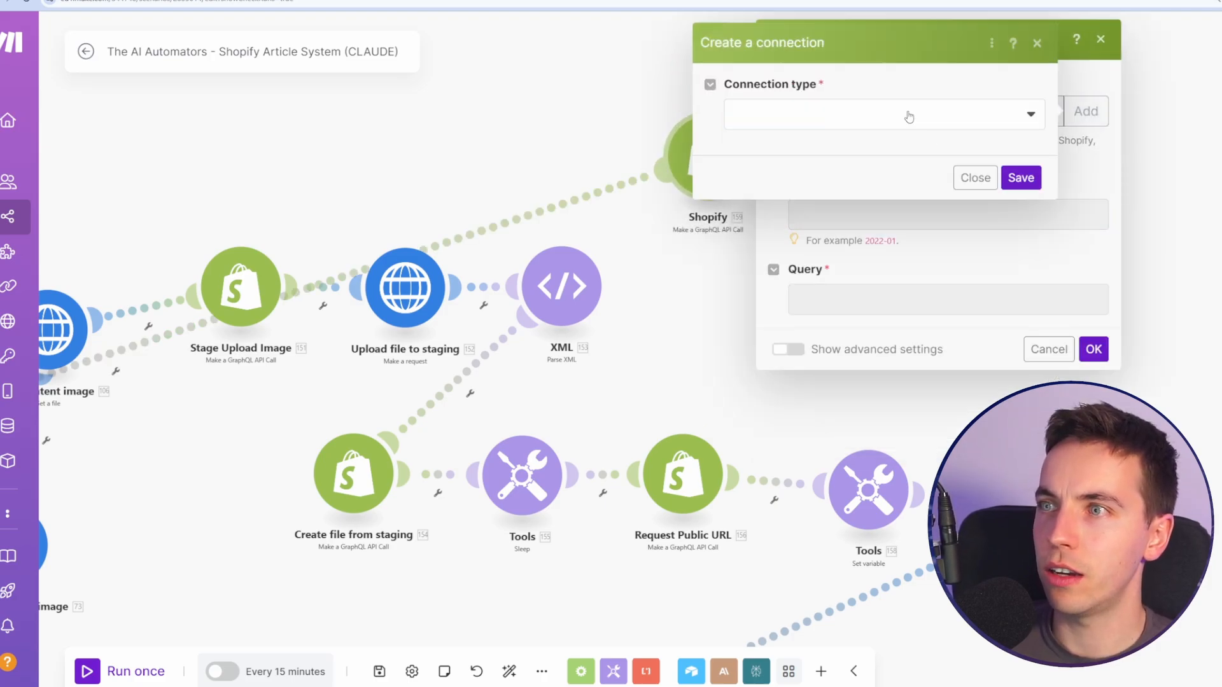
{"action": "left_click", "coordinate": [881, 114]}
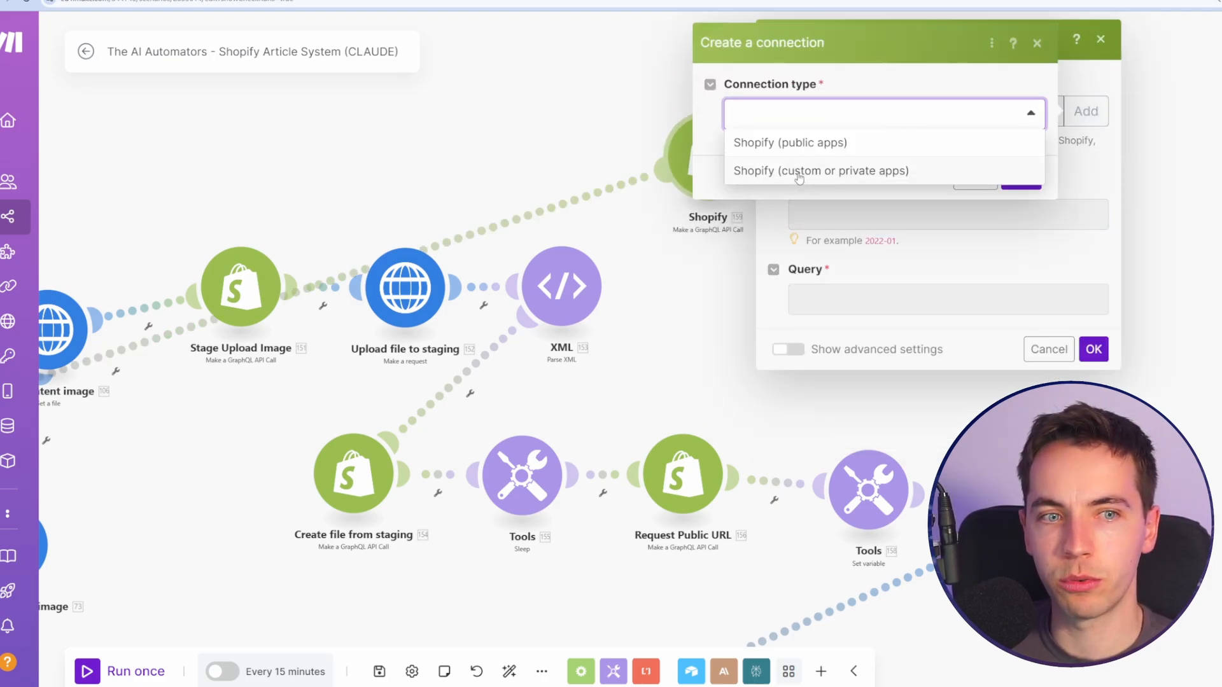
{"action": "left_click", "coordinate": [820, 171]}
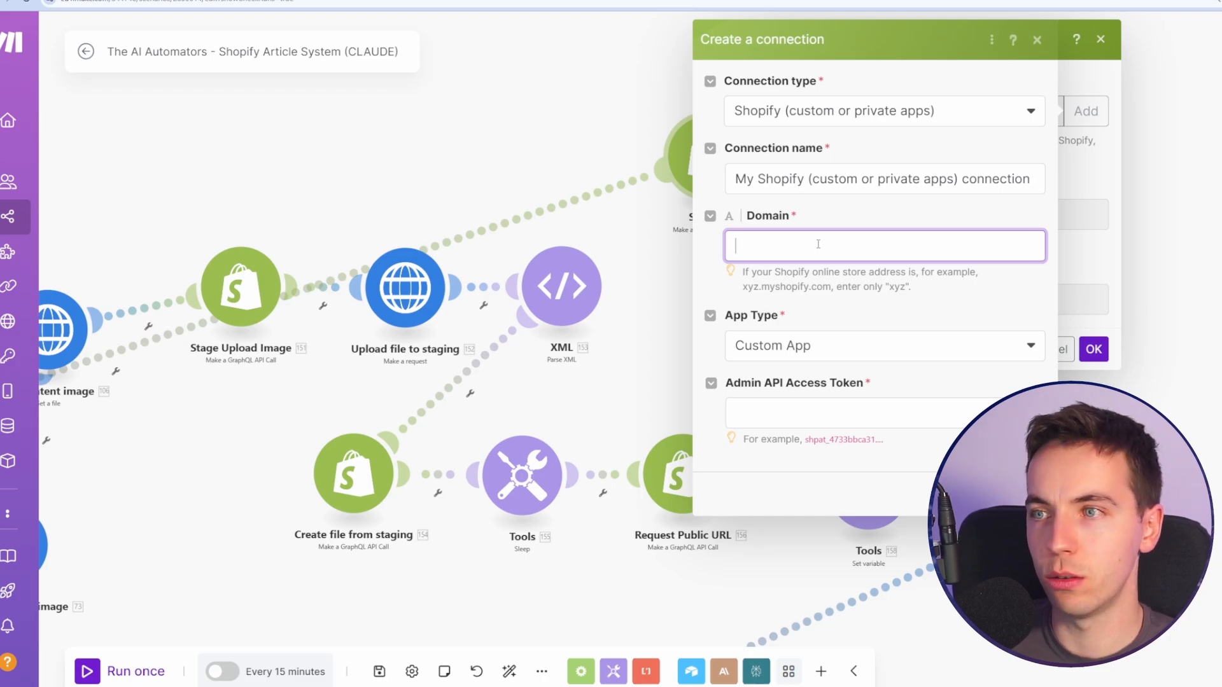
{"action": "type", "text": "x"}
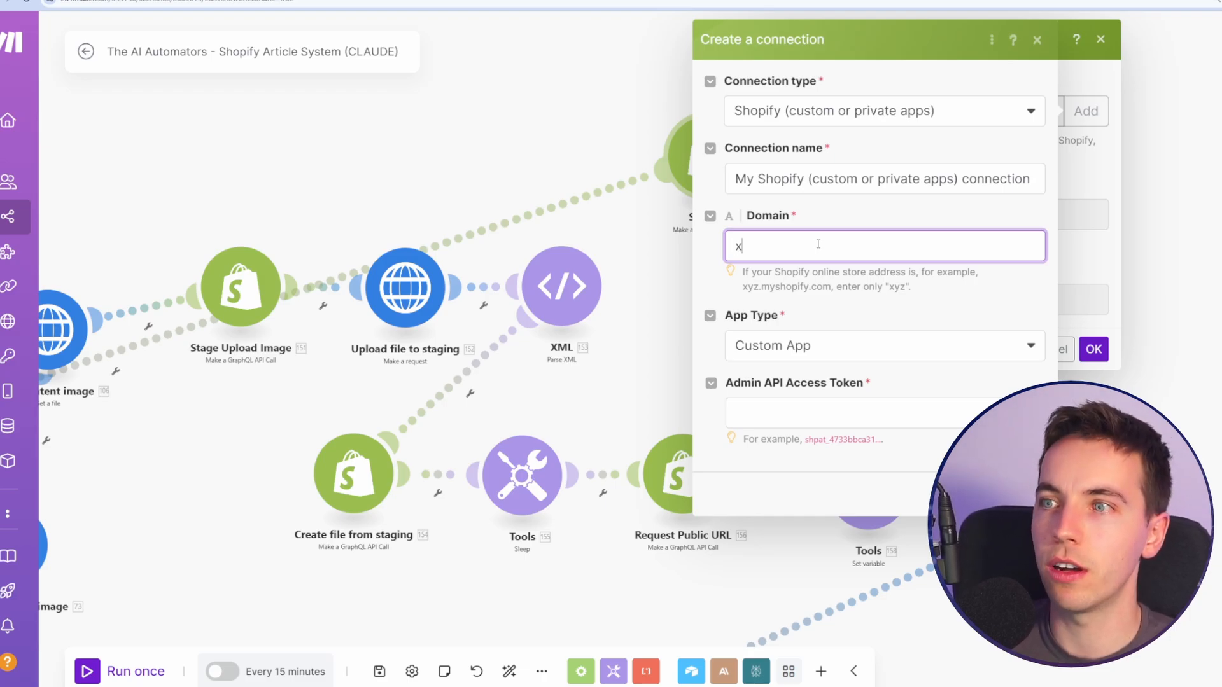
{"action": "type", "text": "yz"}
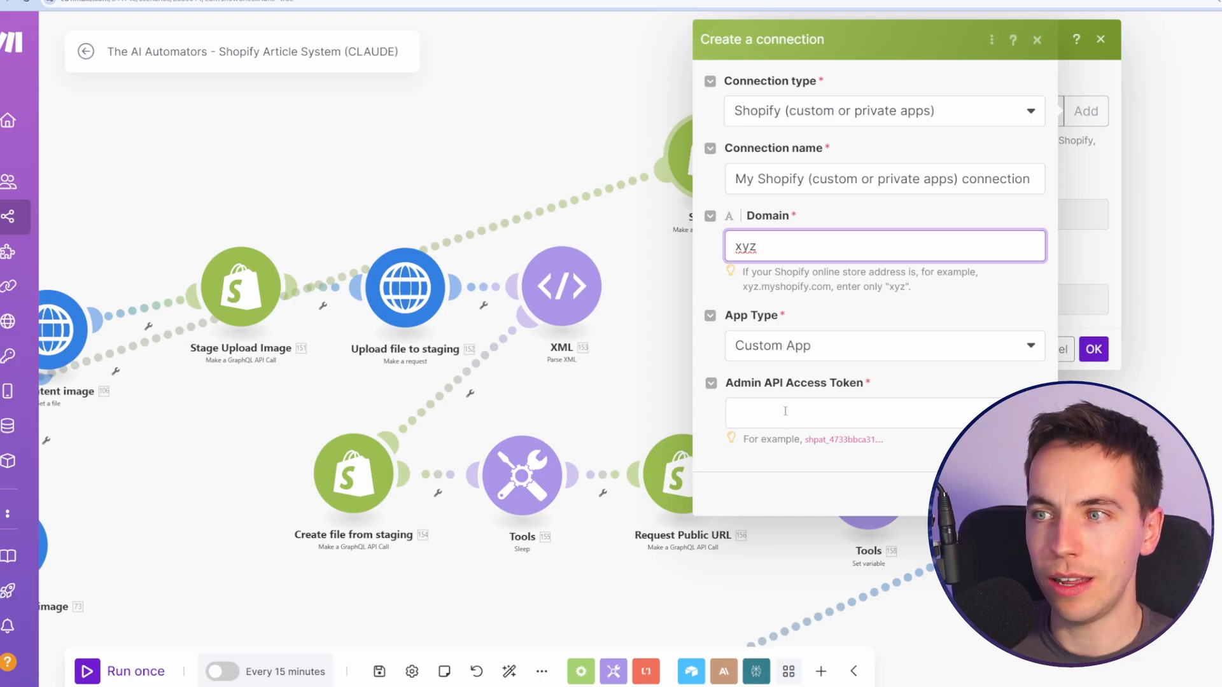
{"action": "mouse_move", "coordinate": [1091, 97]}
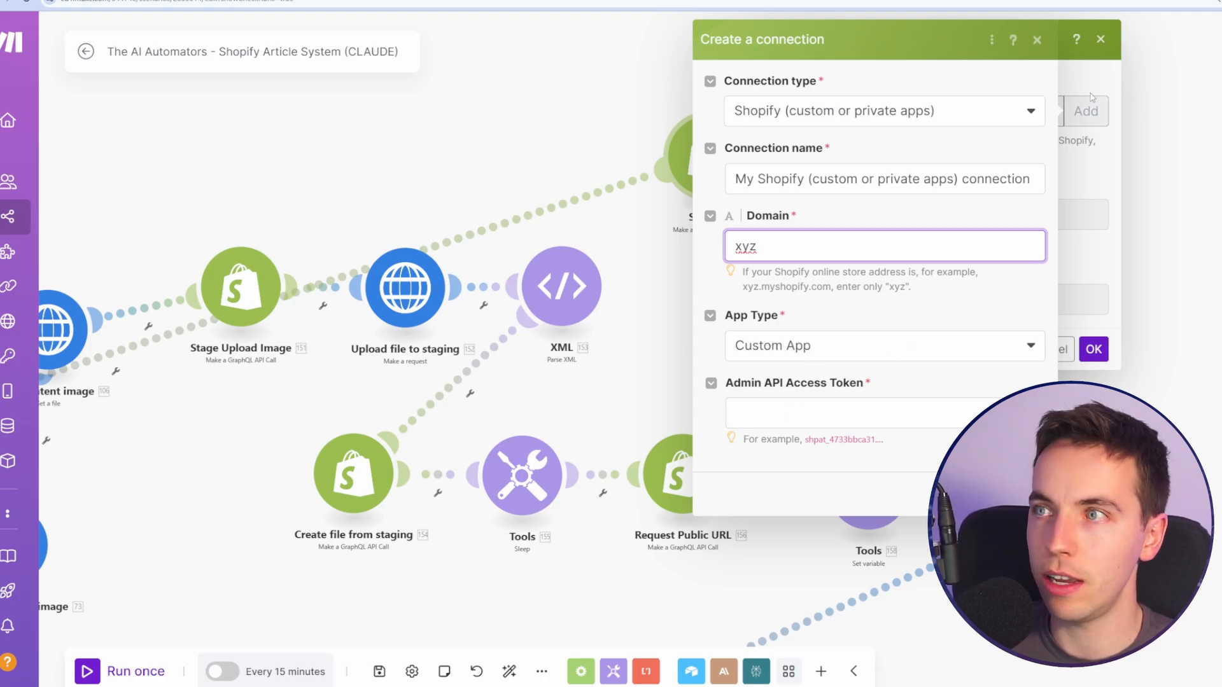
{"action": "left_click", "coordinate": [1037, 39]}
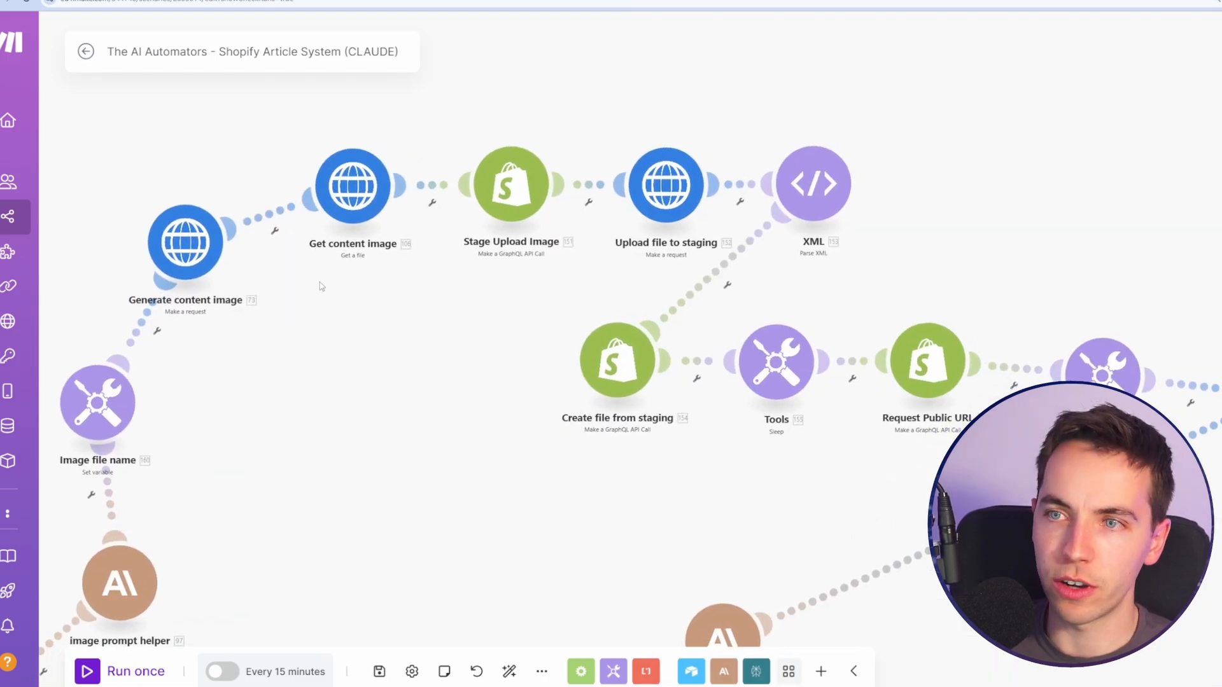
{"action": "mouse_move", "coordinate": [475, 299]}
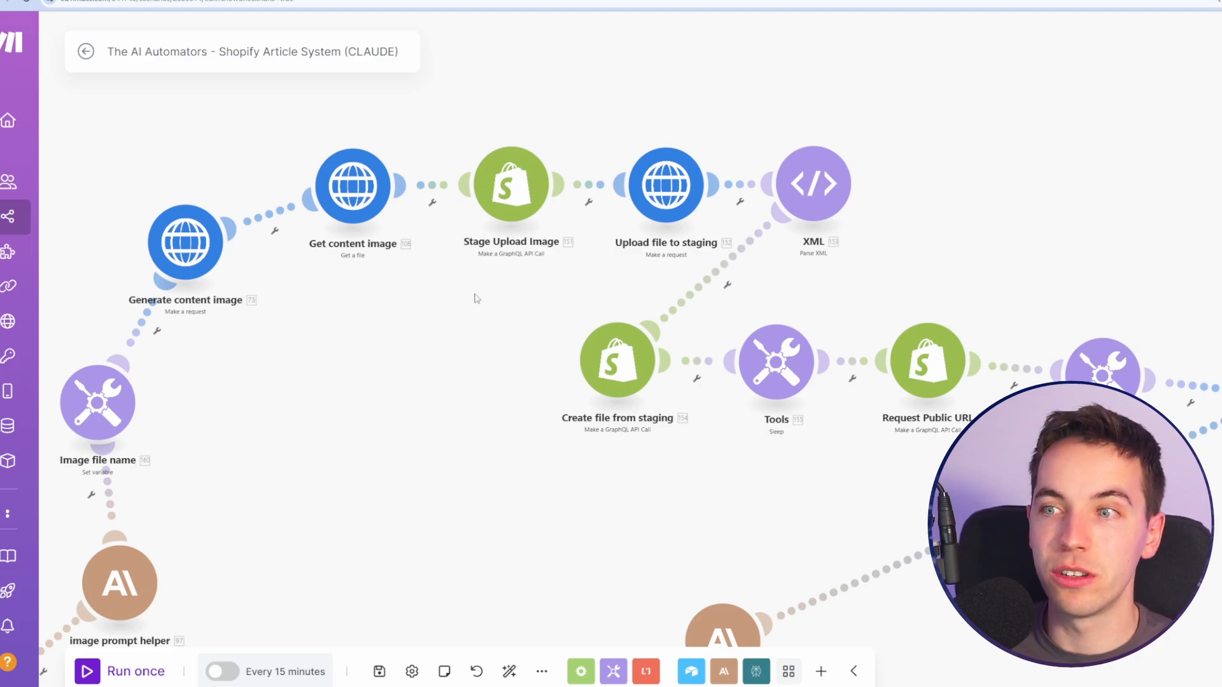
{"action": "mouse_move", "coordinate": [532, 304]}
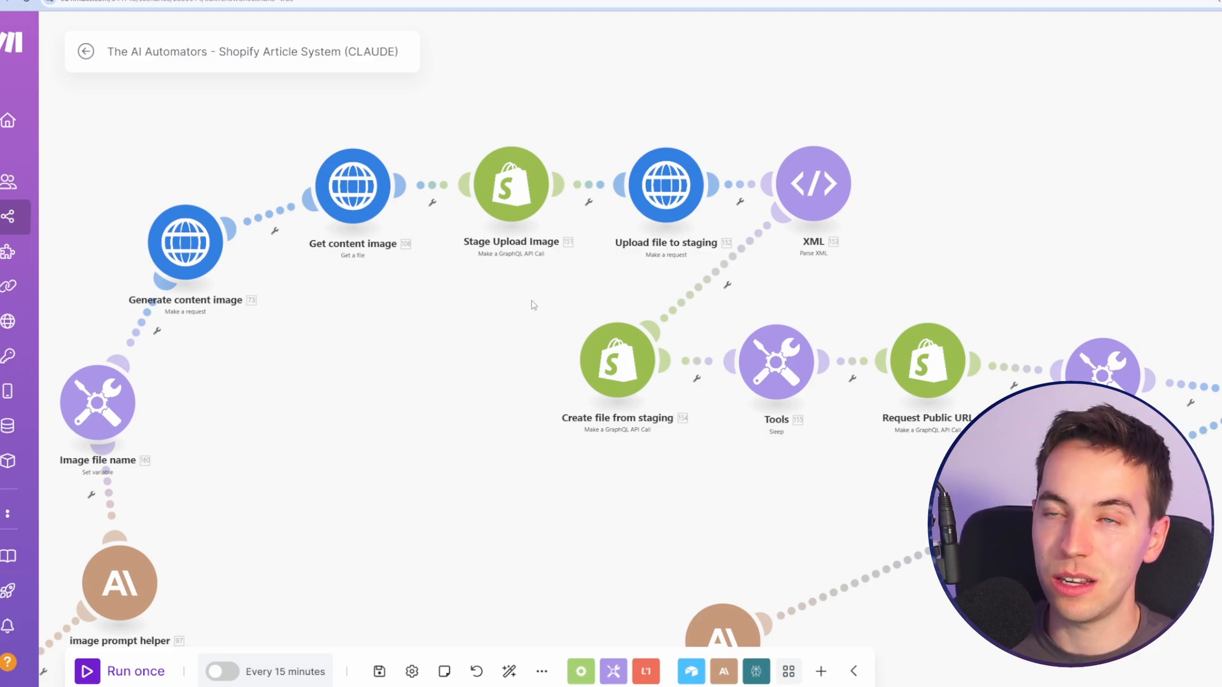
{"action": "mouse_move", "coordinate": [473, 305]}
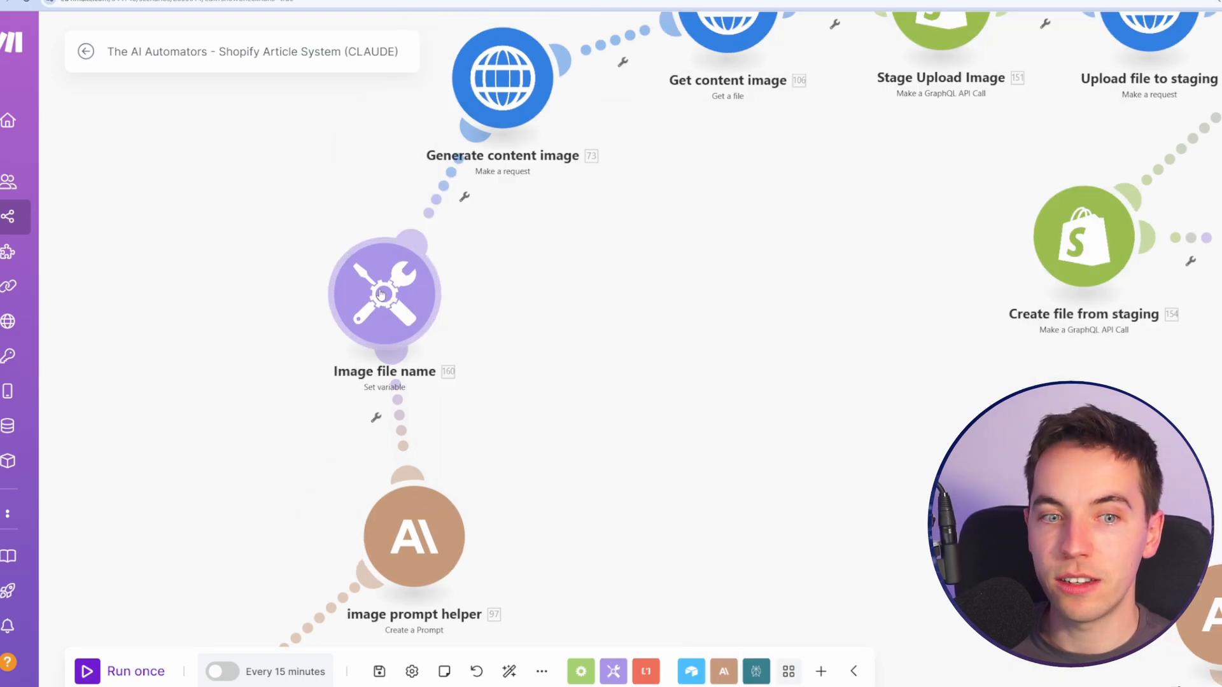
Open the Image file name module showing its image_file_name variable built with nested replace functions
{"action": "left_click", "coordinate": [383, 295]}
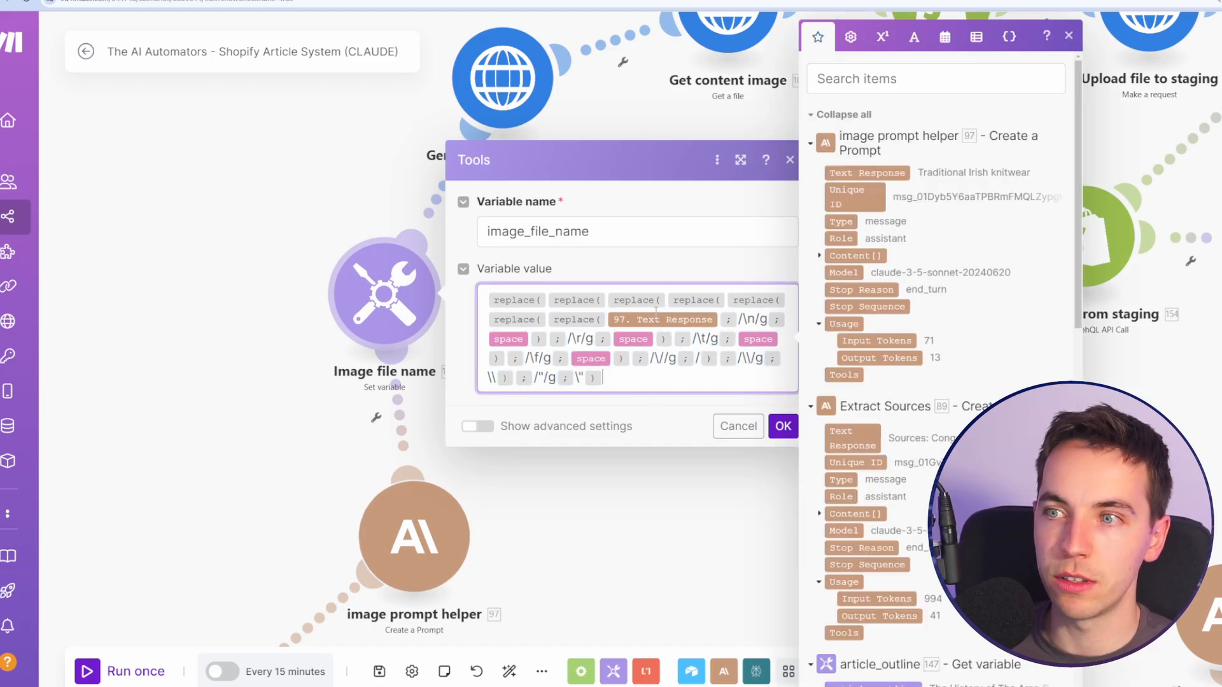
{"action": "mouse_move", "coordinate": [783, 426]}
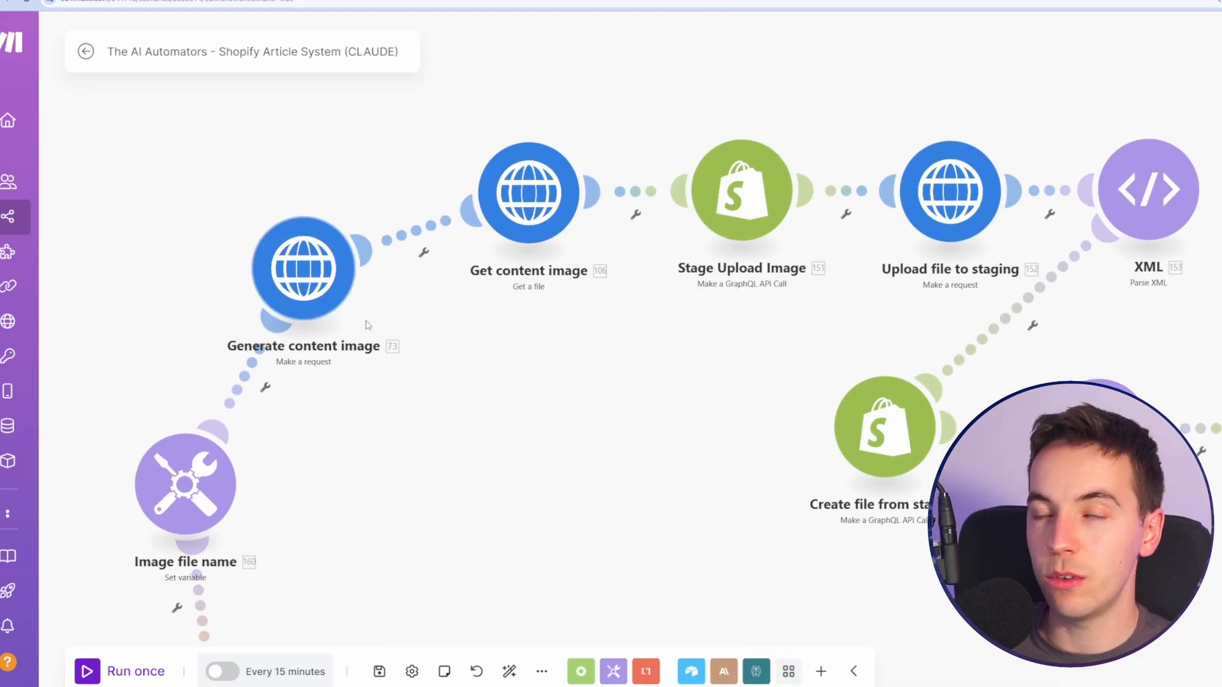
Inspect Get content image's URL mapped from Generate content image's image URL, then close it
{"action": "left_click", "coordinate": [528, 191]}
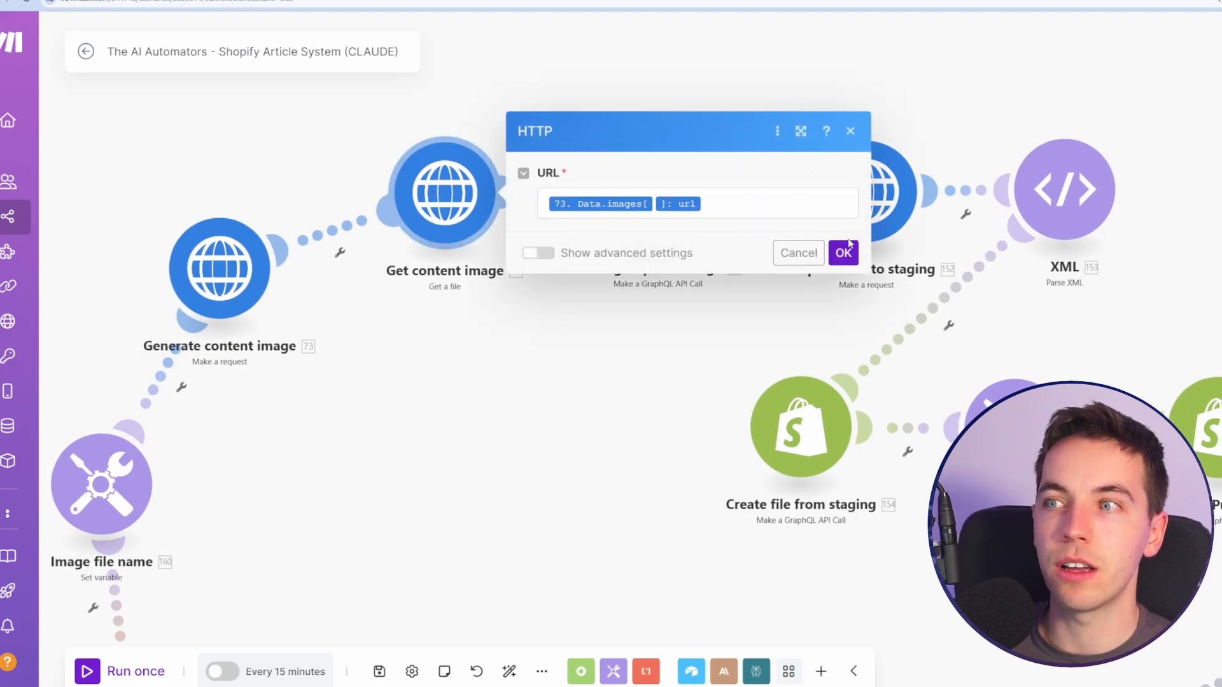
{"action": "left_click", "coordinate": [844, 252]}
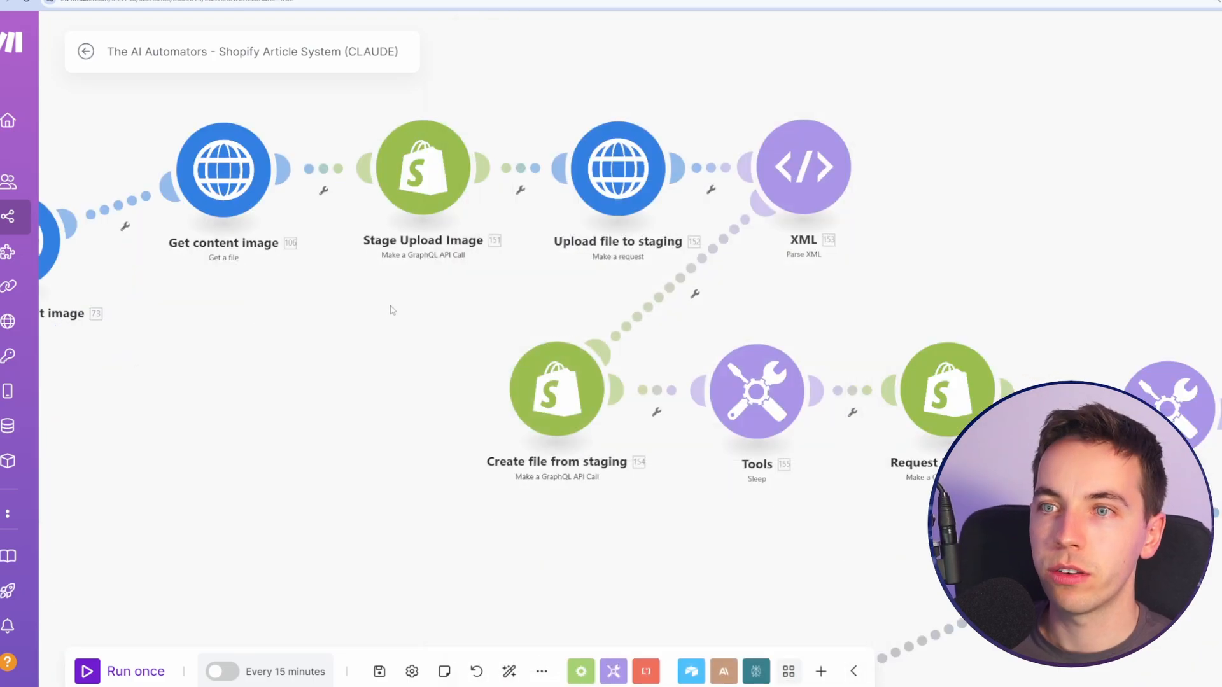
{"action": "mouse_move", "coordinate": [423, 169]}
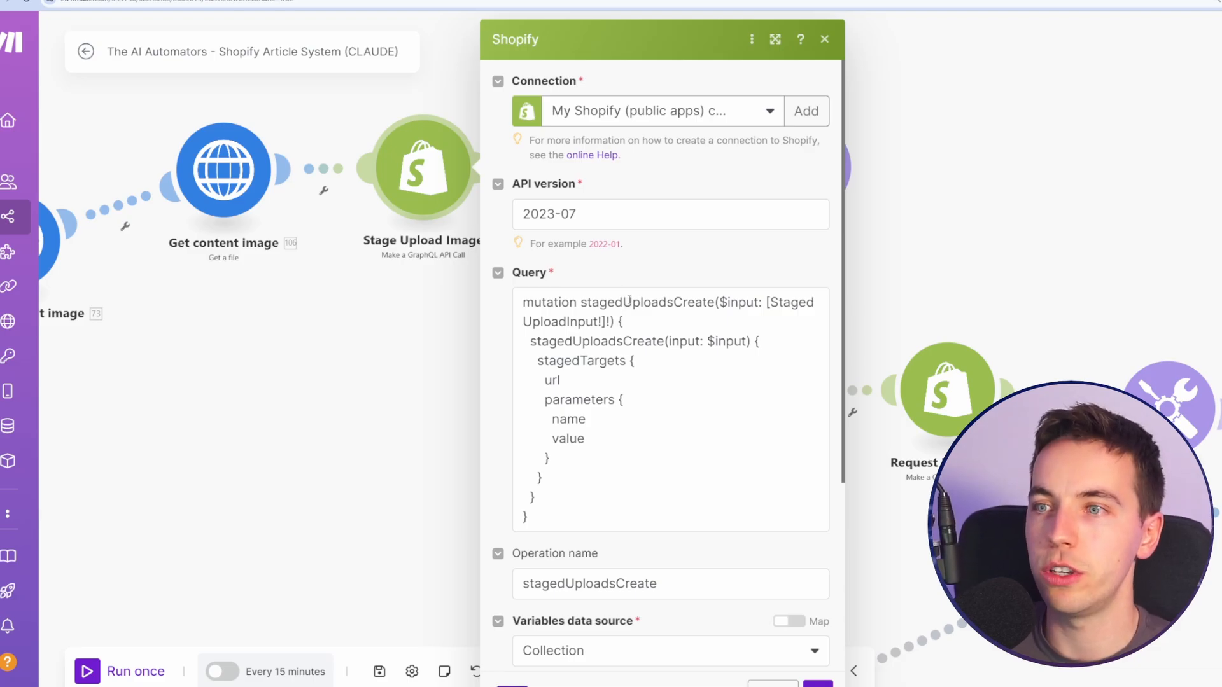
{"action": "scroll", "scroll_direction": "down", "scroll_amount": 3}
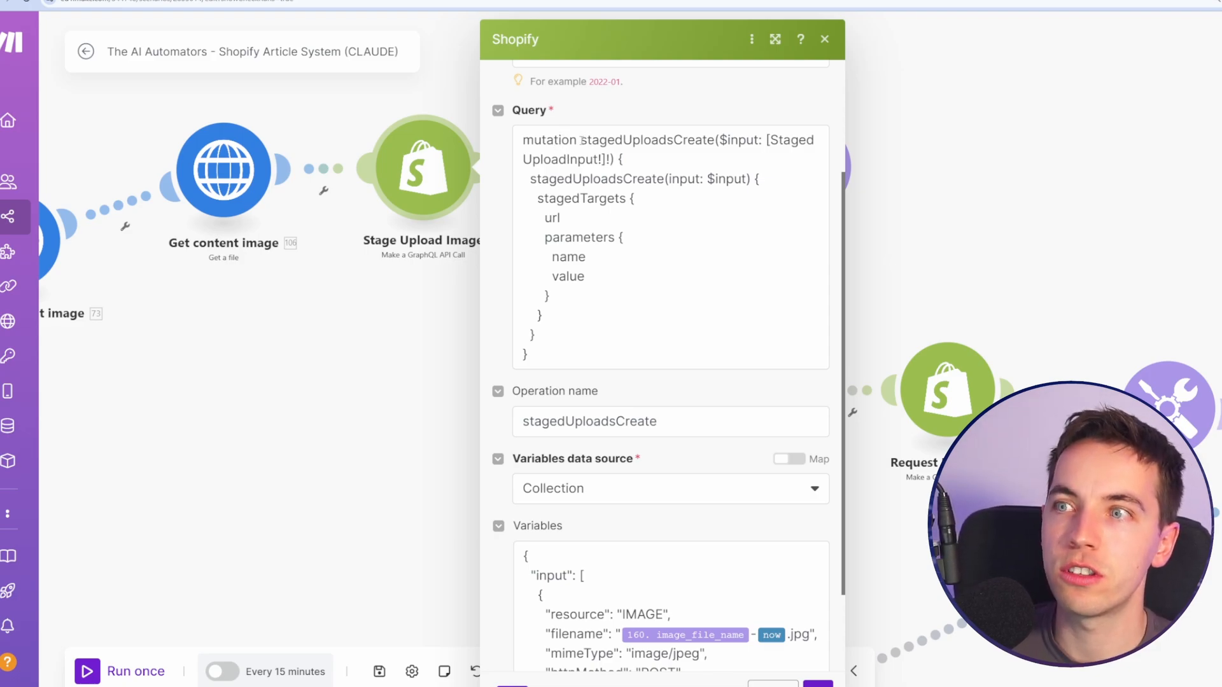
{"action": "scroll", "scroll_direction": "down", "scroll_amount": 3}
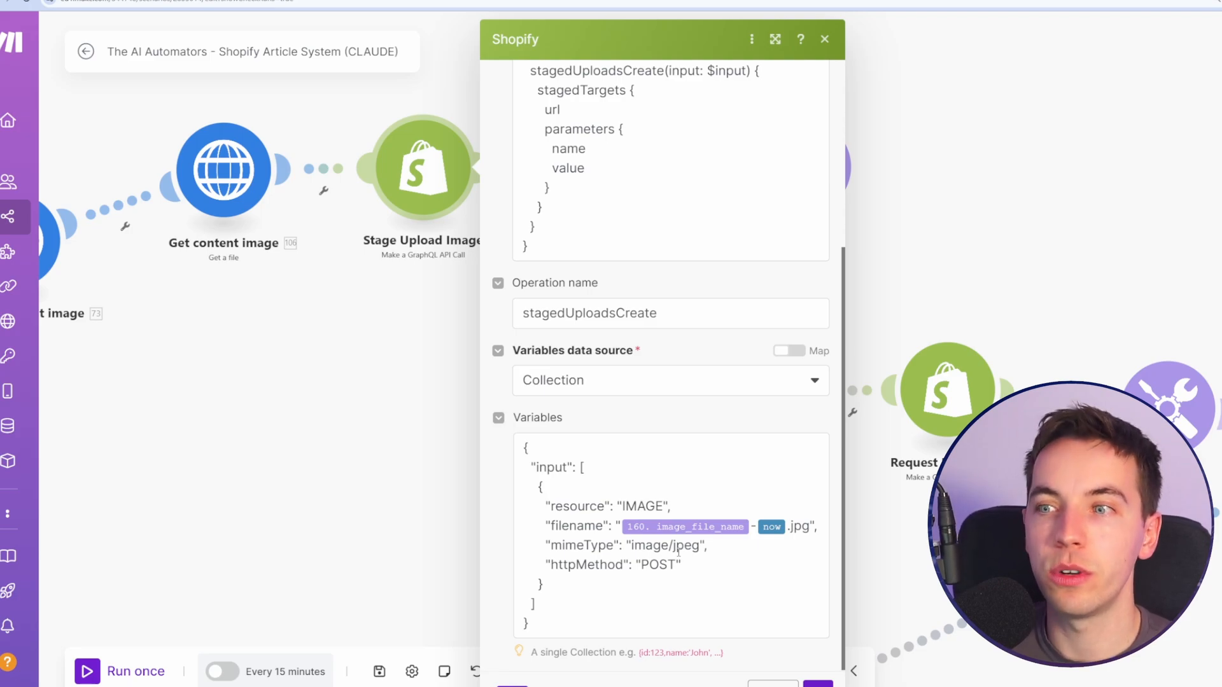
{"action": "mouse_move", "coordinate": [789, 482]}
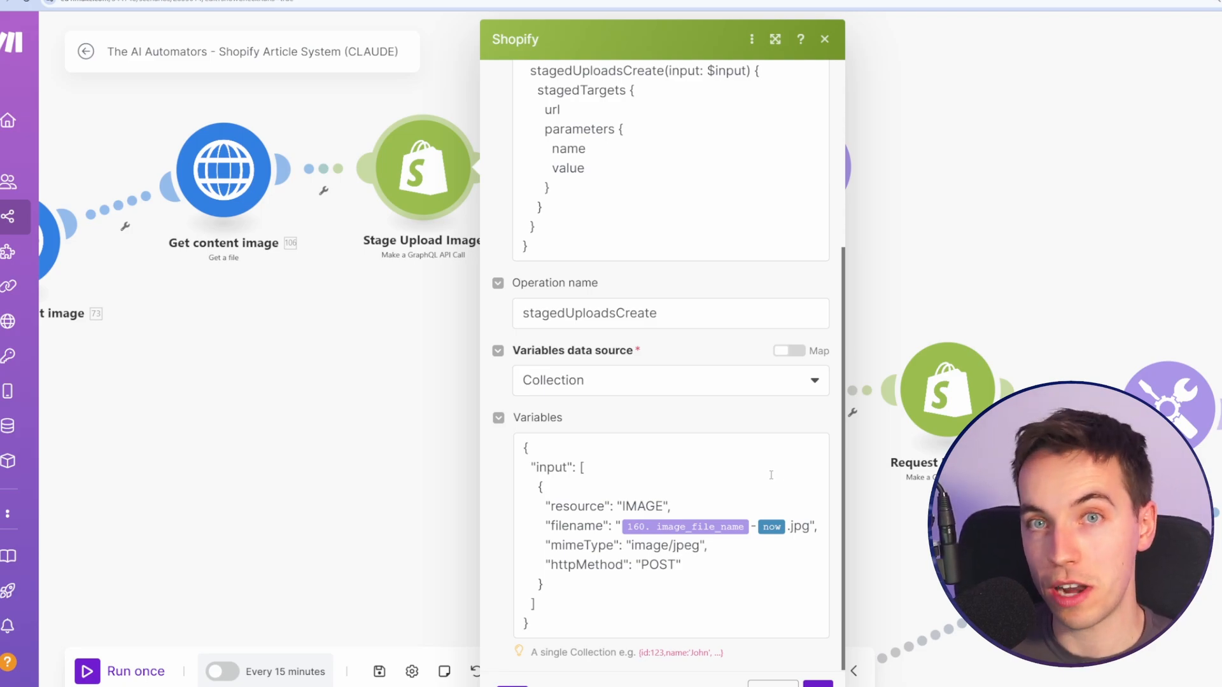
{"action": "mouse_move", "coordinate": [770, 521]}
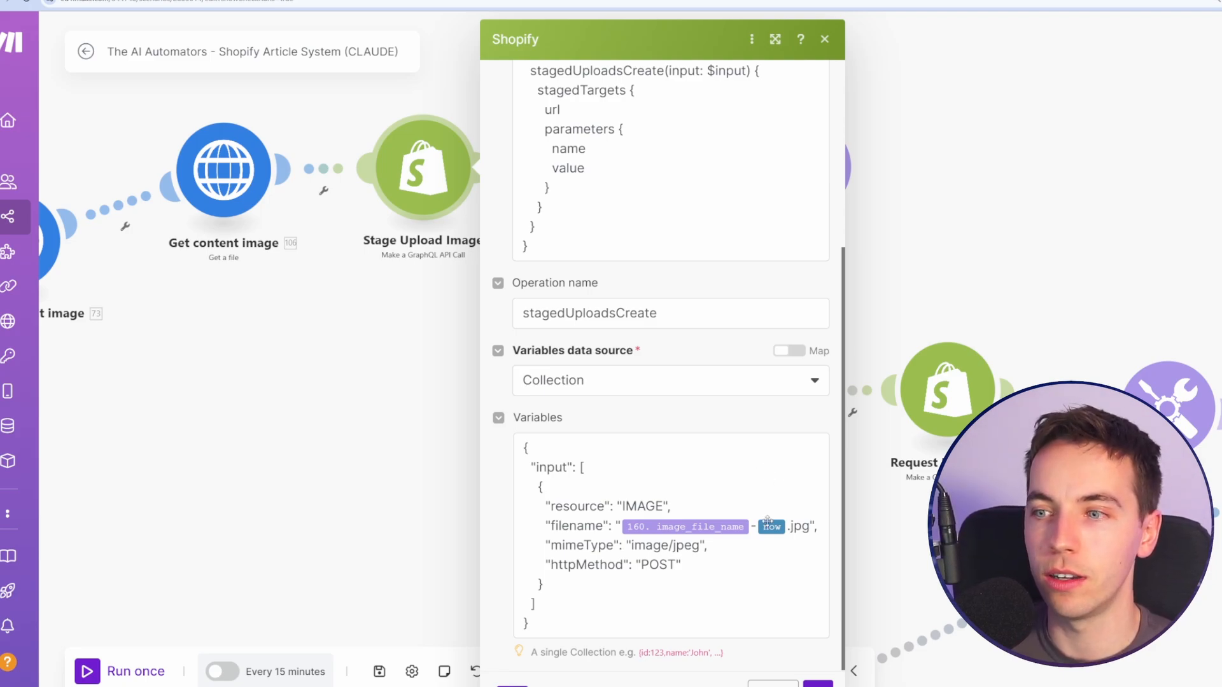
{"action": "left_click", "coordinate": [824, 39]}
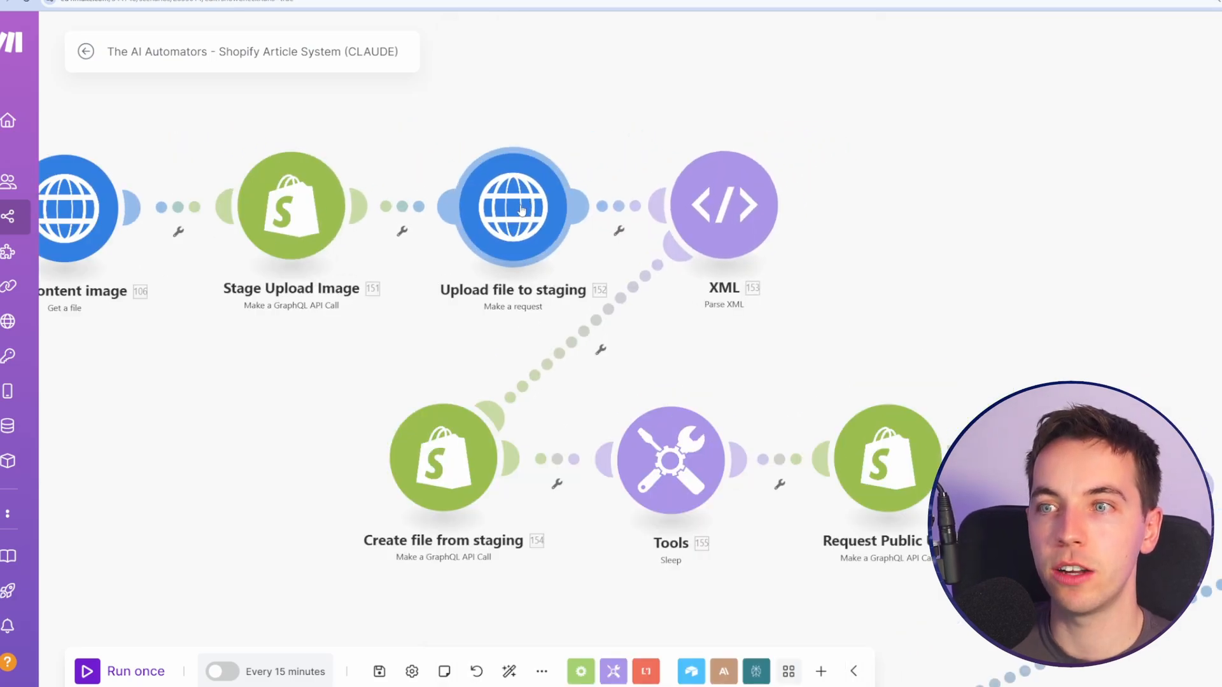
Review Upload file to staging's form-data fields mapped from the staged target parameters
{"action": "left_click", "coordinate": [513, 205]}
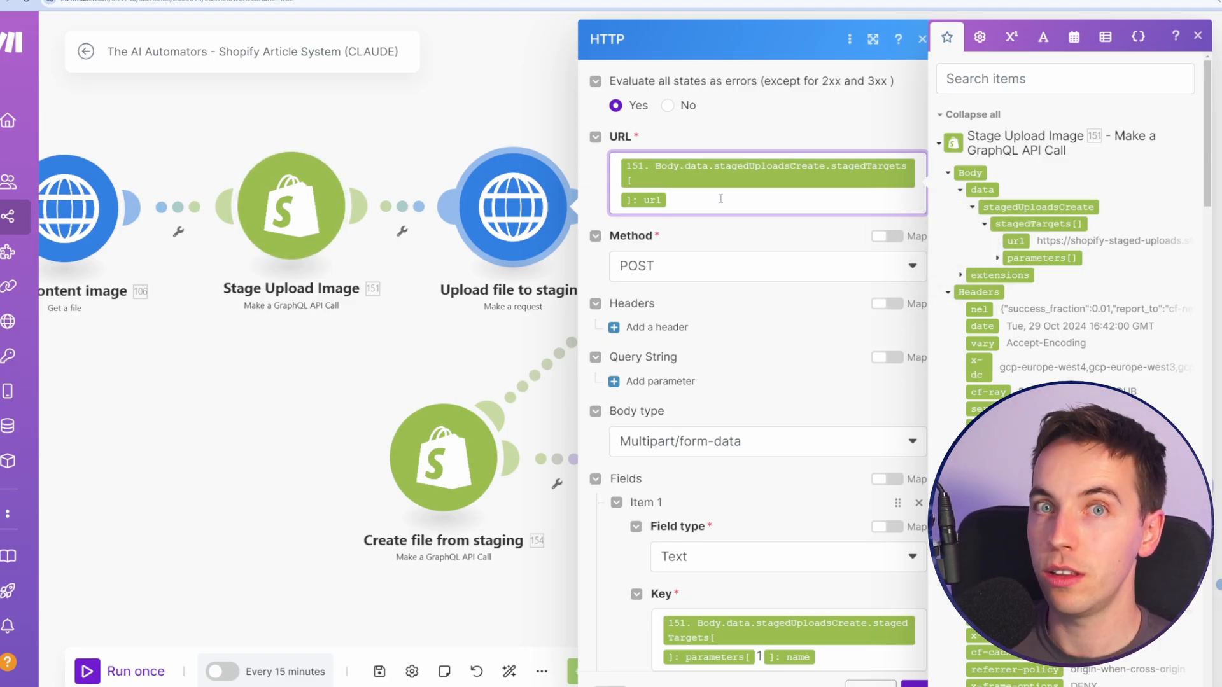
{"action": "scroll", "scroll_direction": "down", "scroll_amount": 3}
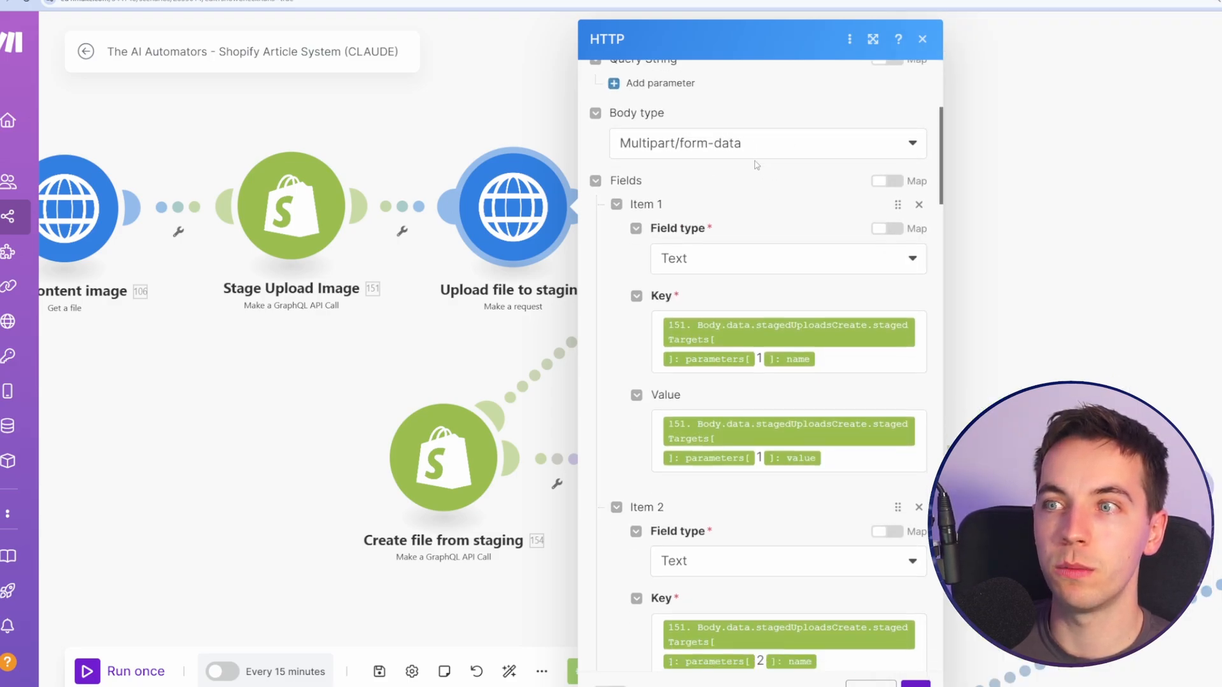
{"action": "scroll", "scroll_direction": "down", "scroll_amount": 3}
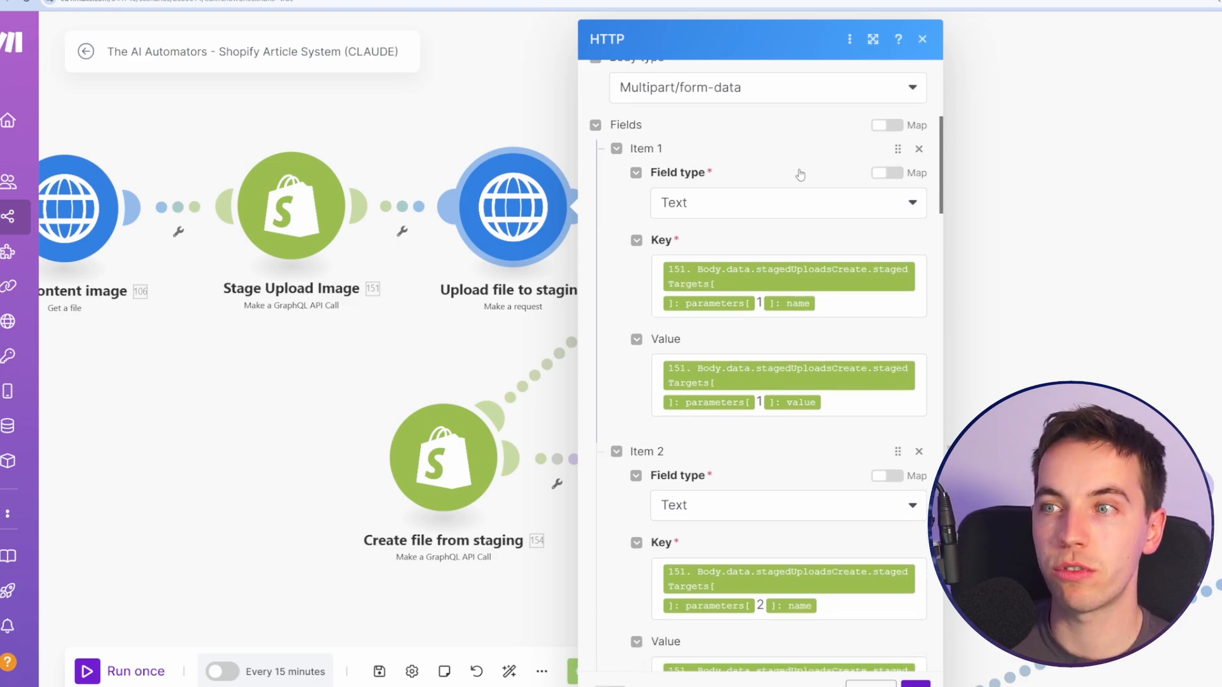
{"action": "scroll", "scroll_direction": "down", "scroll_amount": 3}
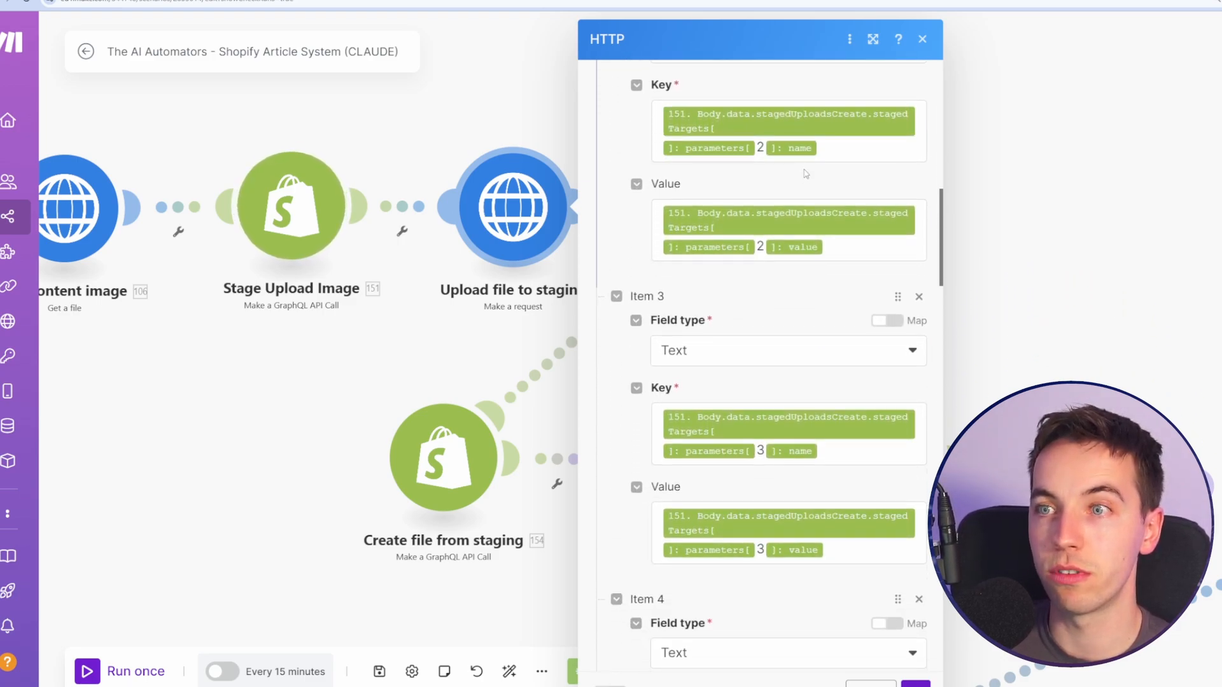
{"action": "scroll", "scroll_direction": "down", "scroll_amount": 3}
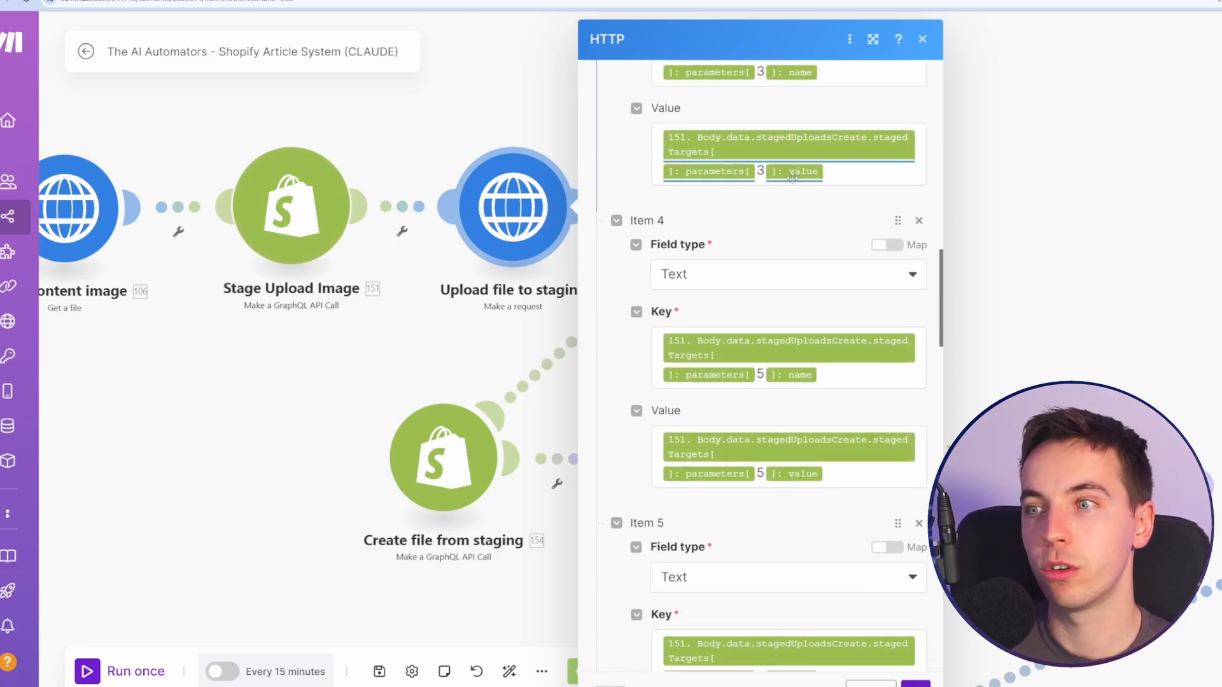
{"action": "scroll", "scroll_direction": "down", "scroll_amount": 3}
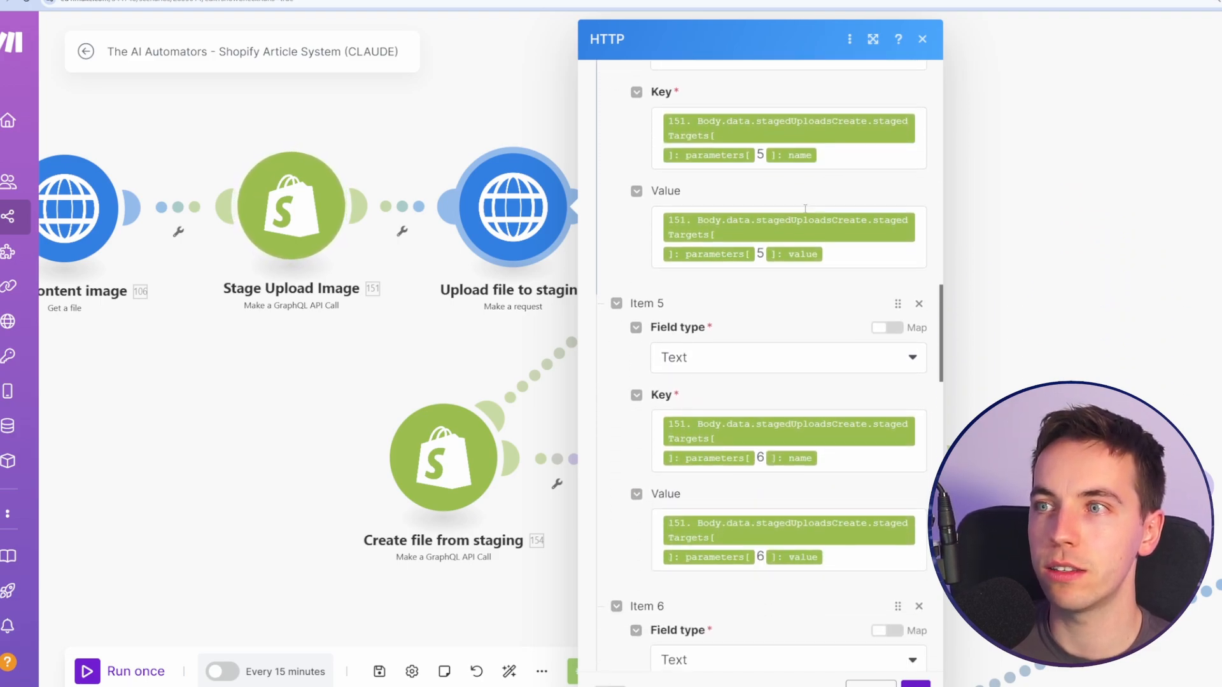
{"action": "scroll", "scroll_direction": "down", "scroll_amount": 3}
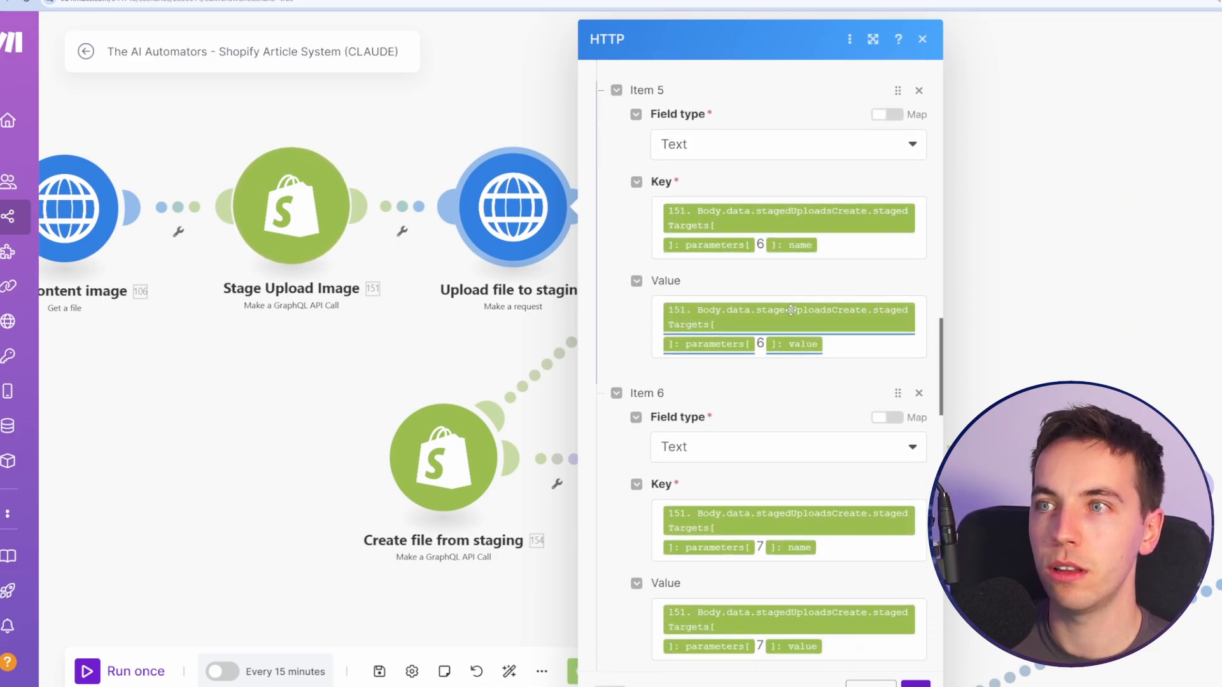
{"action": "scroll", "scroll_direction": "down", "scroll_amount": 3}
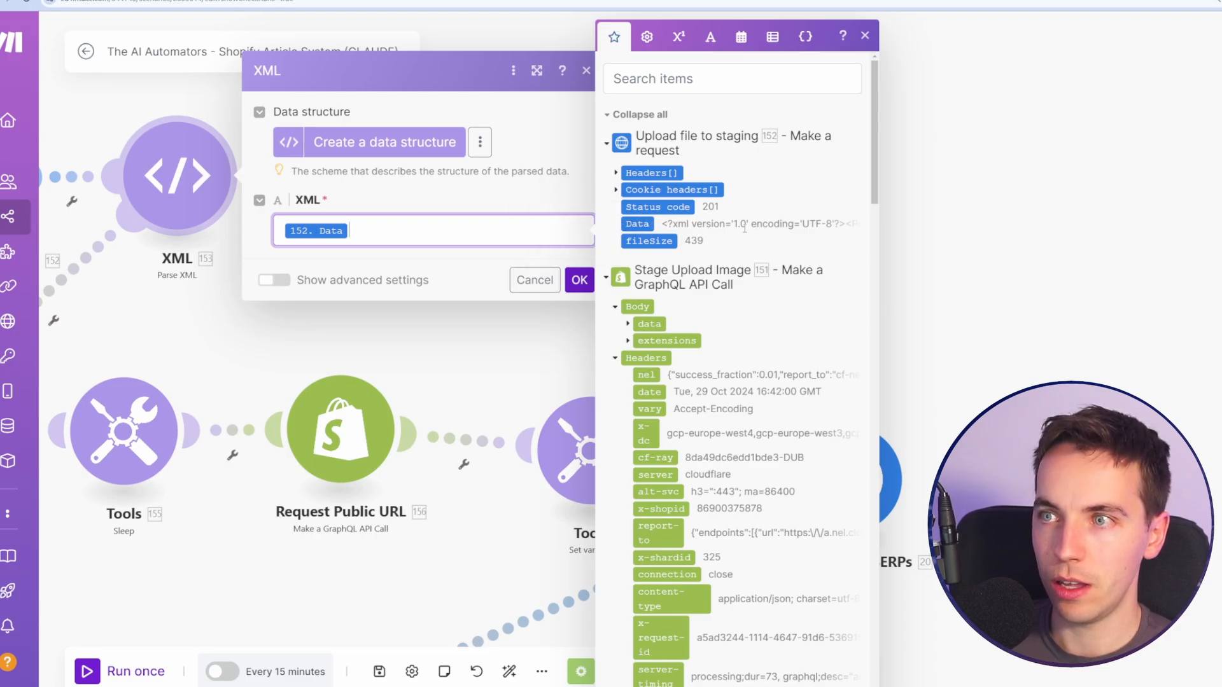
{"action": "mouse_move", "coordinate": [251, 323]}
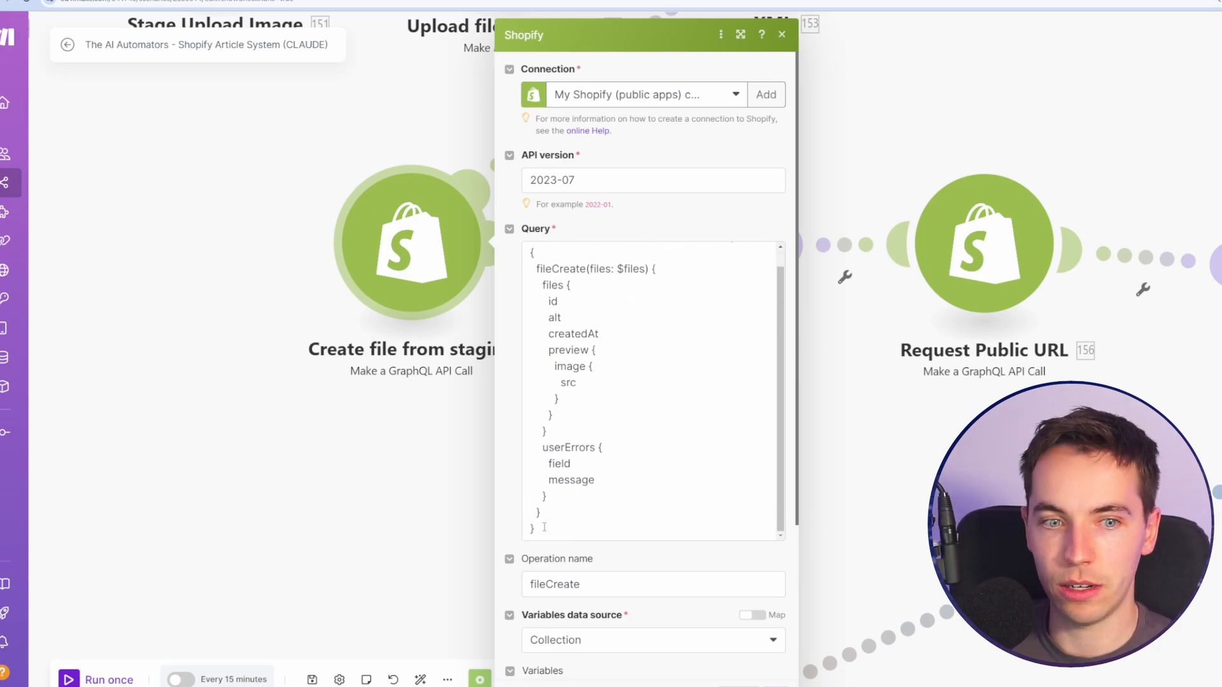
Review the fileCreate mutation in Create file from staging and close the module
{"action": "type", "text": "mutation fileCreate($files: [FileCreateInput!]!)"}
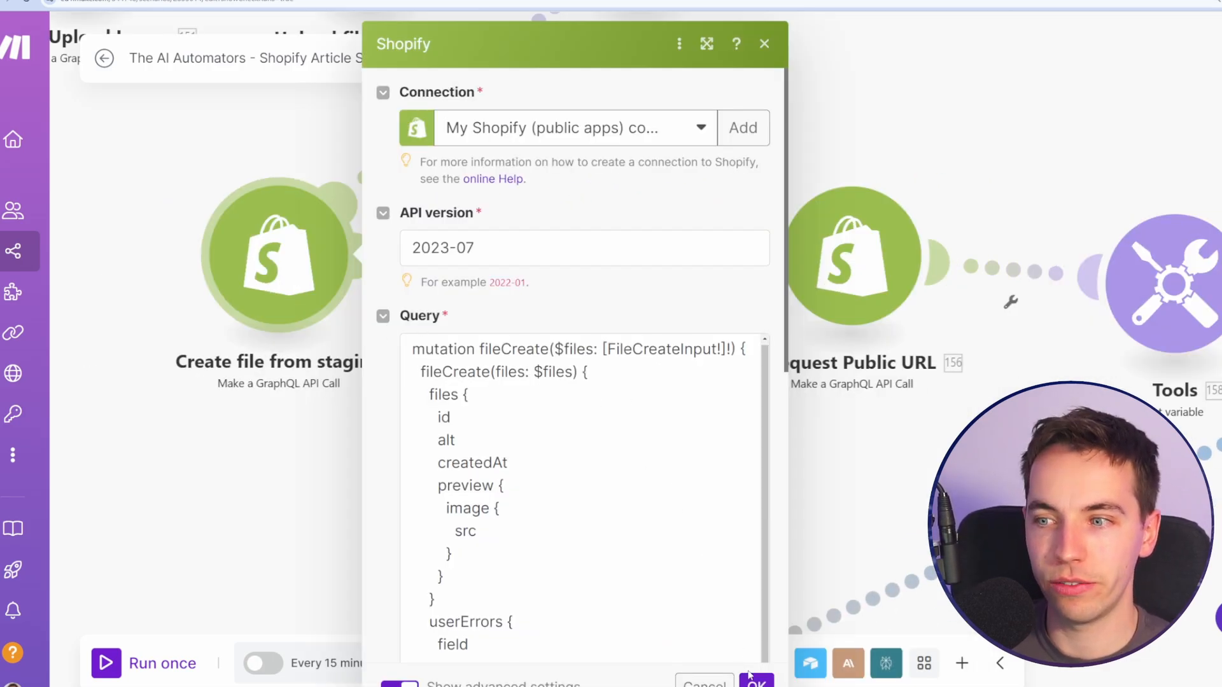
{"action": "left_click", "coordinate": [756, 681]}
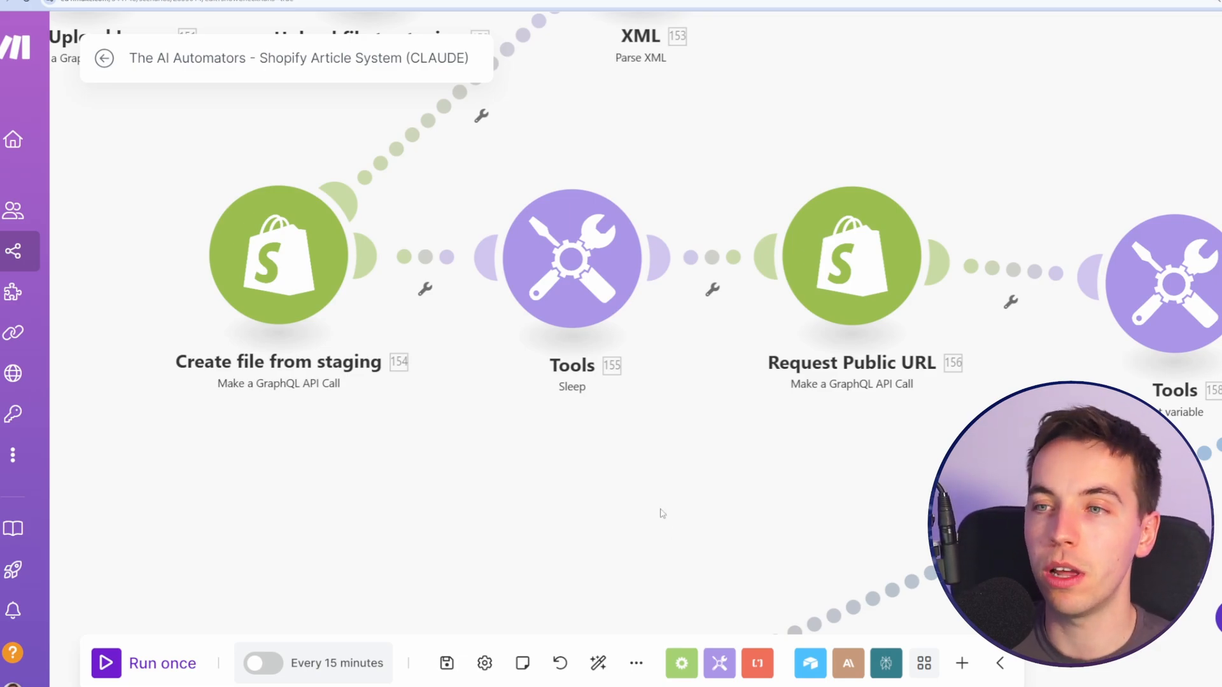
Inspect Request Public URL's getFiles query and its variable mapping the created file's id
{"action": "left_click", "coordinate": [571, 260]}
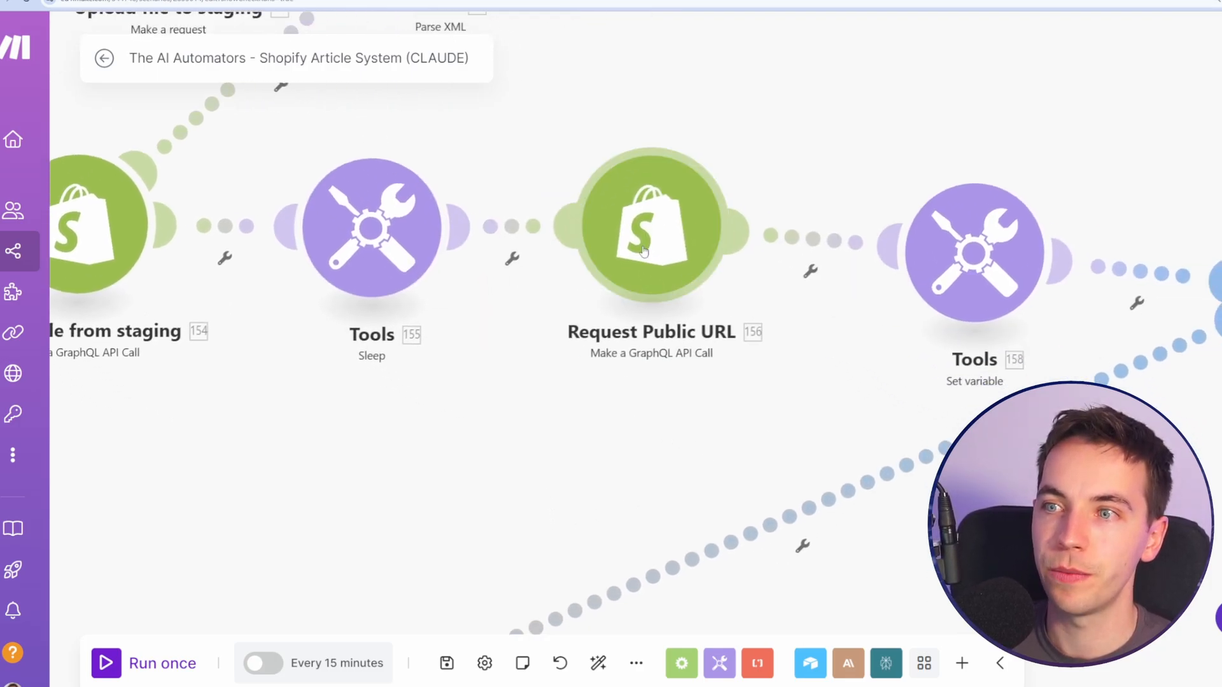
{"action": "left_click", "coordinate": [650, 226]}
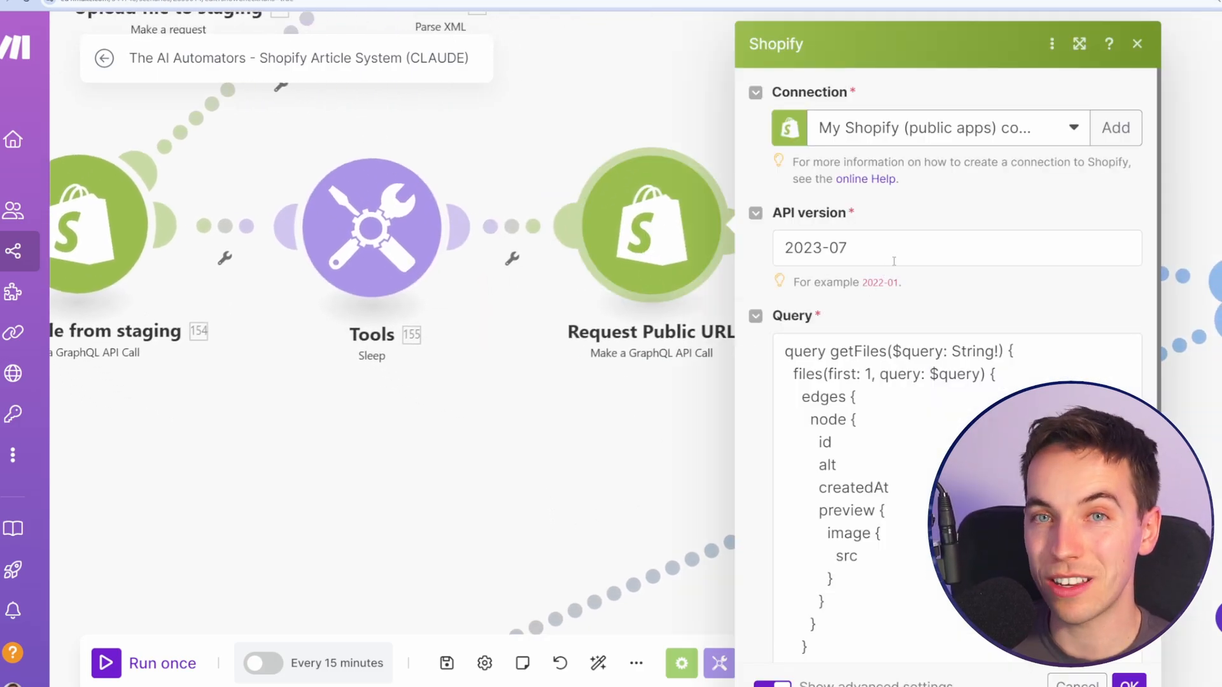
{"action": "scroll", "scroll_direction": "down", "scroll_amount": 3}
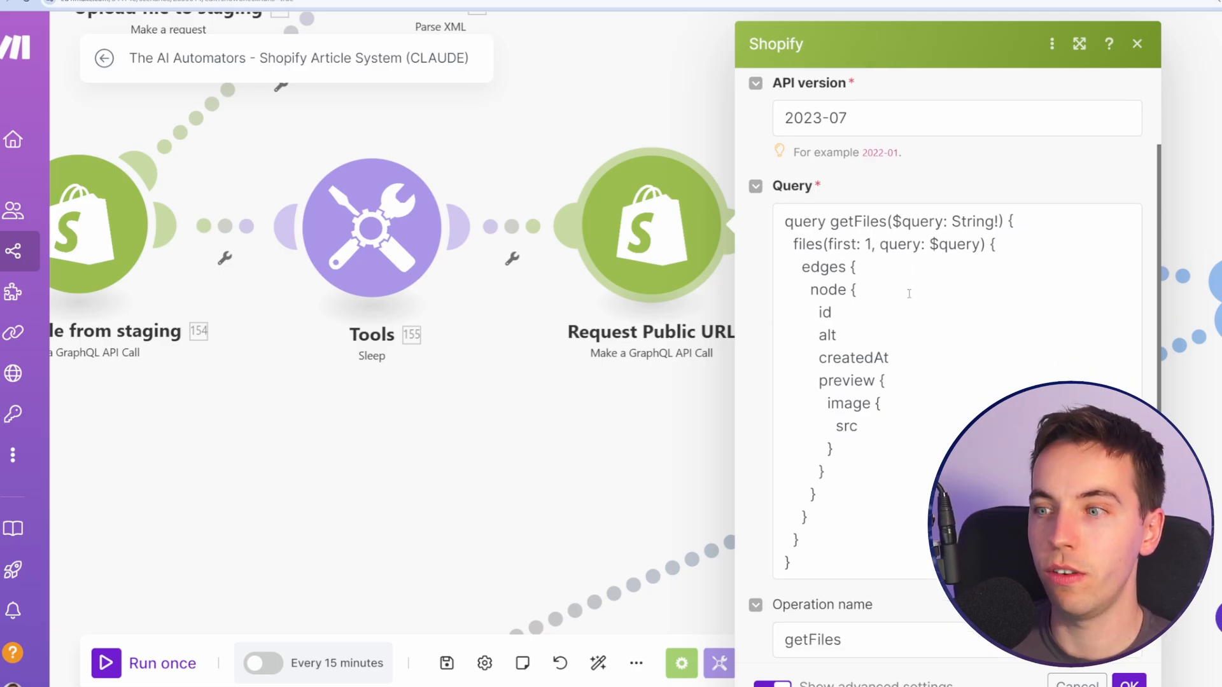
{"action": "scroll", "scroll_direction": "down", "scroll_amount": 3}
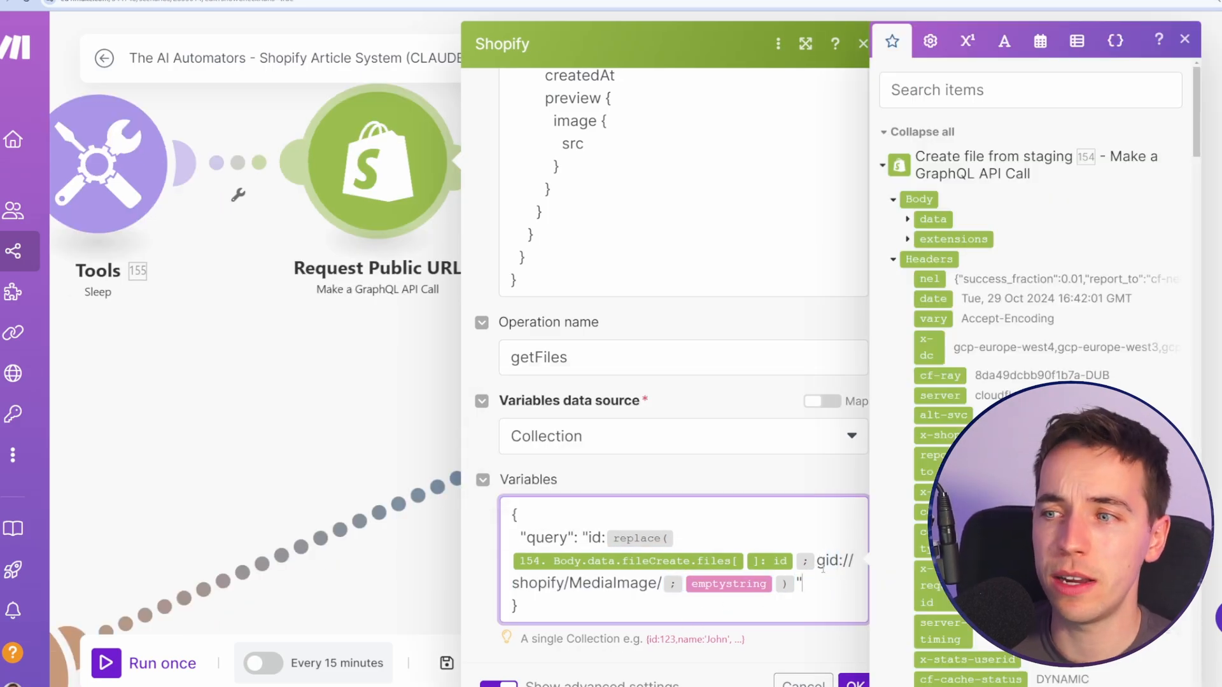
{"action": "double_click", "coordinate": [594, 538]}
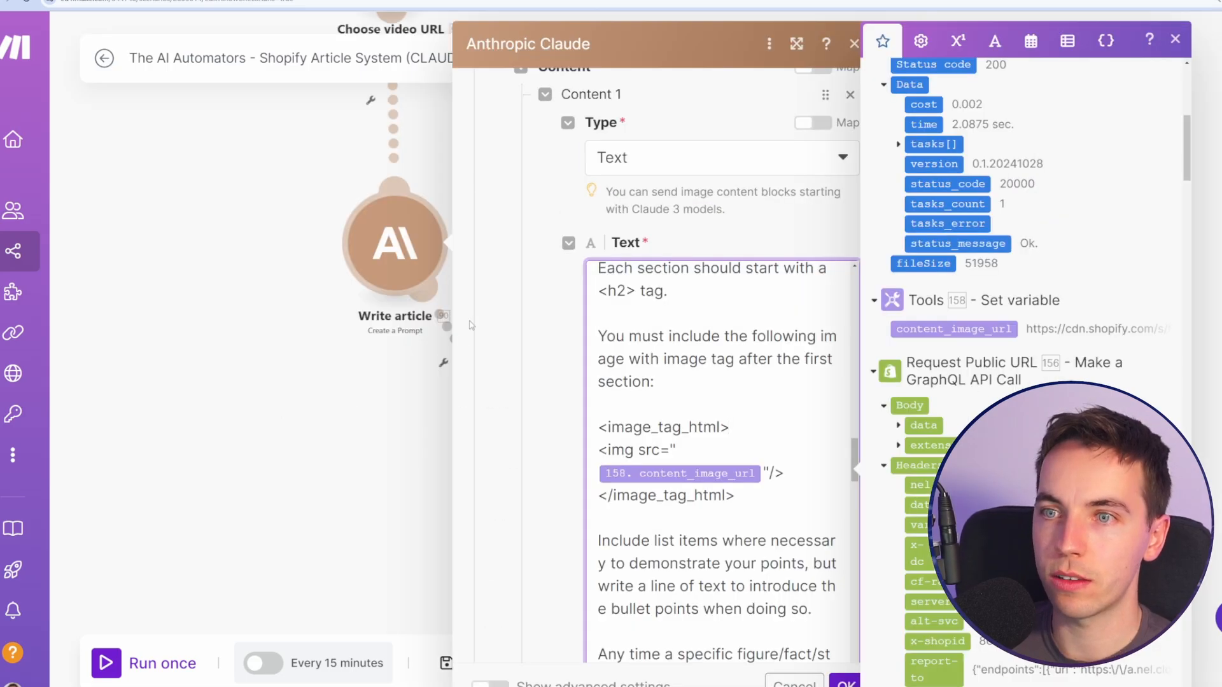
Scroll the Write article prompt to the image_tag_html instruction that embeds content_image_url
{"action": "scroll", "scroll_direction": "down", "scroll_amount": 3}
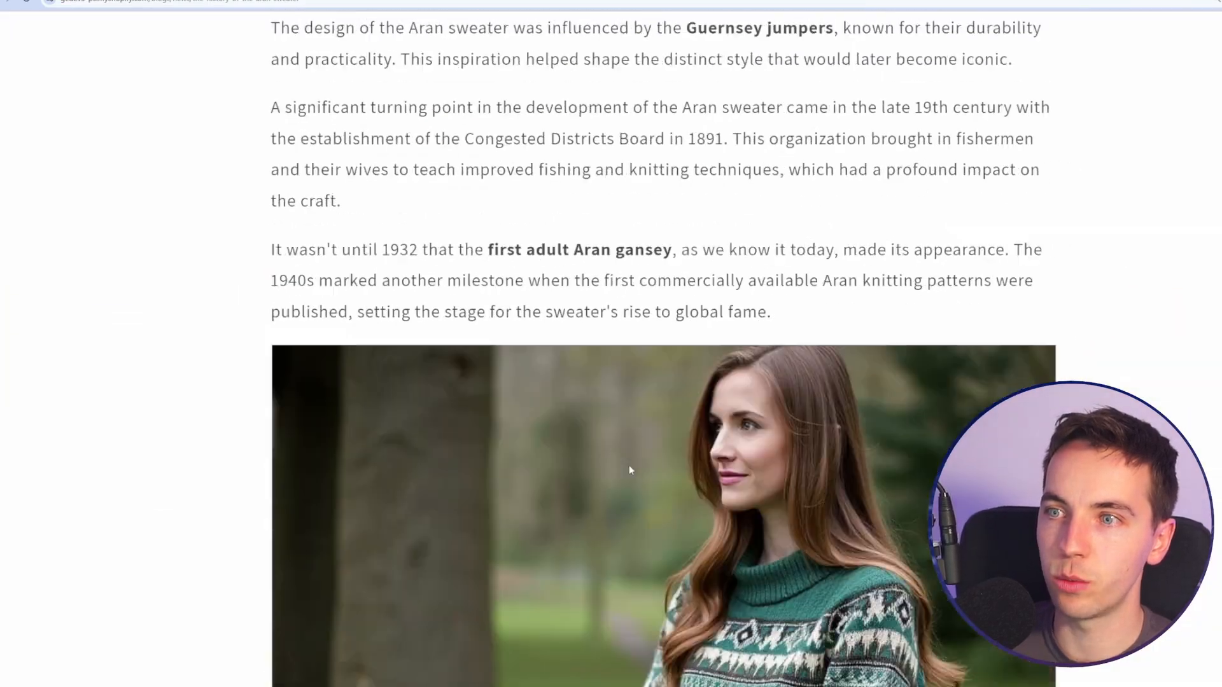
{"action": "scroll", "scroll_direction": "up", "scroll_amount": 3}
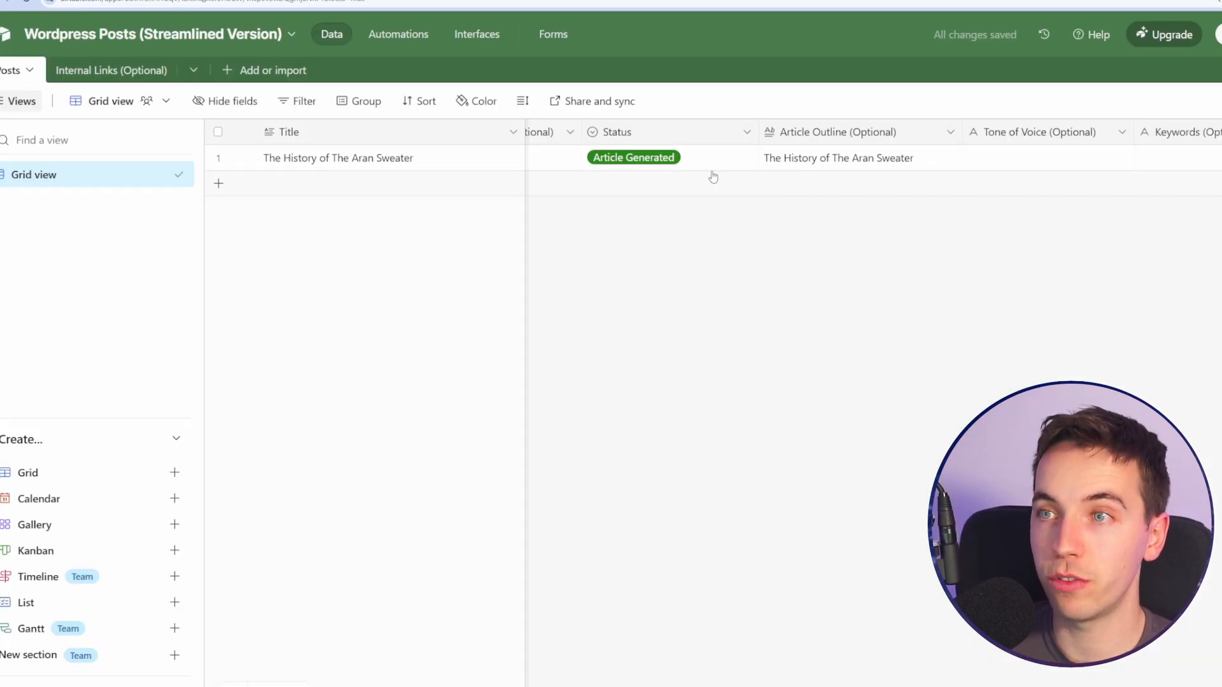
Scroll the Aran Sweater record right to its Facebook, Instagram and Twitter post columns
{"action": "scroll", "scroll_direction": "right", "scroll_amount": 3}
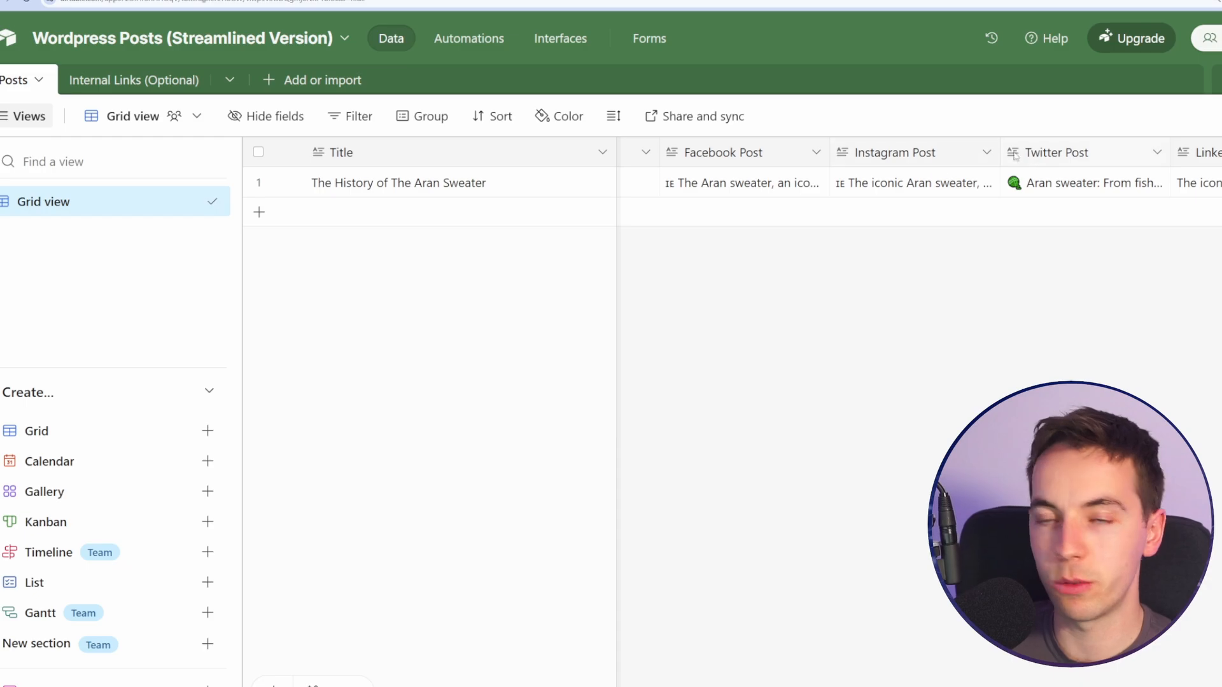
{"action": "left_click", "coordinate": [740, 183]}
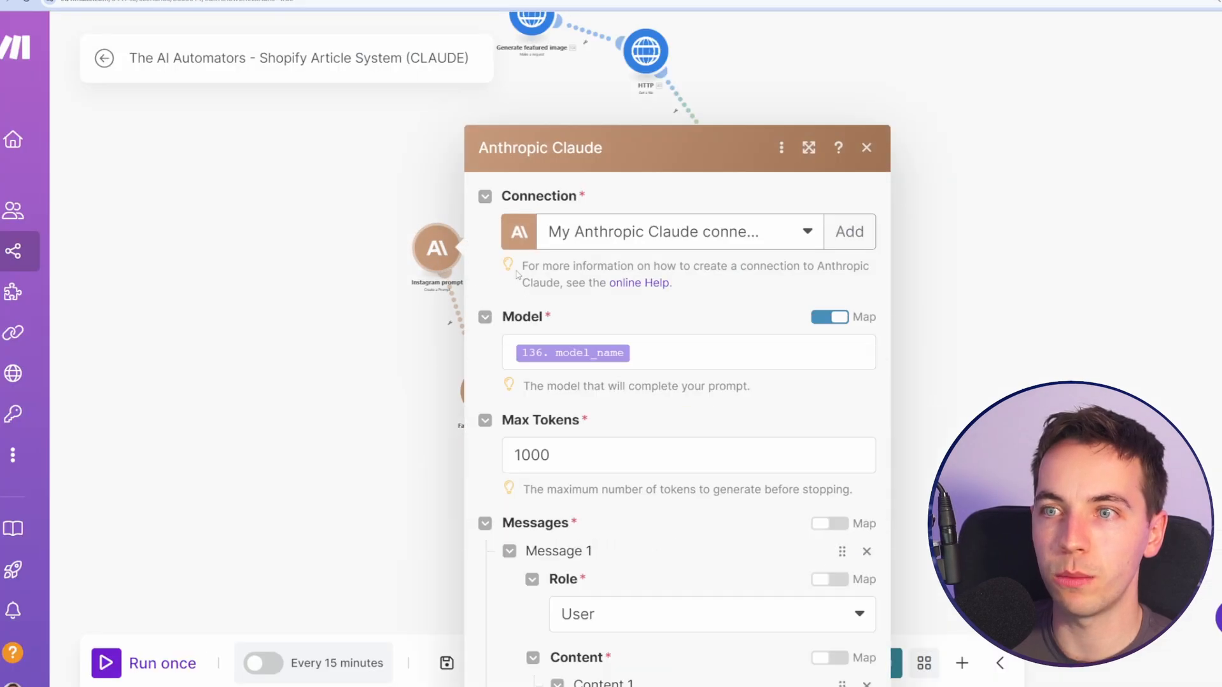
Scroll the canvas to the router feeding Facebook Pages, X, Instagram, LinkedIn and Airtable
{"action": "scroll", "scroll_direction": "down", "scroll_amount": 3}
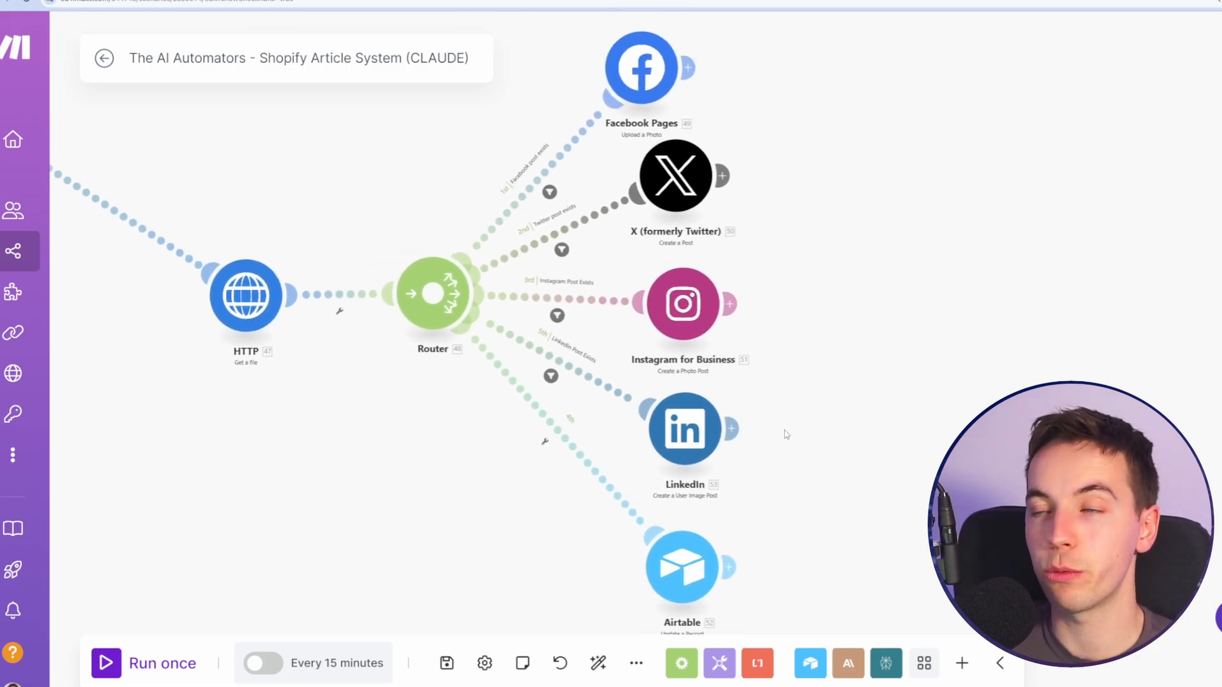
{"action": "mouse_move", "coordinate": [816, 433]}
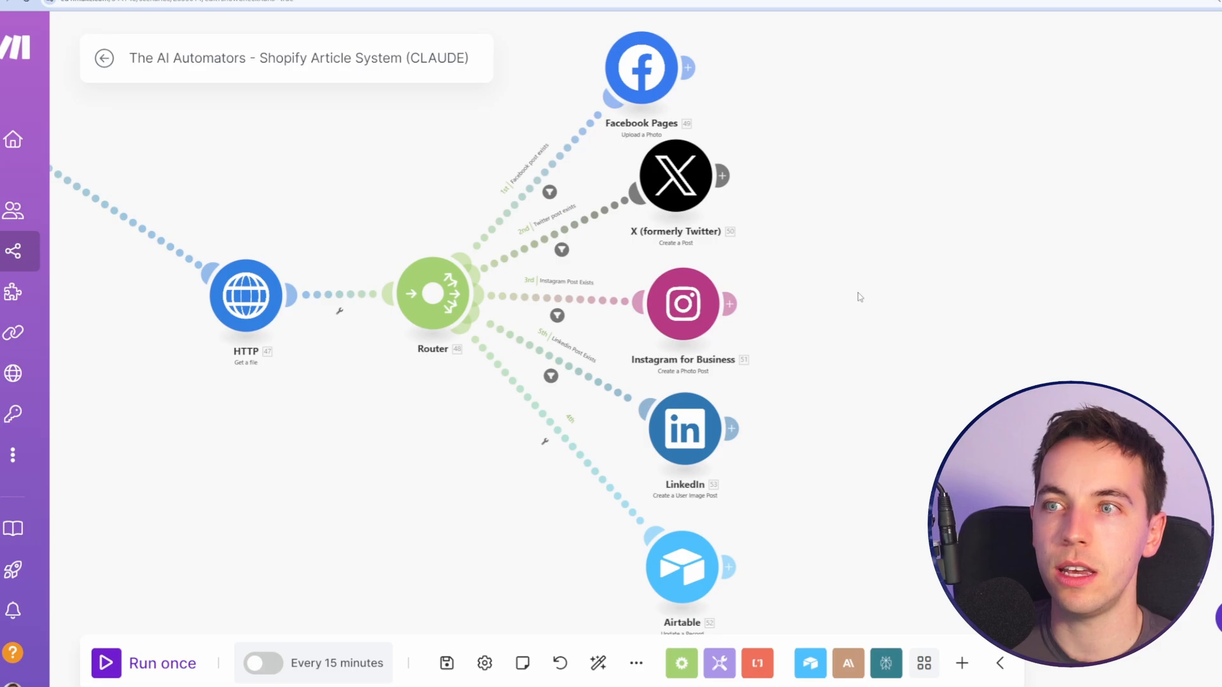
{"action": "mouse_move", "coordinate": [834, 282]}
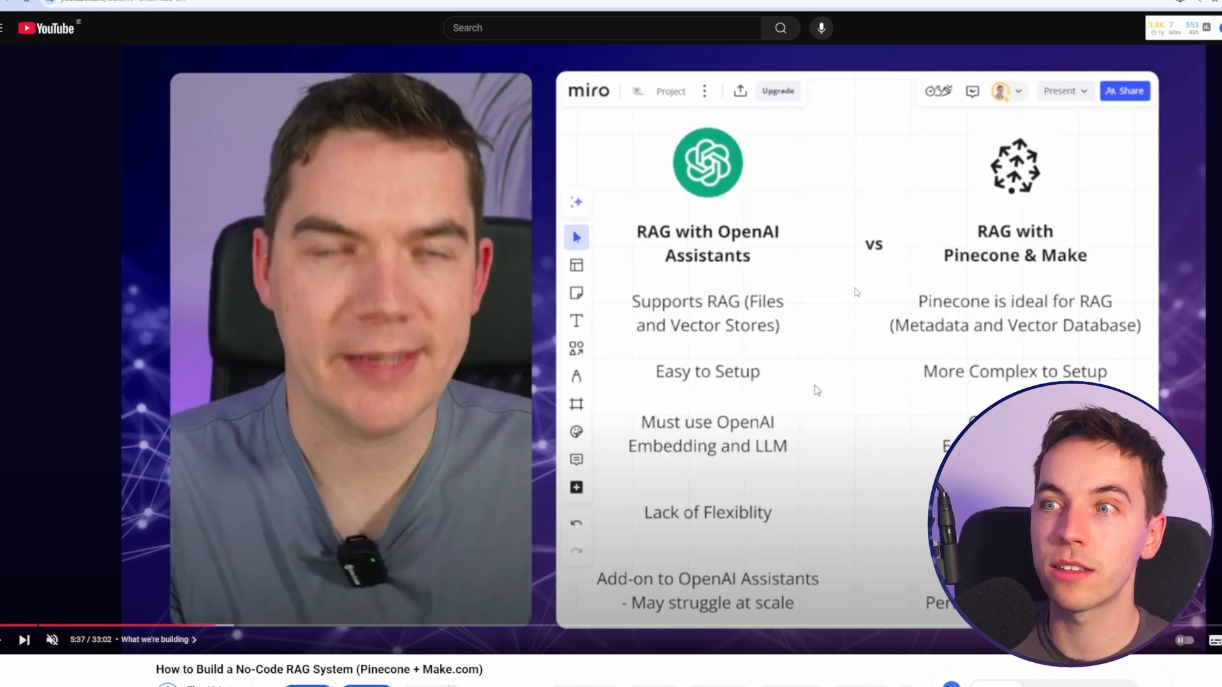
{"action": "mouse_move", "coordinate": [634, 364]}
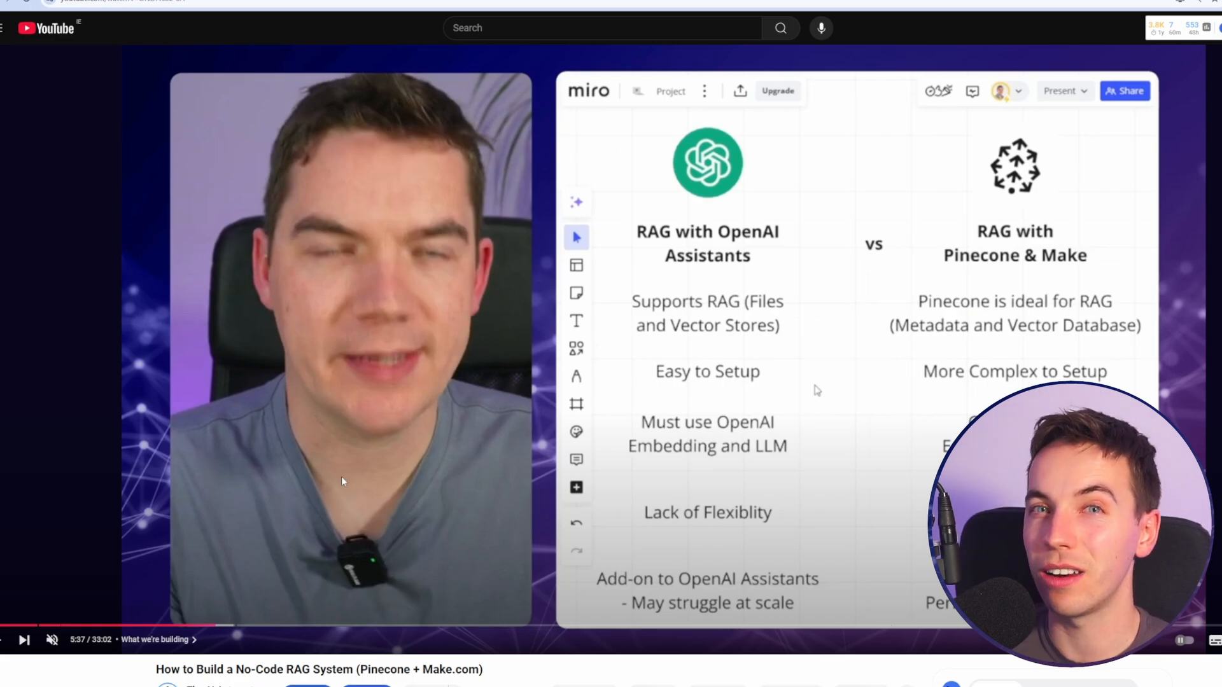
{"action": "mouse_move", "coordinate": [199, 535]}
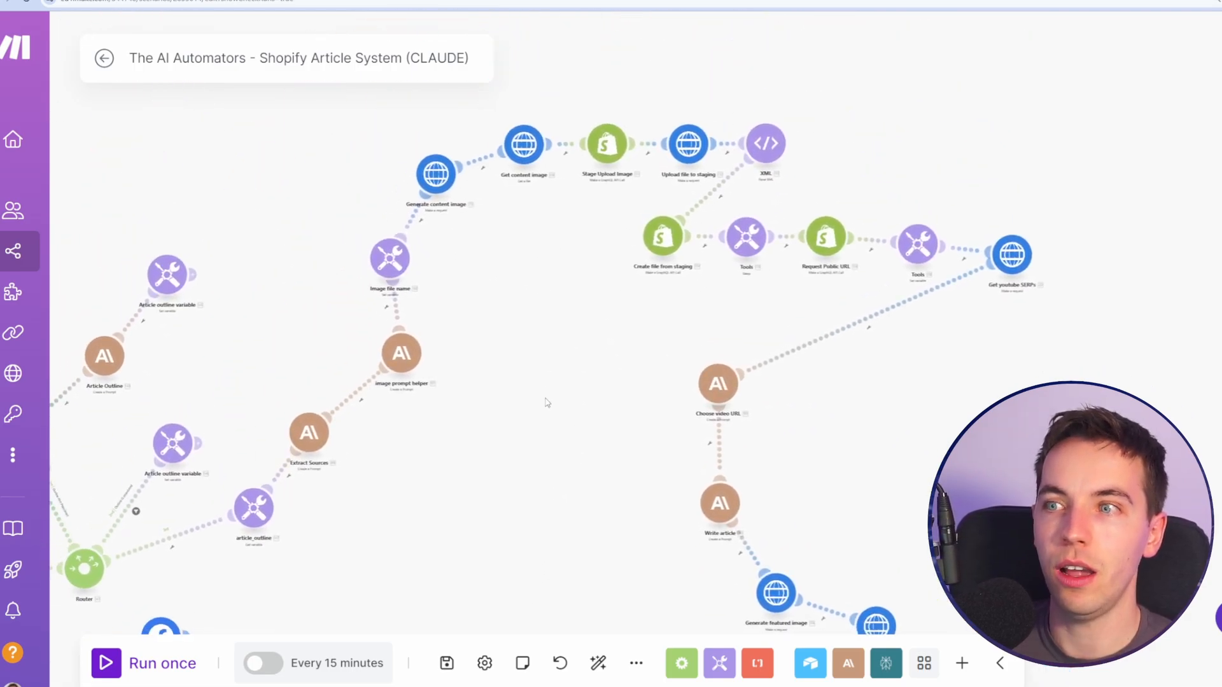
{"action": "mouse_move", "coordinate": [565, 426]}
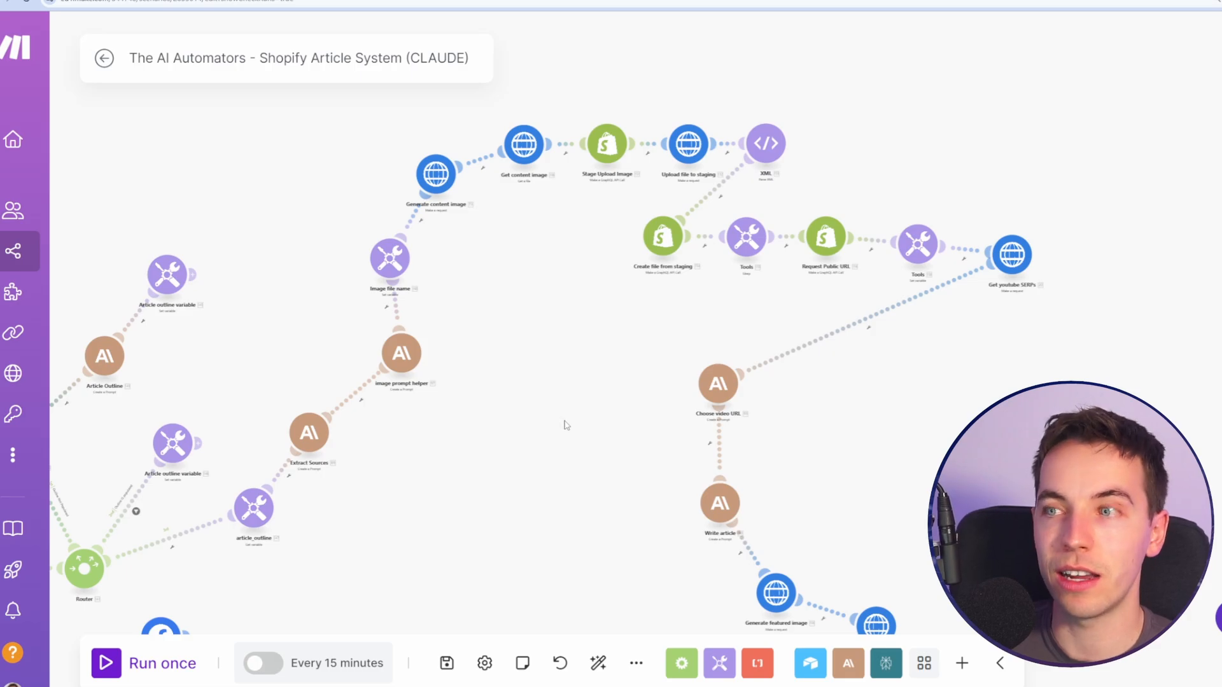
Drag the canvas to fit the full scenario, from Airtable trigger to social router
{"action": "left_click_drag", "start_coordinate": [566, 424], "coordinate": [604, 382]}
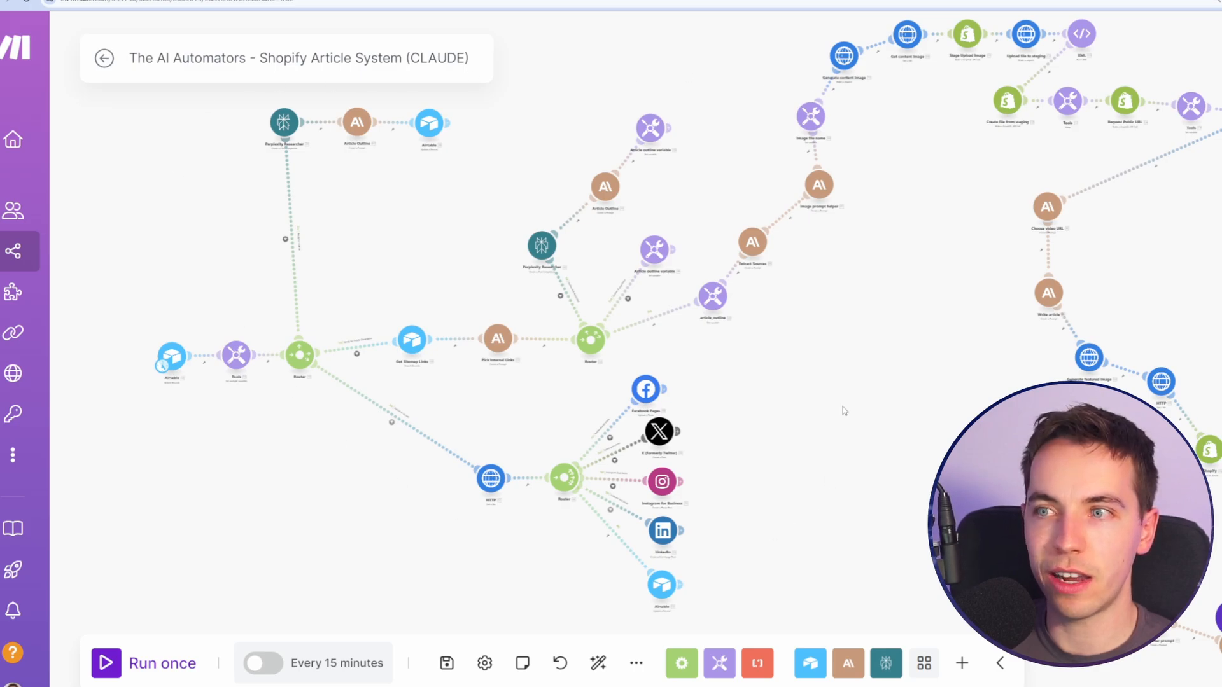
{"action": "mouse_move", "coordinate": [891, 164]}
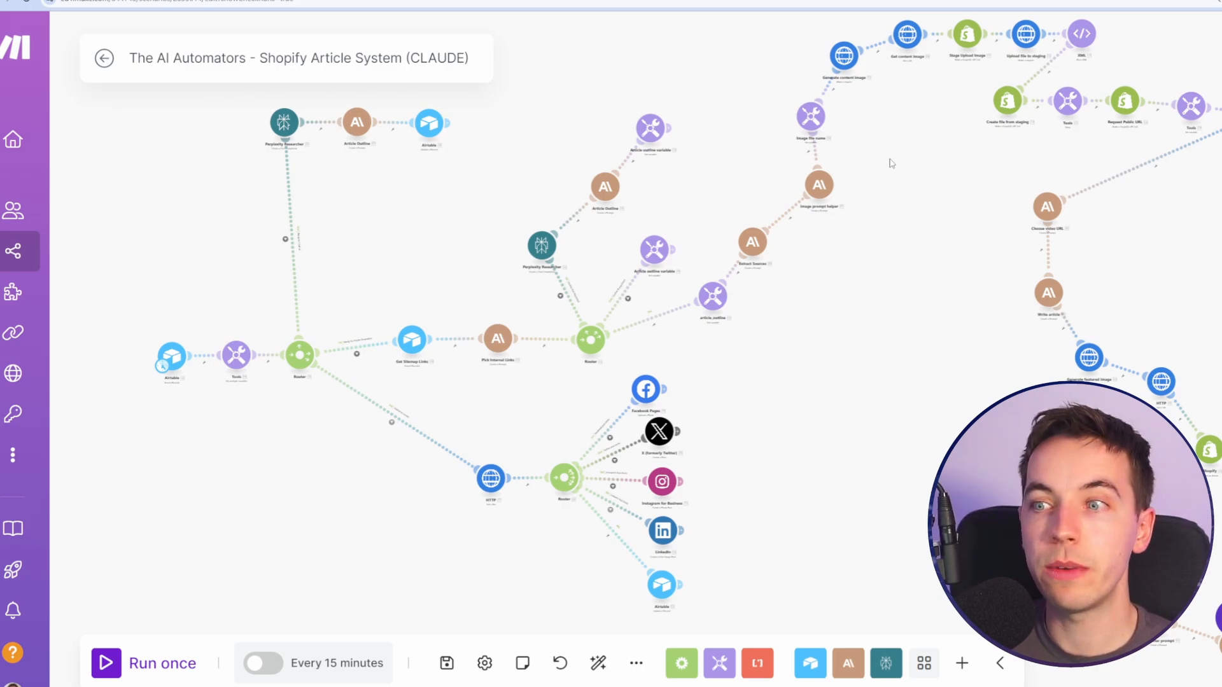
{"action": "mouse_move", "coordinate": [588, 41]}
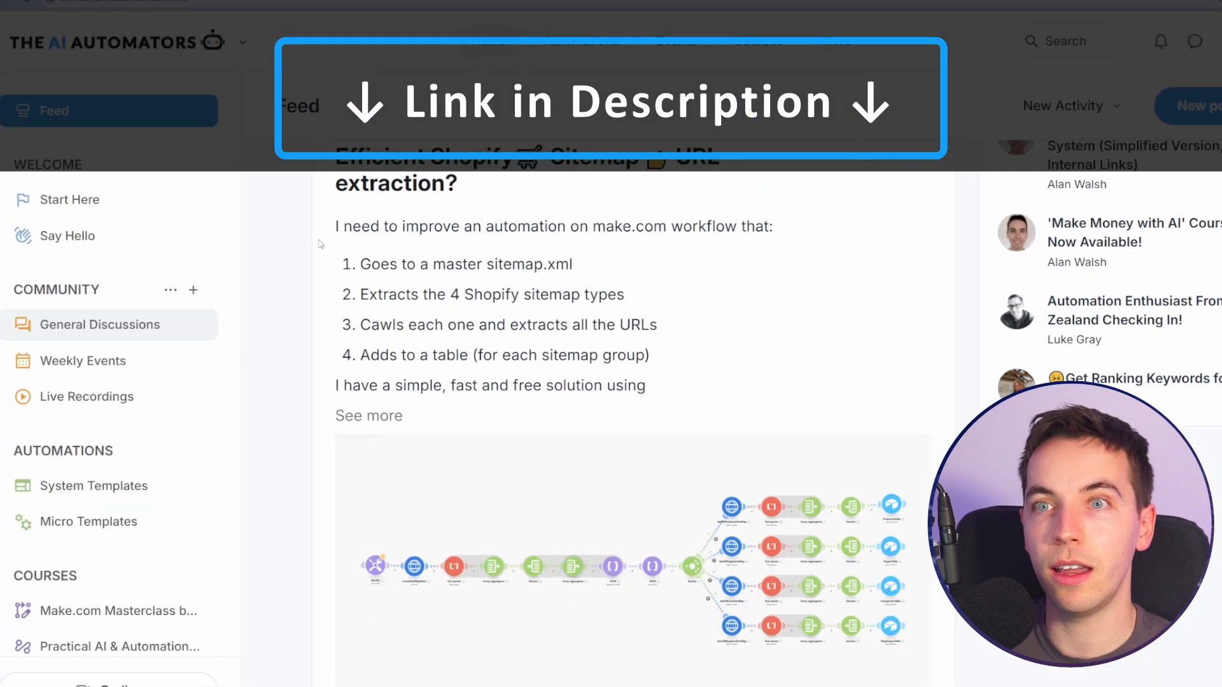
Visit the System Templates, Micro Templates and General Discussions pages in turn
{"action": "left_click", "coordinate": [93, 485]}
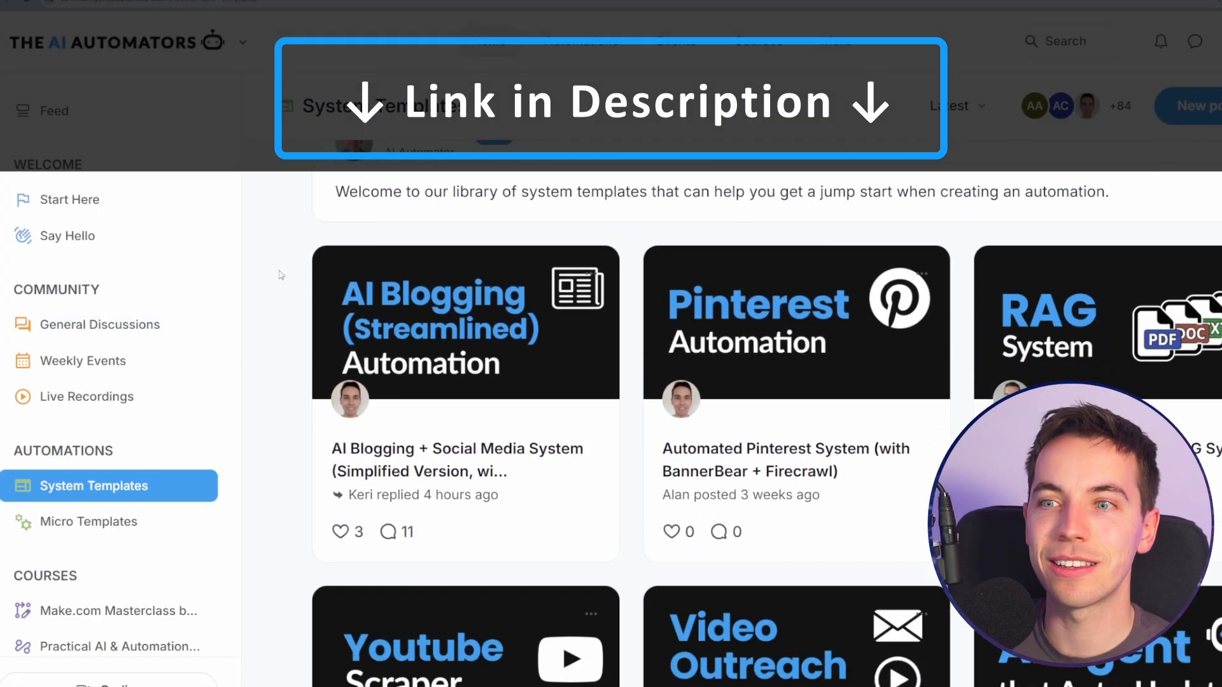
{"action": "left_click", "coordinate": [90, 521]}
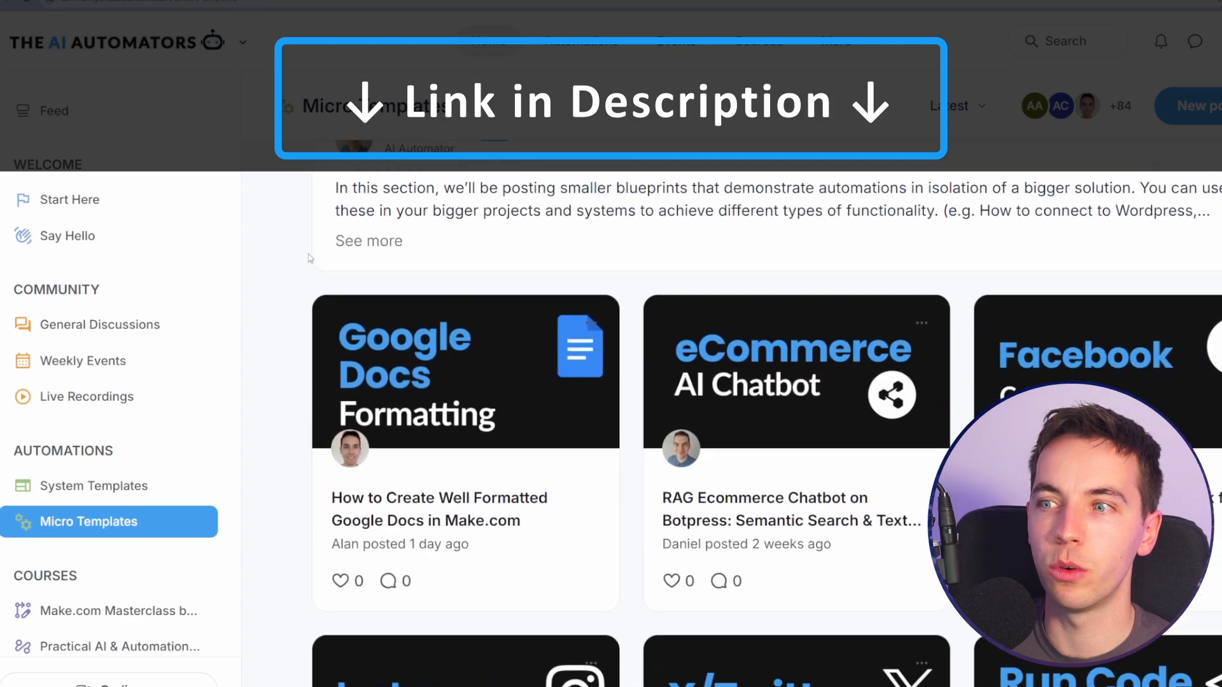
{"action": "left_click", "coordinate": [100, 324]}
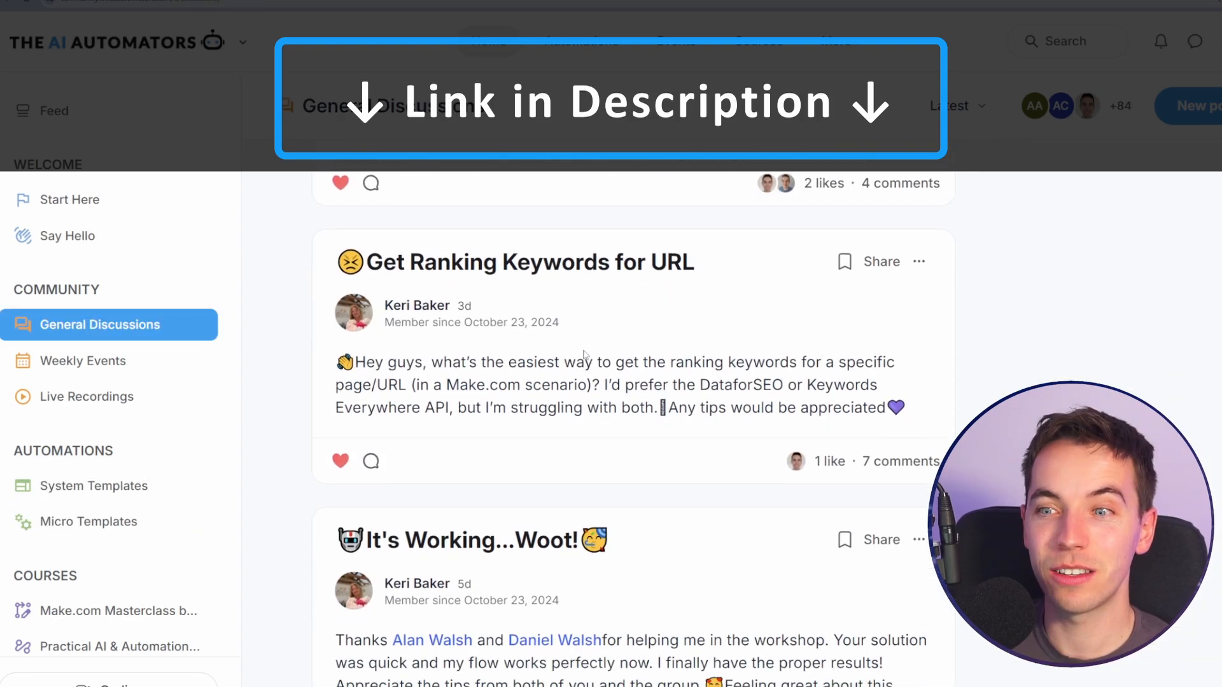